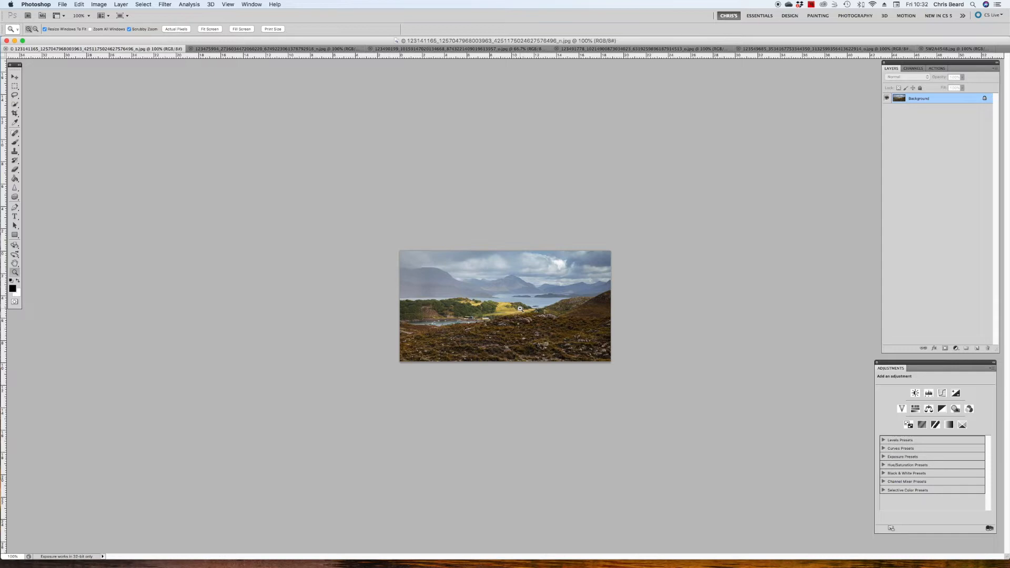
pyautogui.moveTo(508, 308)
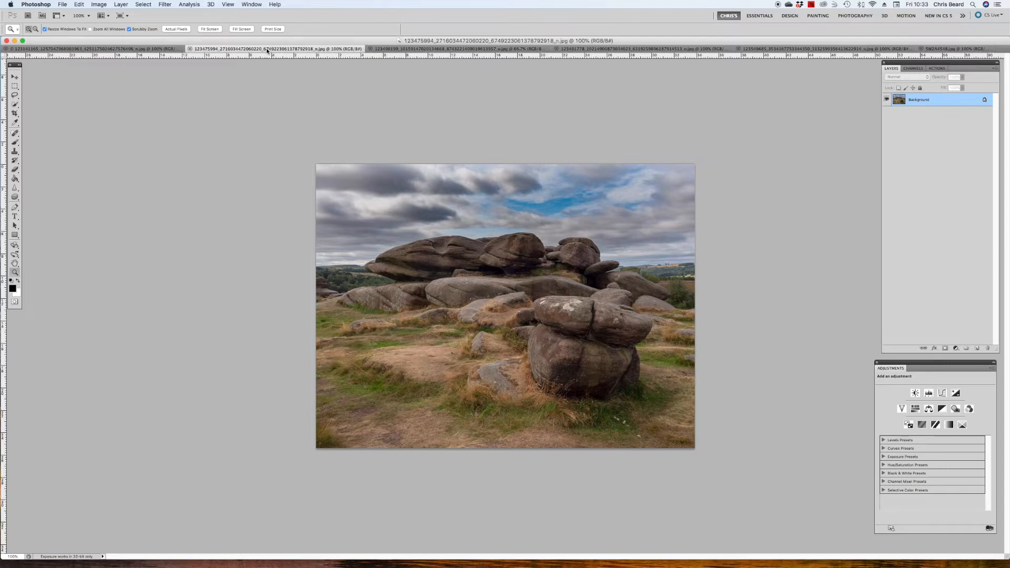
pyautogui.moveTo(656, 104)
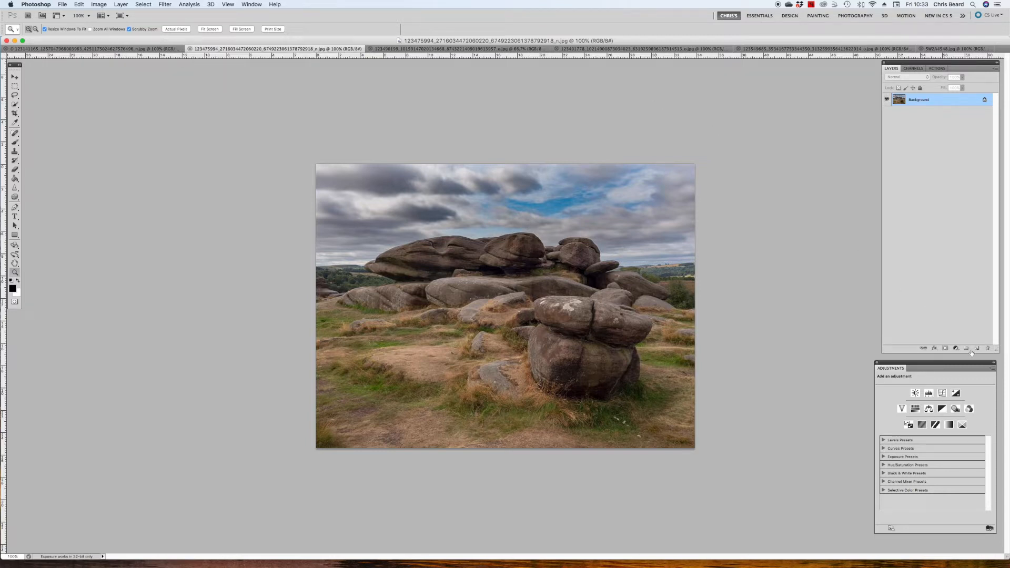
# - Add a new empty layer above the rock photo and set the foreground colour to bright magenta
pyautogui.click(977, 348)
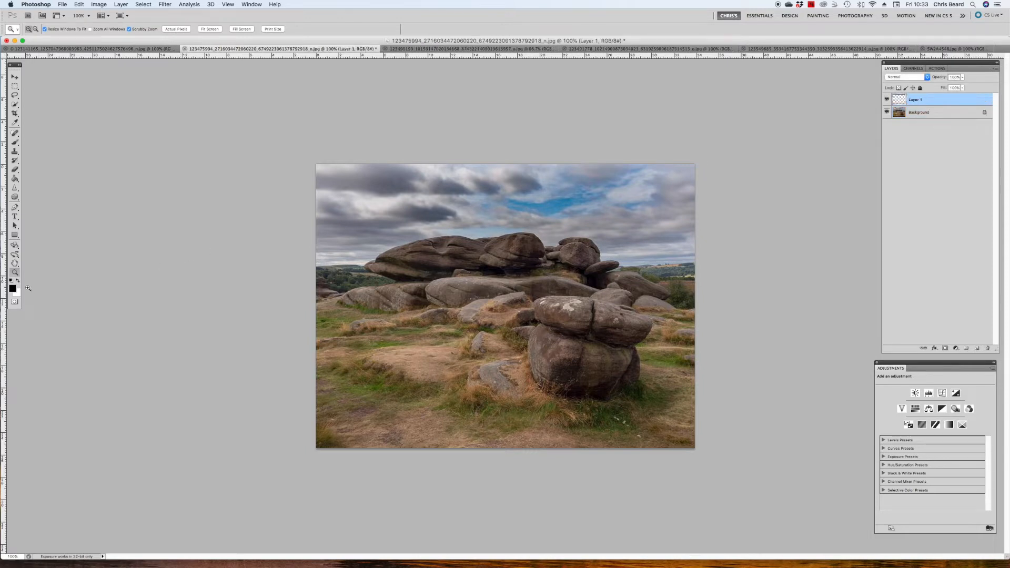
pyautogui.click(11, 284)
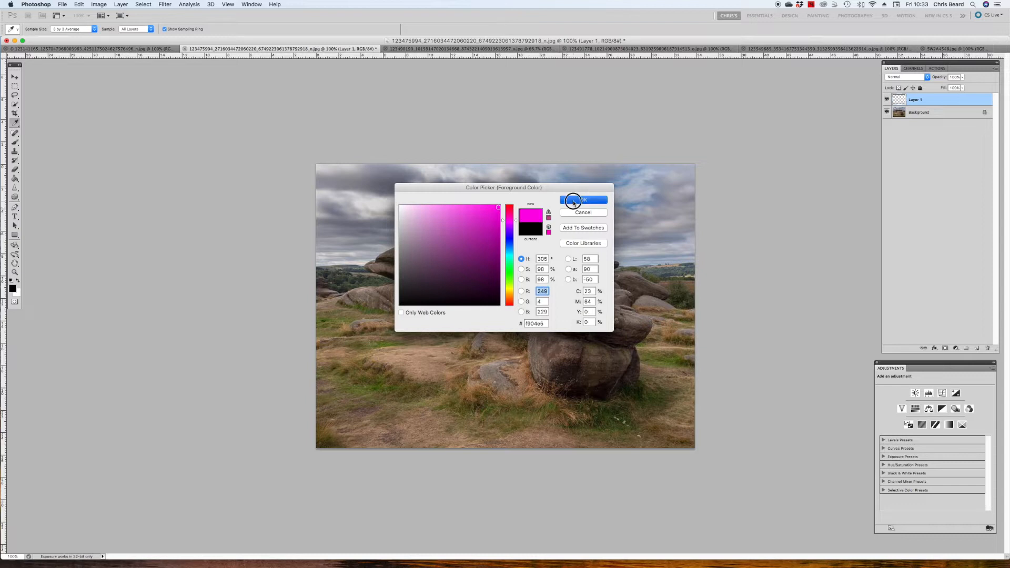
pyautogui.click(582, 200)
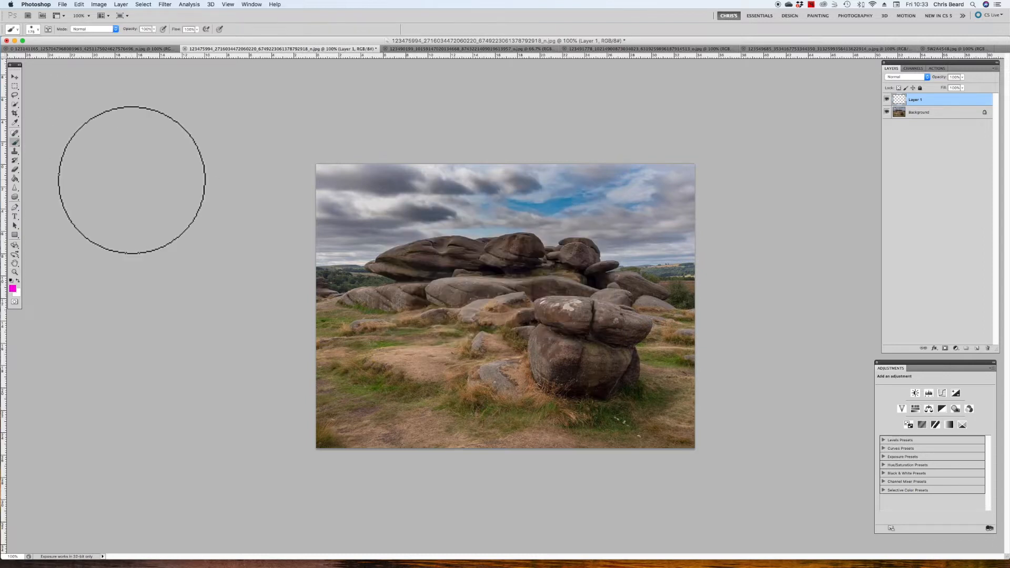
pyautogui.moveTo(175, 237)
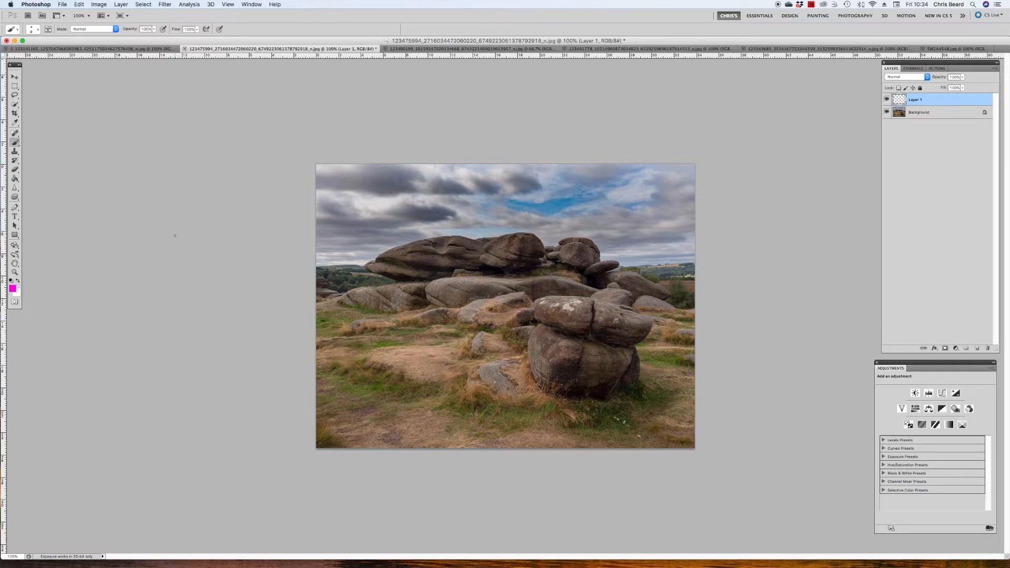
pyautogui.moveTo(388, 196)
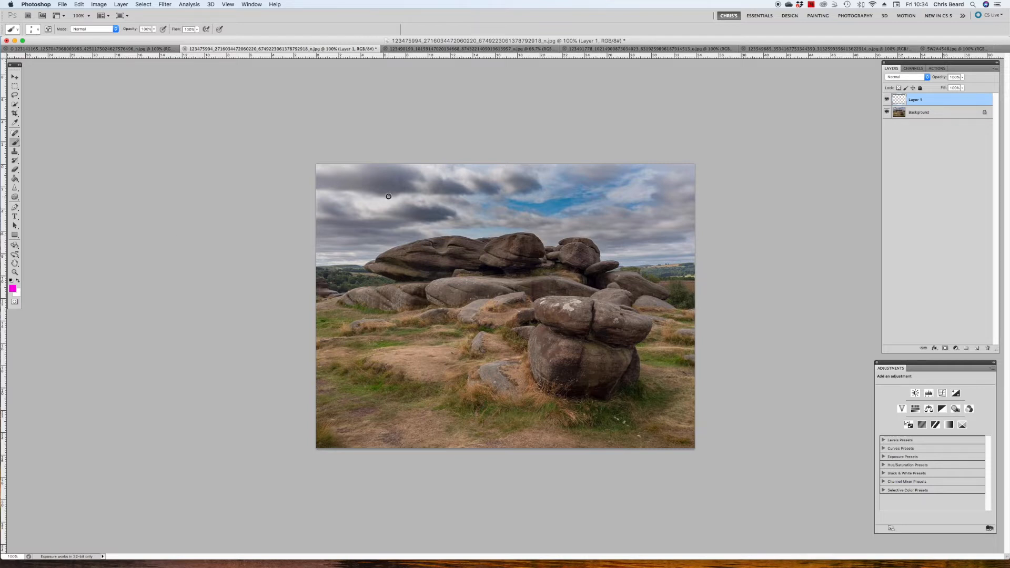
# - Paint magenta marks over the cloud patch, the rock bases and the foreground grass on Layer 1
pyautogui.moveTo(388, 197); pyautogui.dragTo(400, 203)
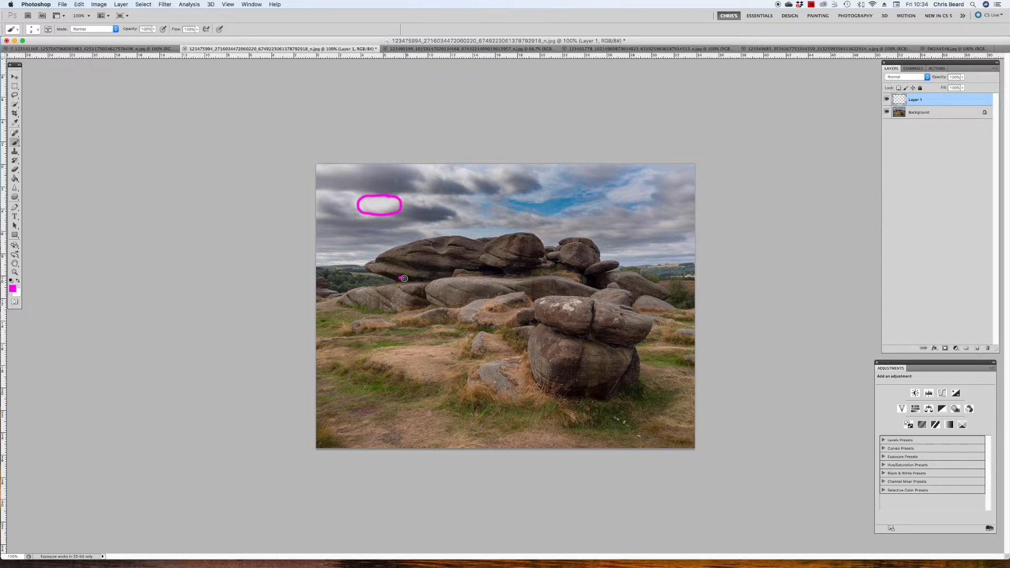
pyautogui.moveTo(403, 278); pyautogui.dragTo(507, 272)
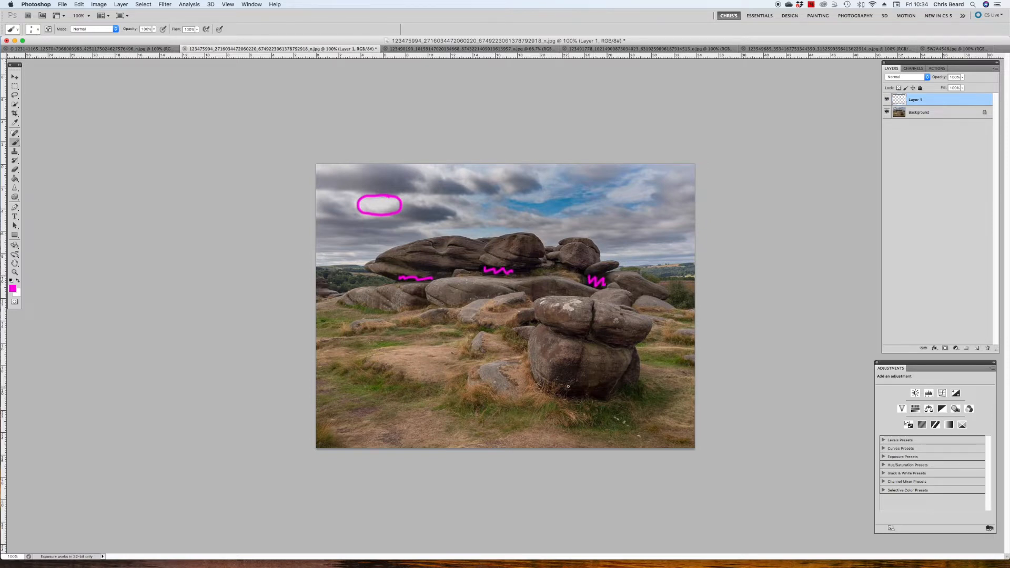
pyautogui.moveTo(569, 392); pyautogui.dragTo(616, 390)
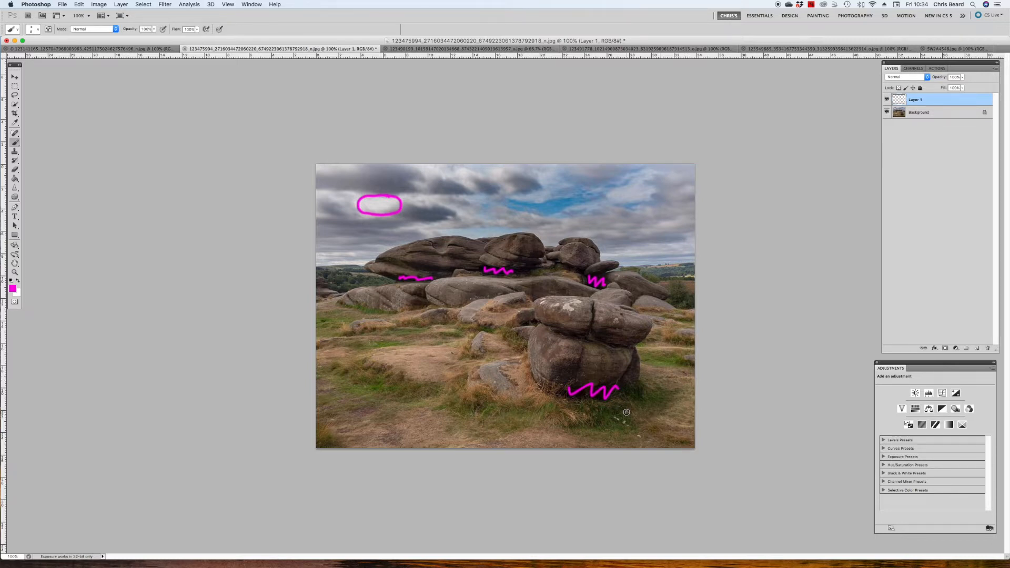
pyautogui.moveTo(625, 412); pyautogui.dragTo(644, 443)
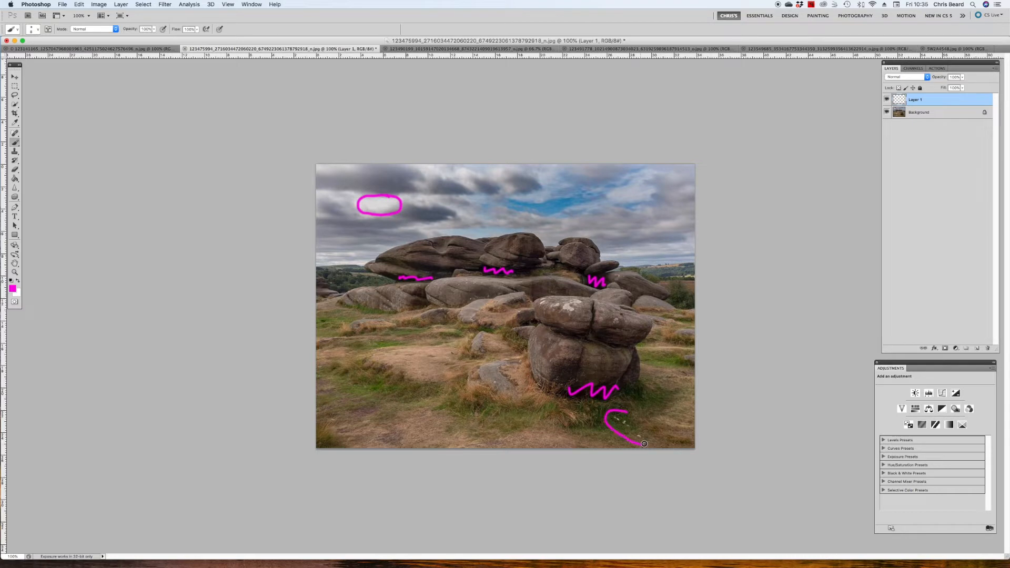
pyautogui.moveTo(644, 443); pyautogui.dragTo(625, 413)
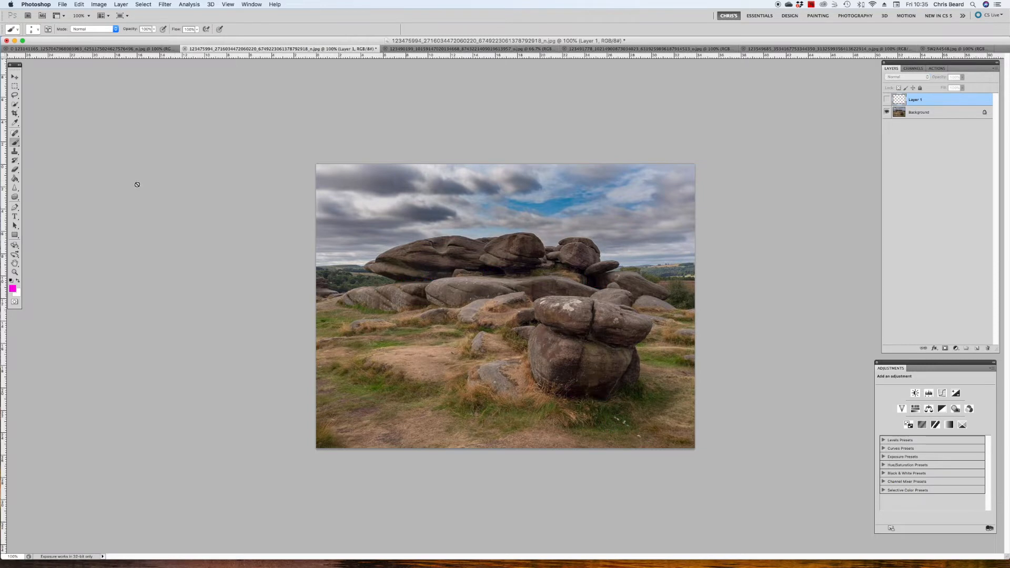
# - Pick the Spot Healing Brush and make the Background photo layer active
pyautogui.click(16, 134)
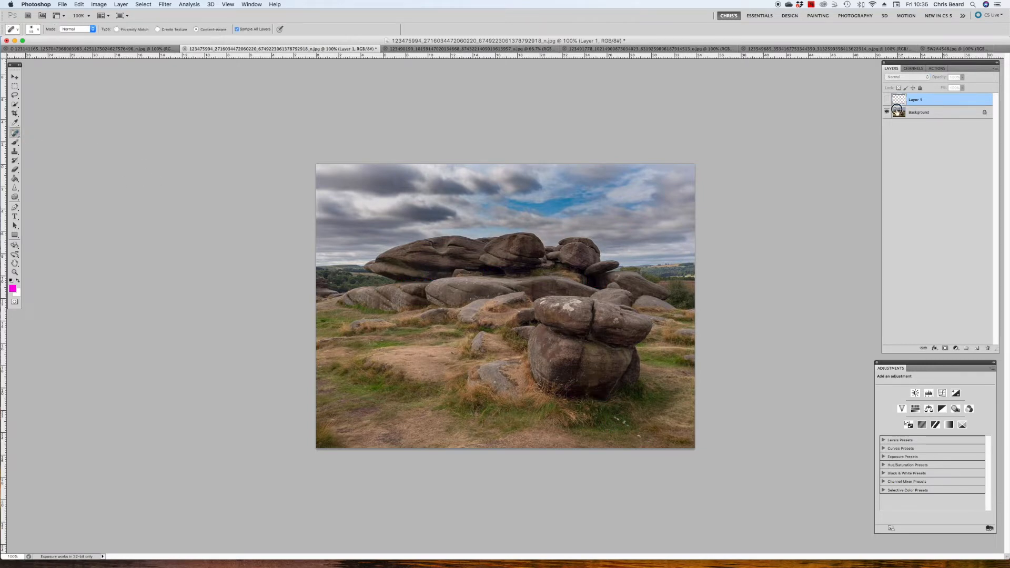
pyautogui.click(918, 113)
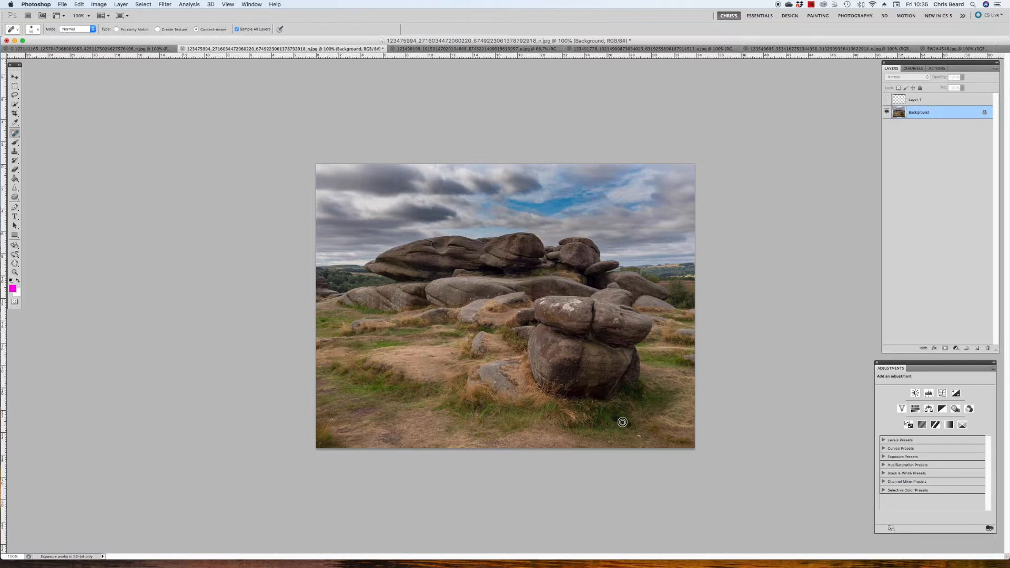
pyautogui.moveTo(785, 439)
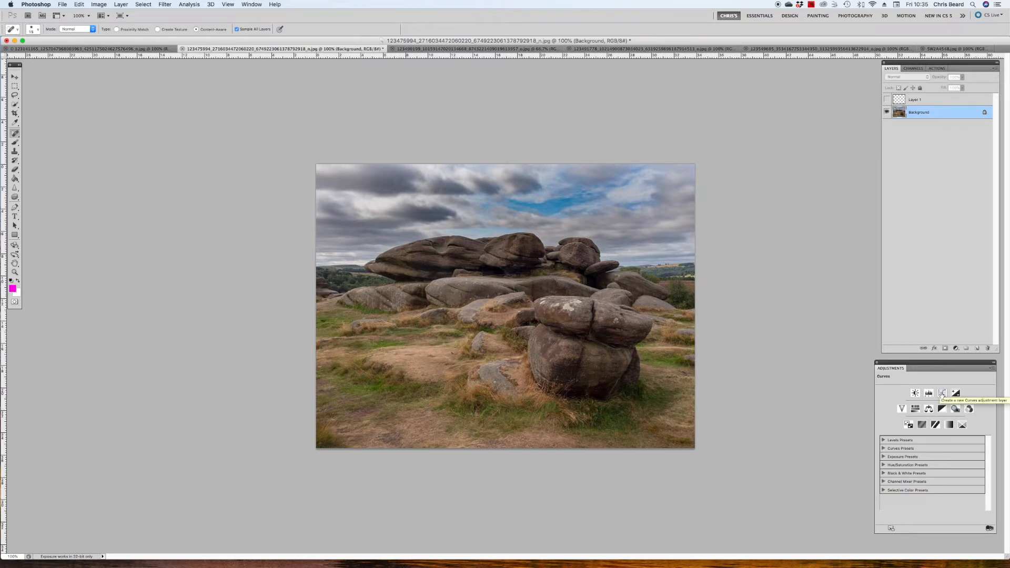
# - Create a Curves adjustment layer above the background photo, leaving the curve at default
pyautogui.click(941, 393)
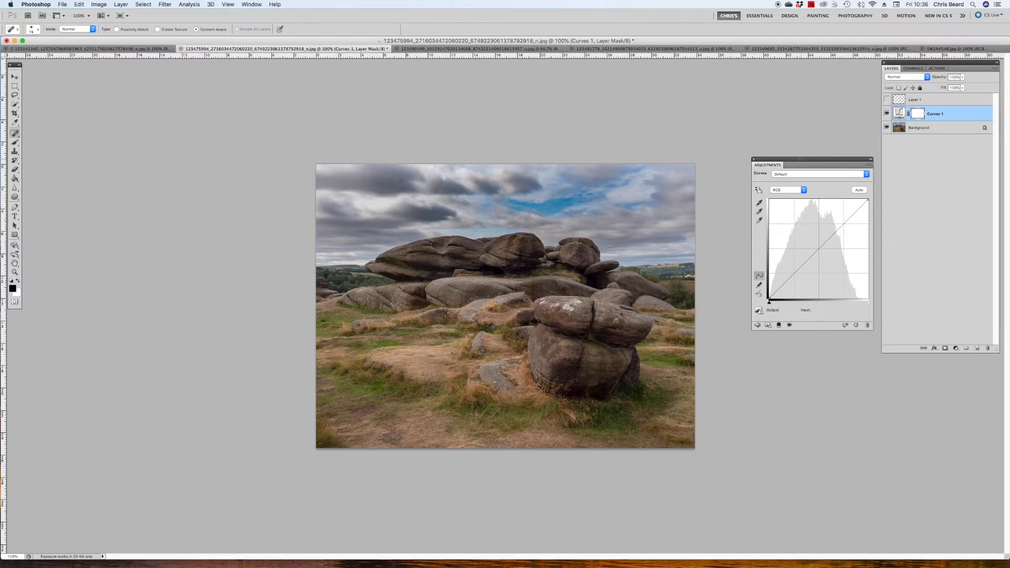
pyautogui.moveTo(802, 161)
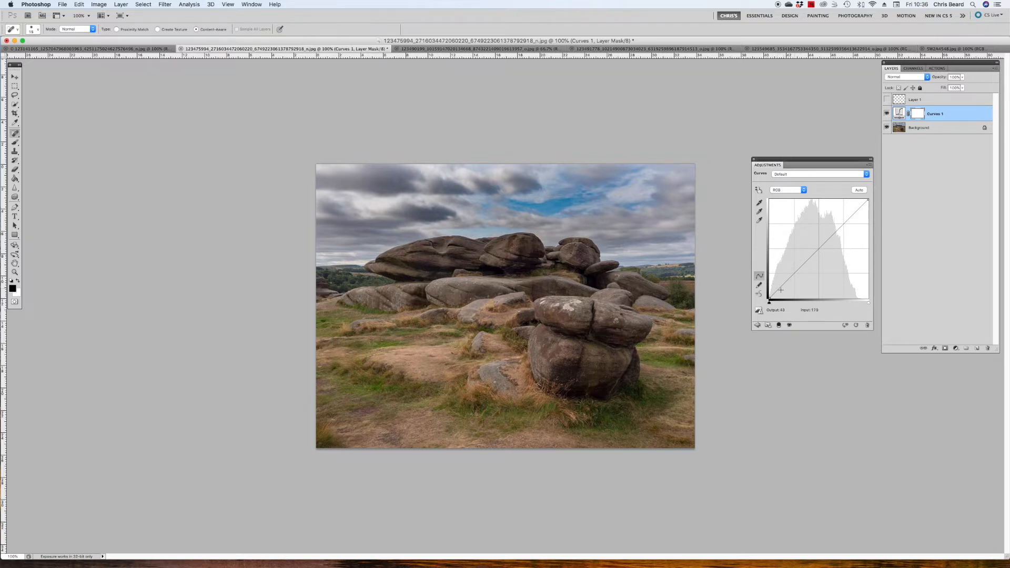
pyautogui.moveTo(780, 289); pyautogui.dragTo(769, 300)
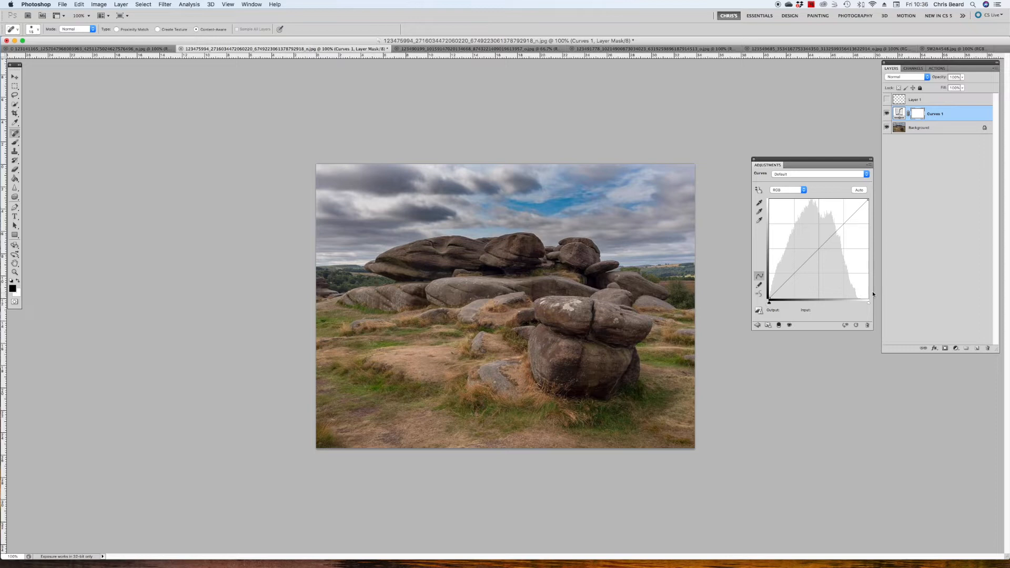
pyautogui.moveTo(887, 303)
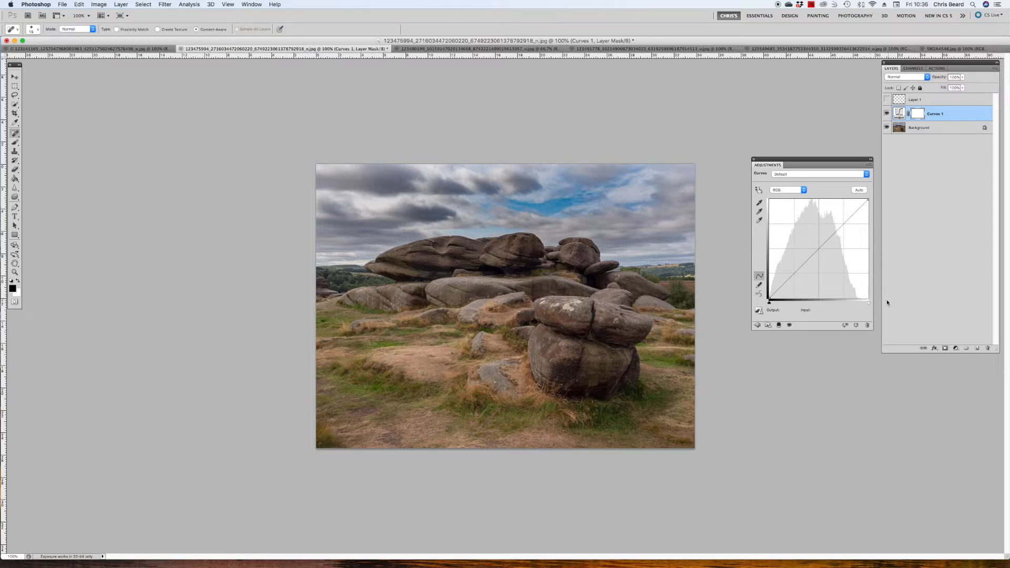
pyautogui.moveTo(871, 306)
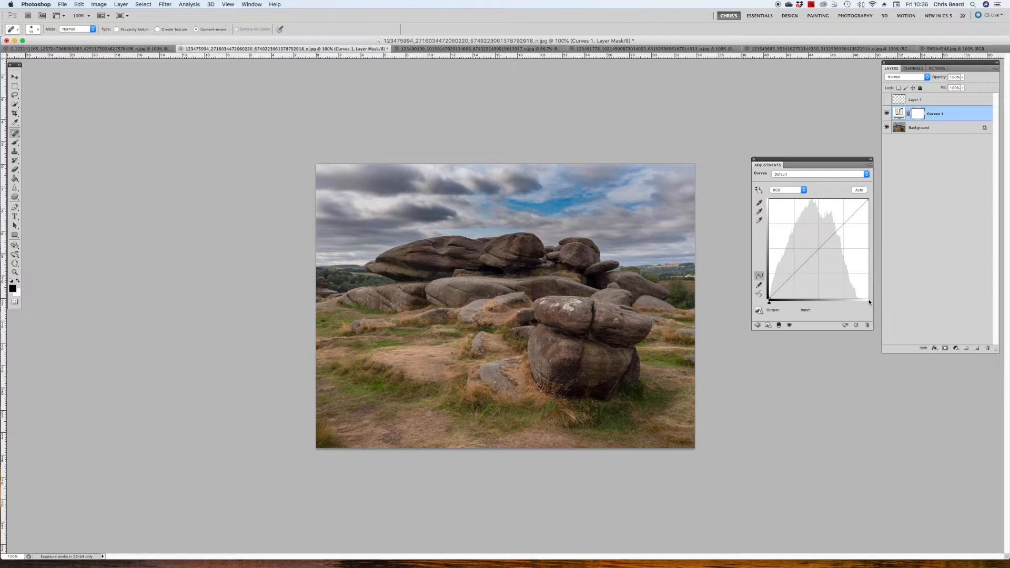
pyautogui.moveTo(867, 304)
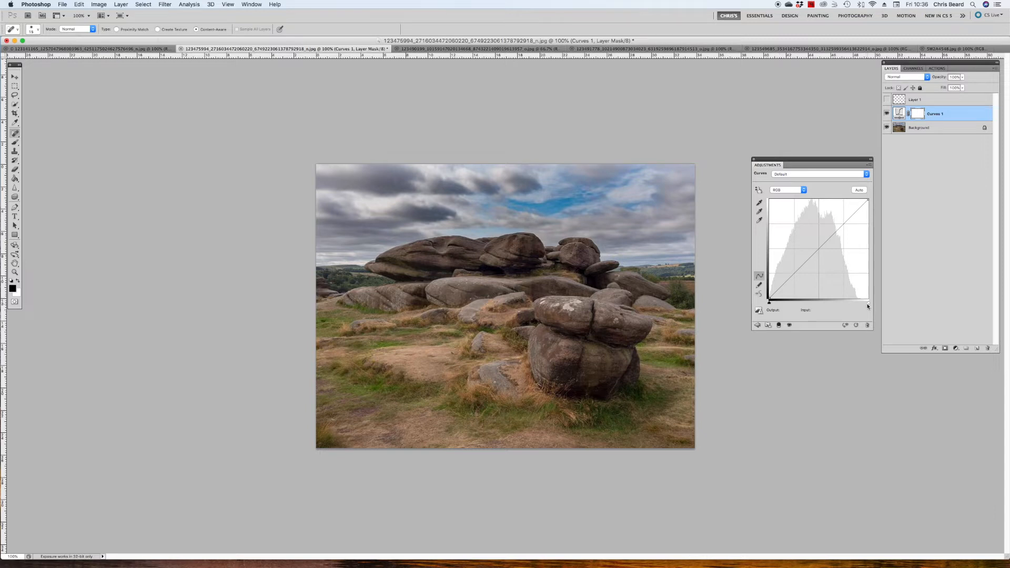
pyautogui.moveTo(868, 307)
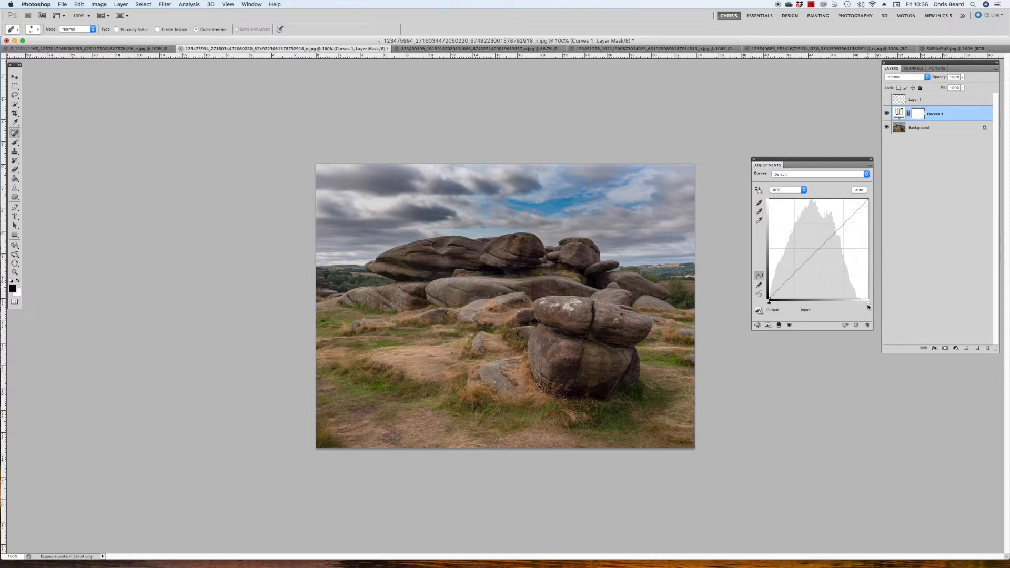
# - Pull the Curves white point inward to brighten highlights and add a midtone point
pyautogui.moveTo(866, 200); pyautogui.dragTo(849, 304)
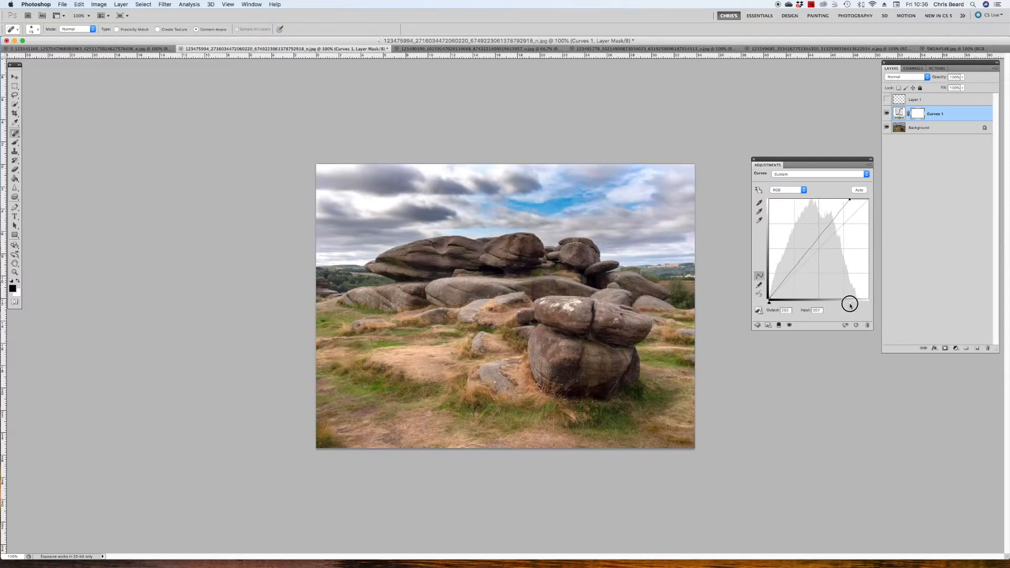
pyautogui.moveTo(850, 304); pyautogui.dragTo(858, 304)
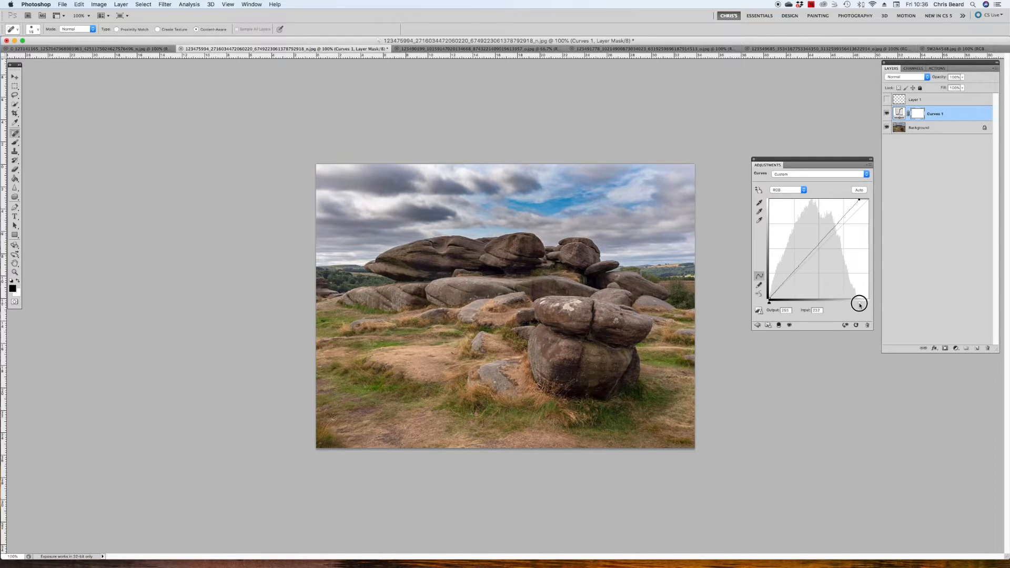
pyautogui.moveTo(859, 304); pyautogui.dragTo(860, 304)
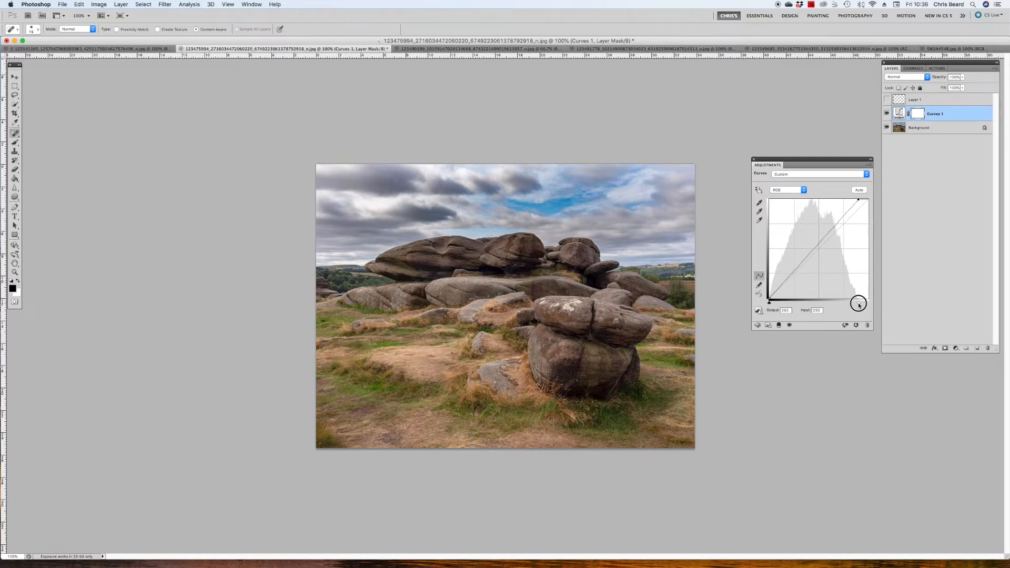
pyautogui.moveTo(859, 304); pyautogui.dragTo(857, 303)
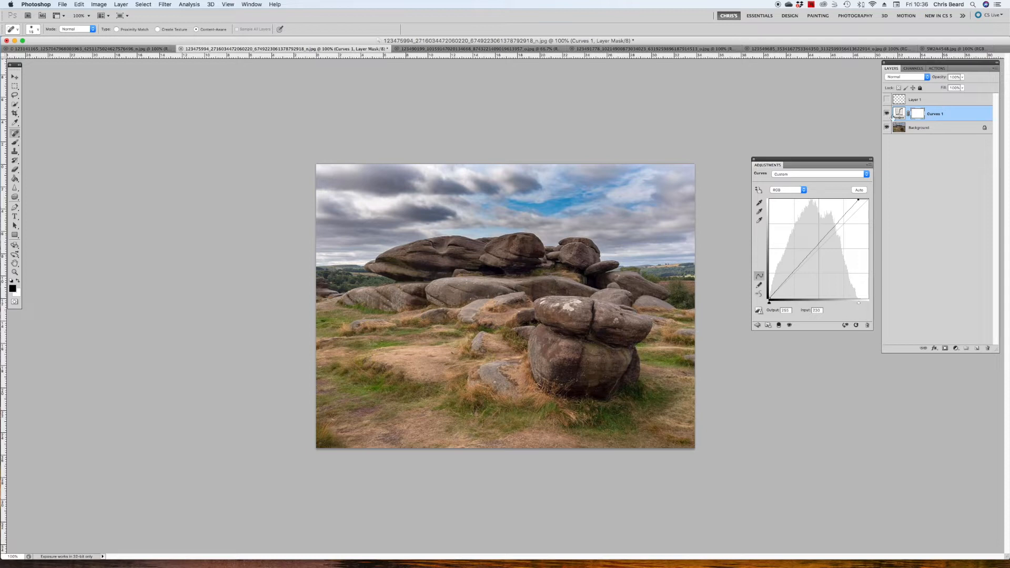
pyautogui.click(887, 113)
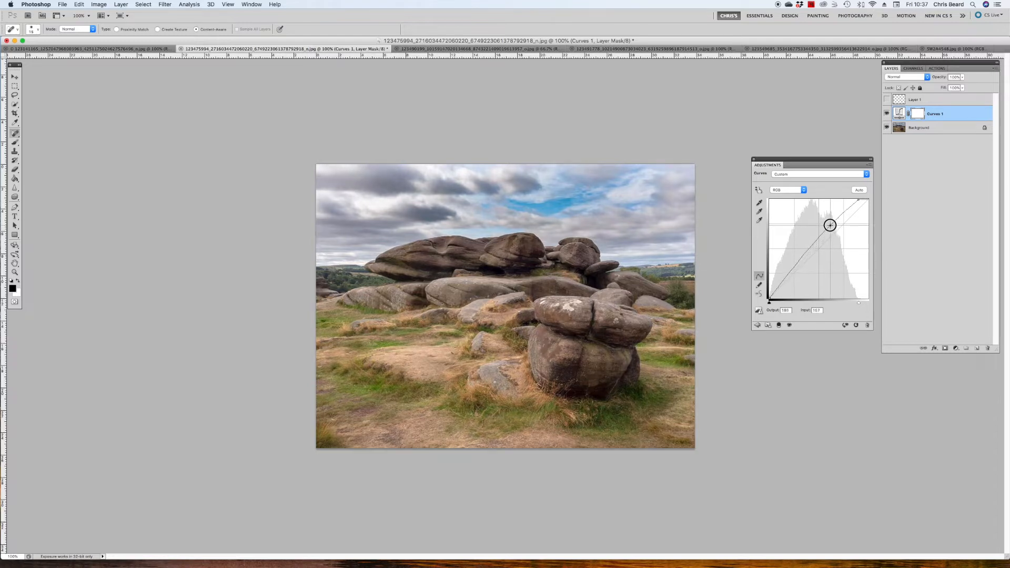
pyautogui.moveTo(831, 225); pyautogui.dragTo(796, 267)
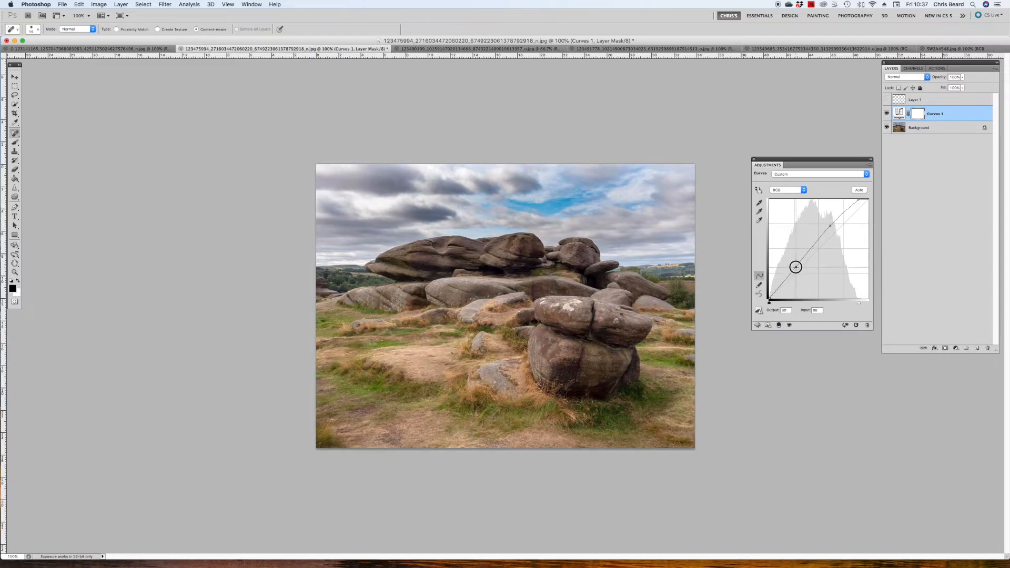
pyautogui.moveTo(795, 267); pyautogui.dragTo(796, 268)
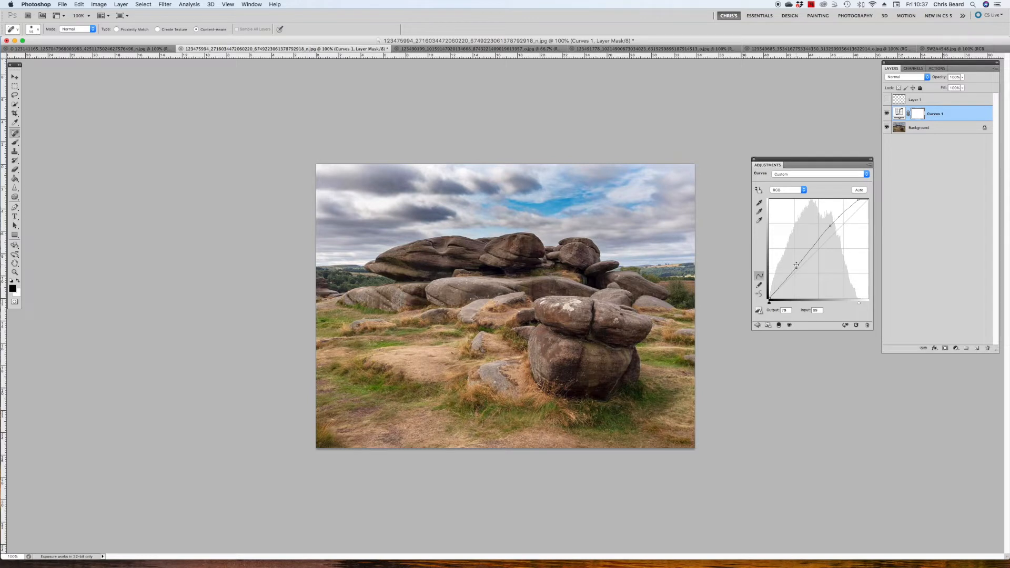
pyautogui.moveTo(796, 266); pyautogui.dragTo(835, 225)
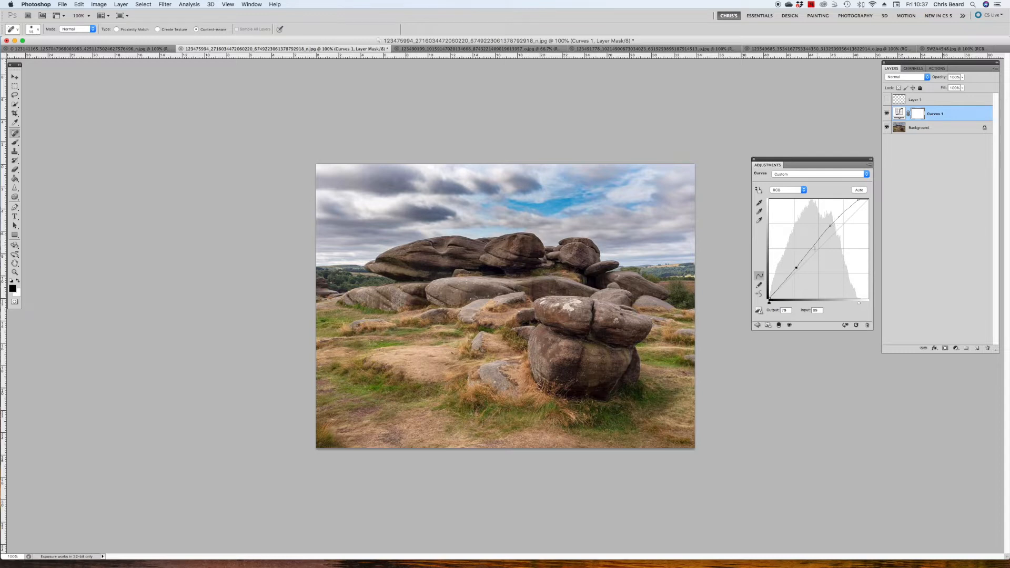
pyautogui.moveTo(811, 251)
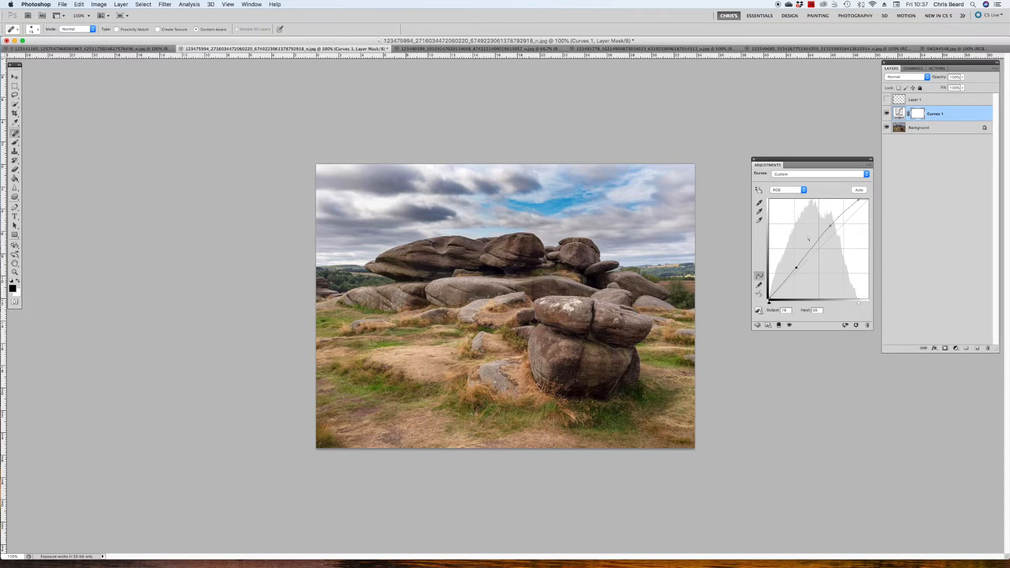
pyautogui.click(787, 189)
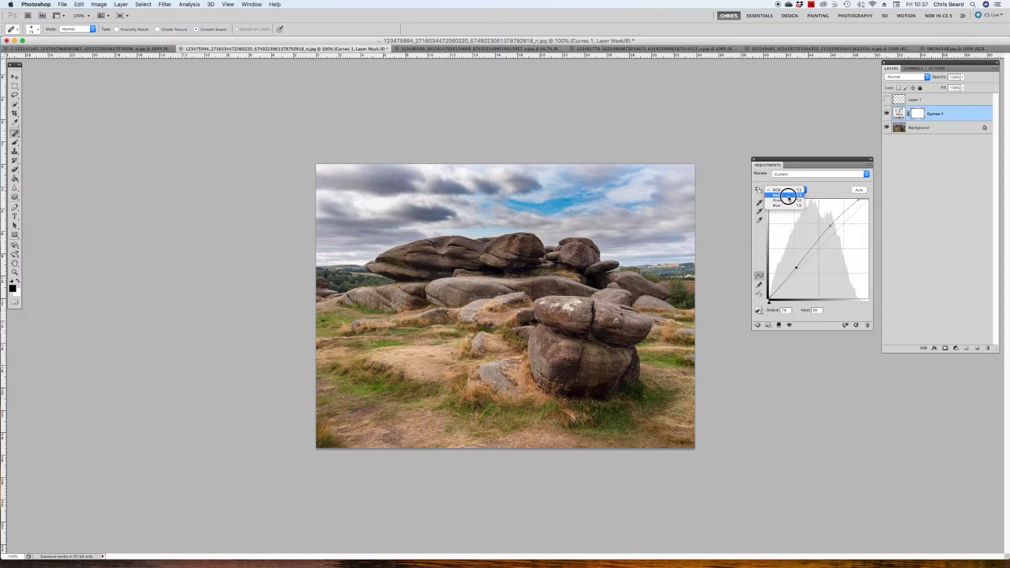
pyautogui.click(797, 197)
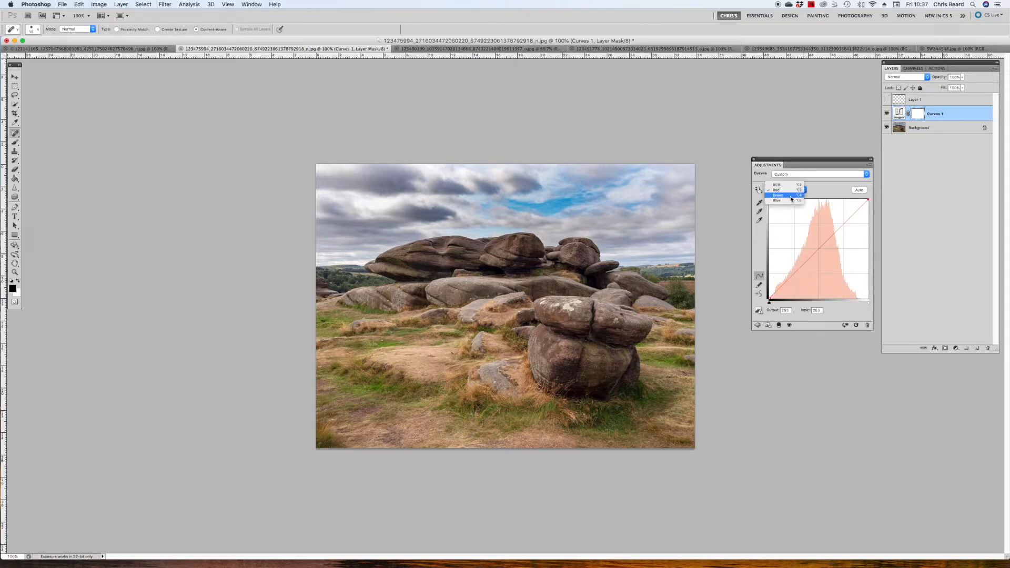
pyautogui.click(779, 190)
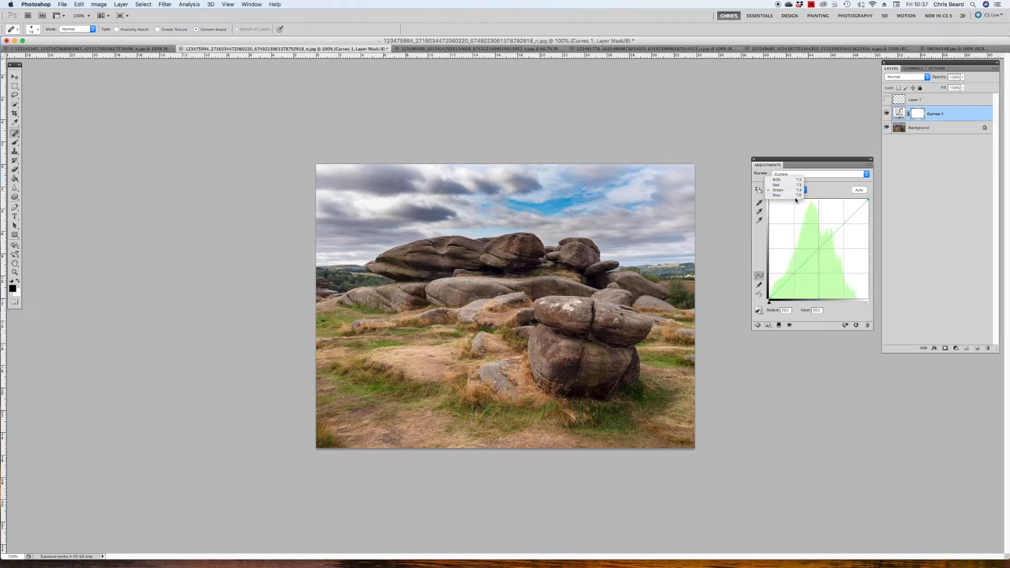
pyautogui.click(777, 195)
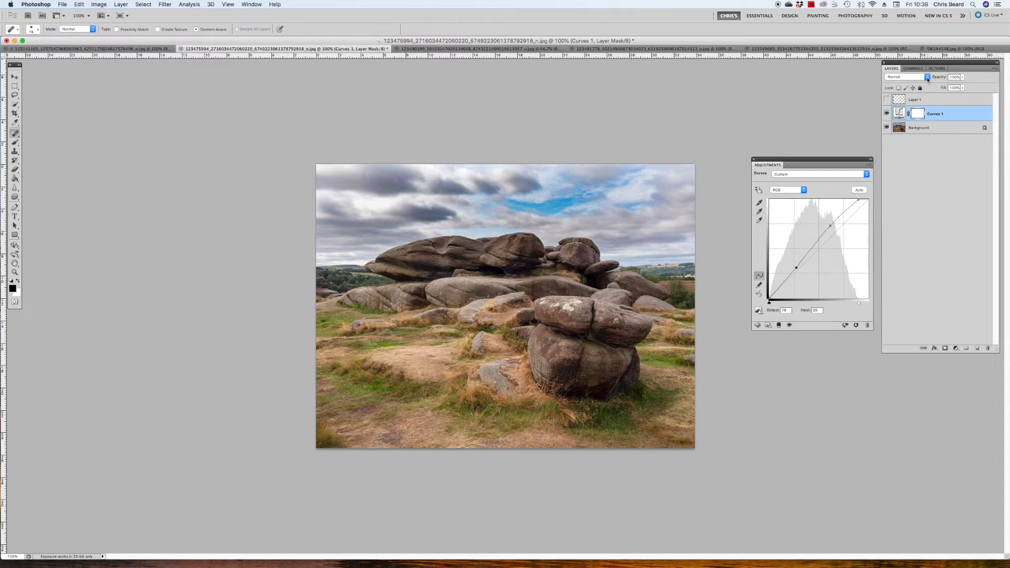
# - Set the Curves 1 layer to Luminosity blending, then return it to Normal
pyautogui.click(905, 77)
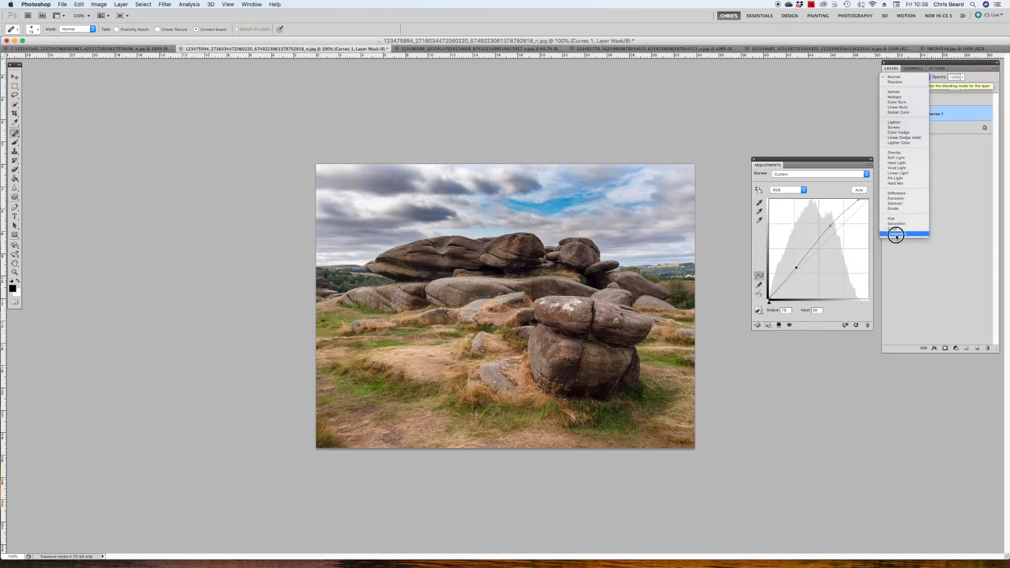
pyautogui.click(895, 235)
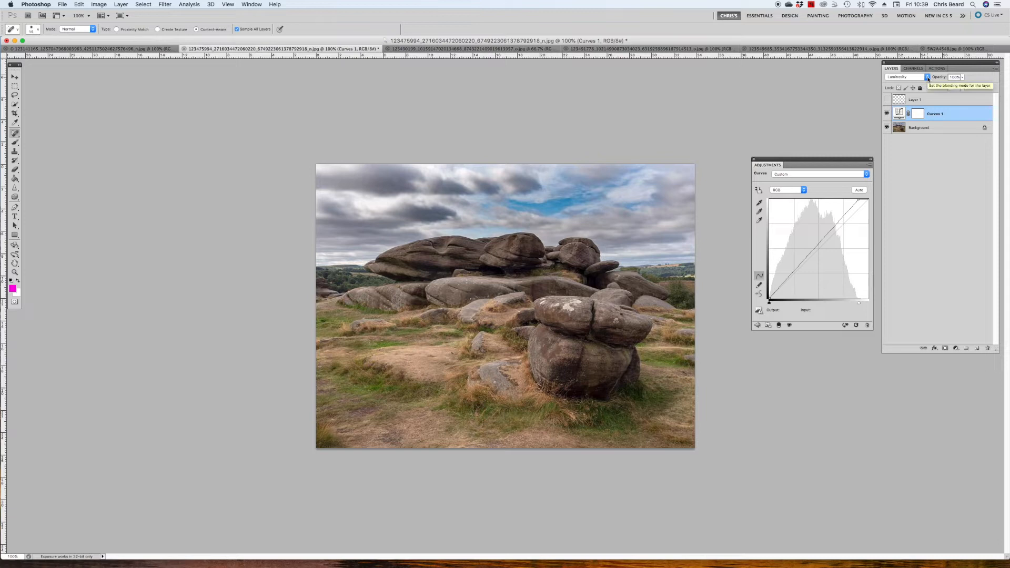
pyautogui.click(905, 77)
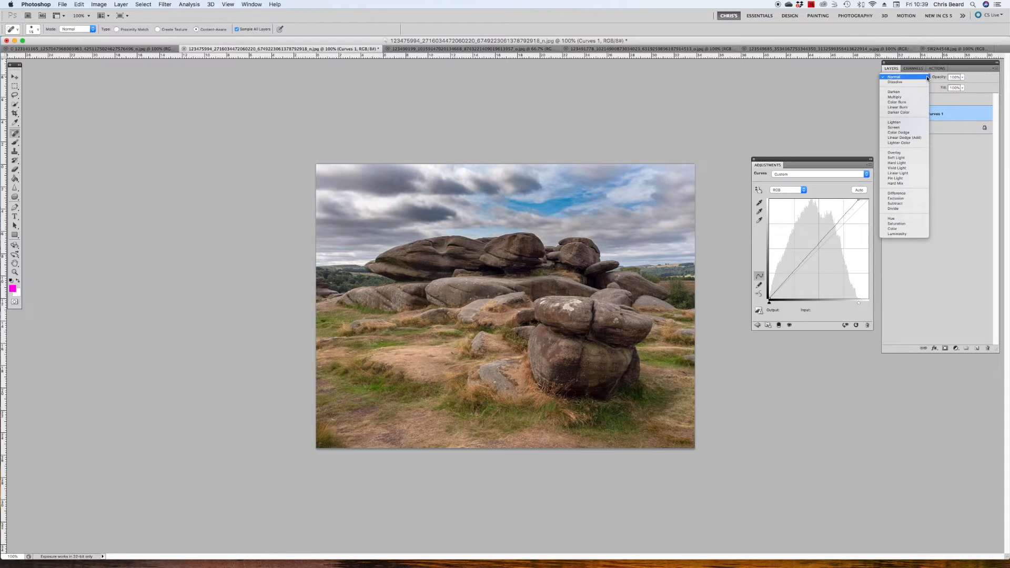
pyautogui.click(894, 77)
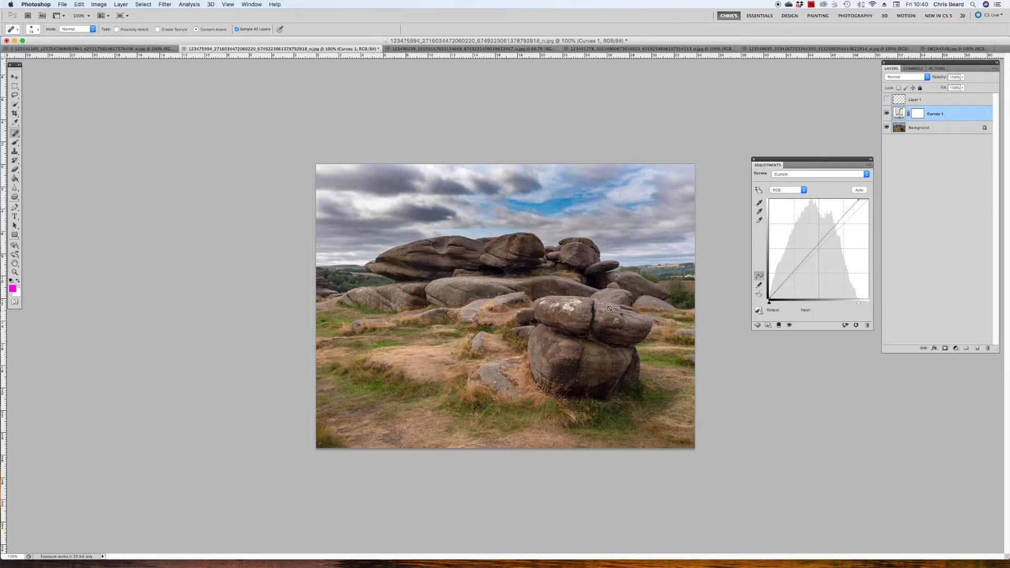
pyautogui.moveTo(484, 248)
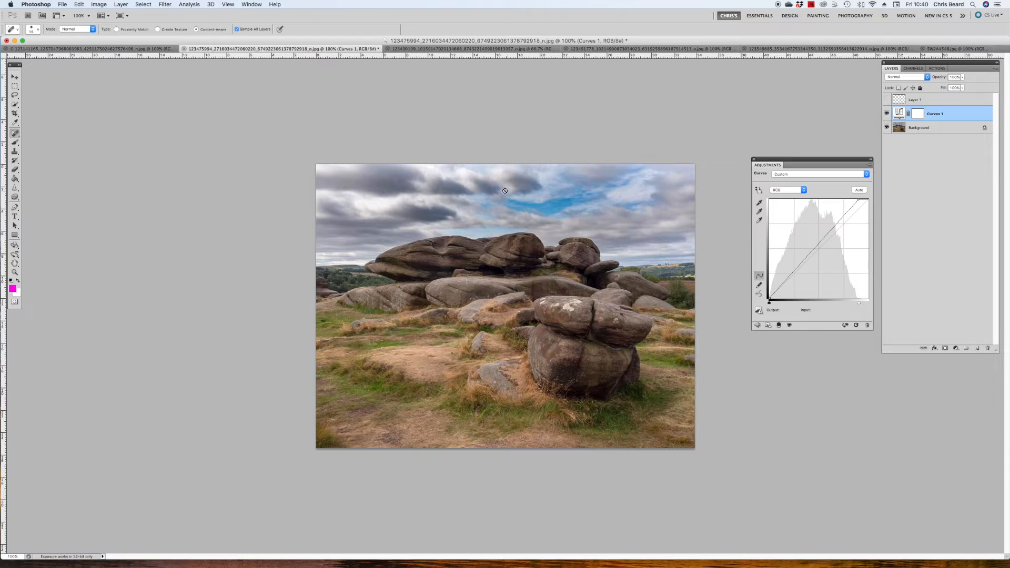
pyautogui.moveTo(602, 190)
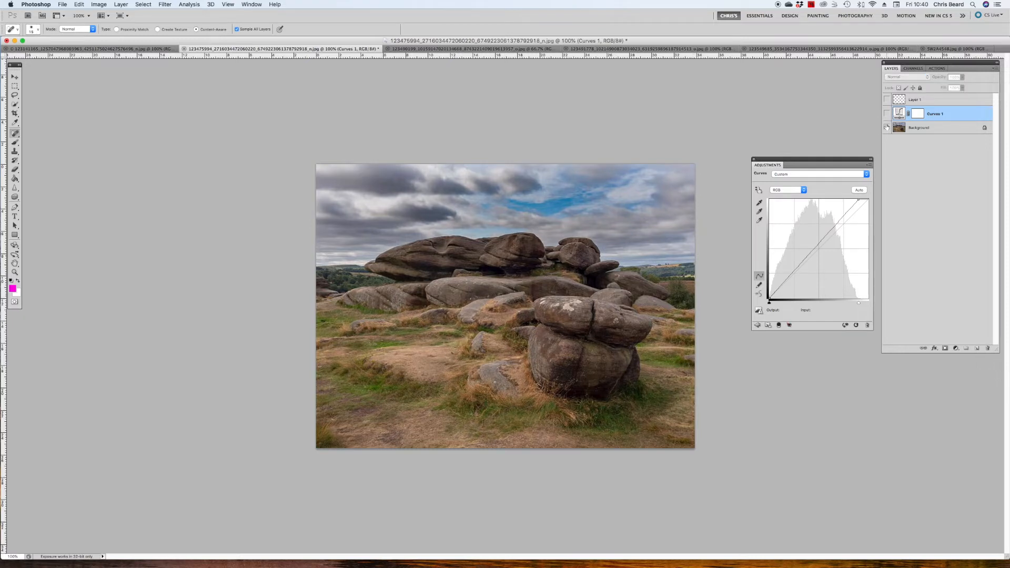
pyautogui.click(887, 114)
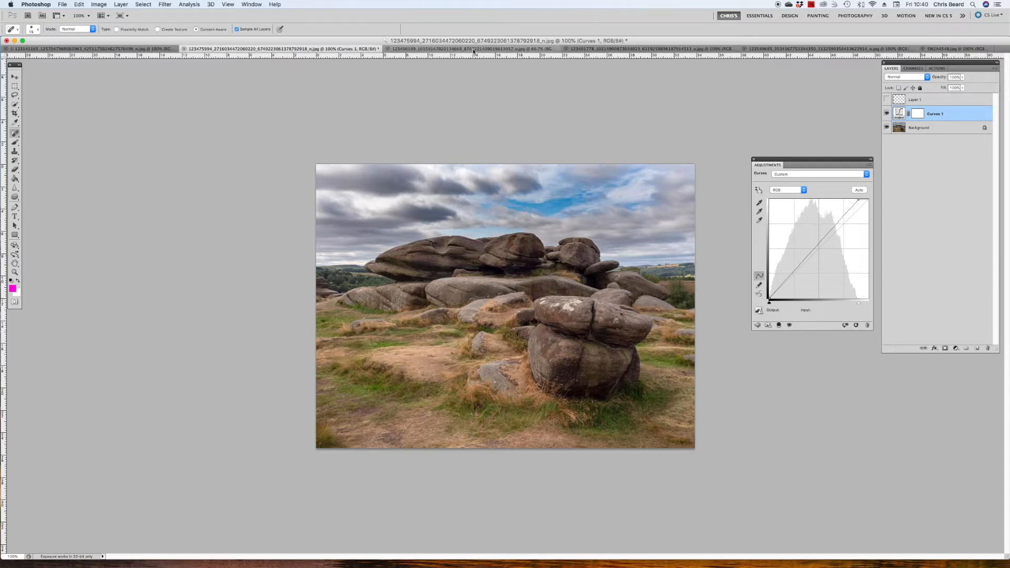
# - Switch to the black-and-white log document and add a new empty layer above its background
pyautogui.click(467, 48)
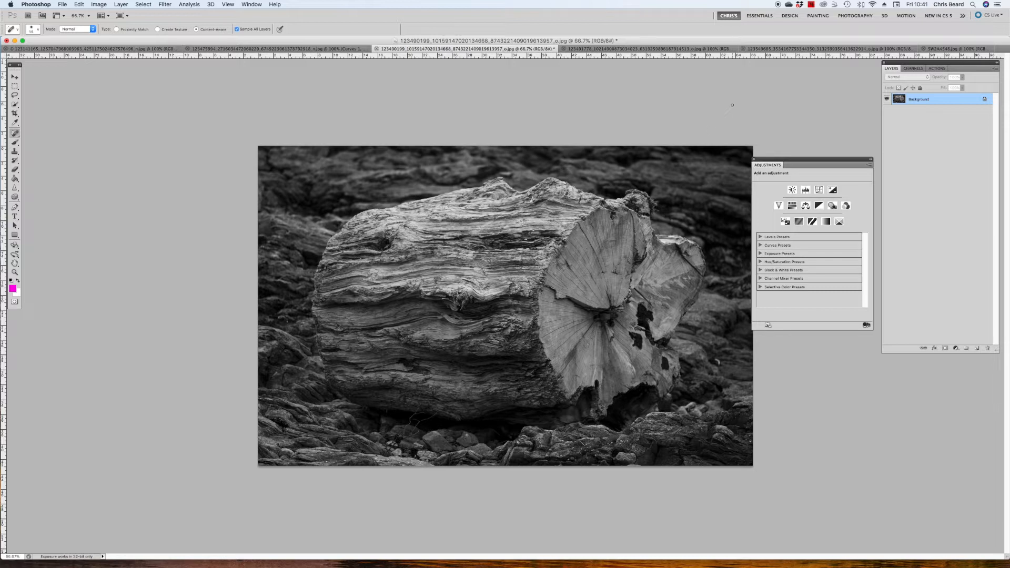
pyautogui.click(978, 349)
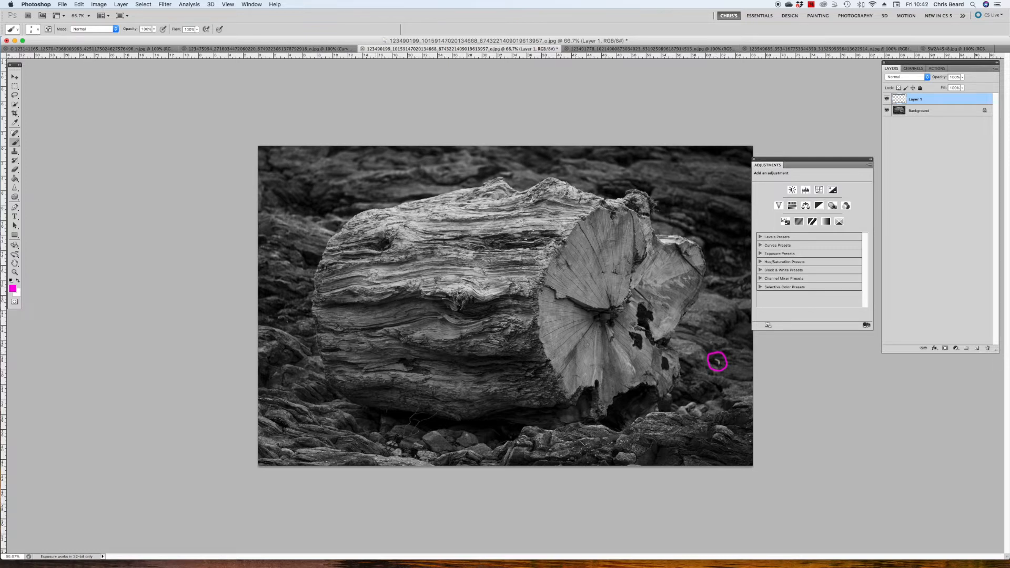
# - Draw a magenta mark and outline the log's cut end in magenta on the new layer
pyautogui.moveTo(361, 231); pyautogui.dragTo(570, 194)
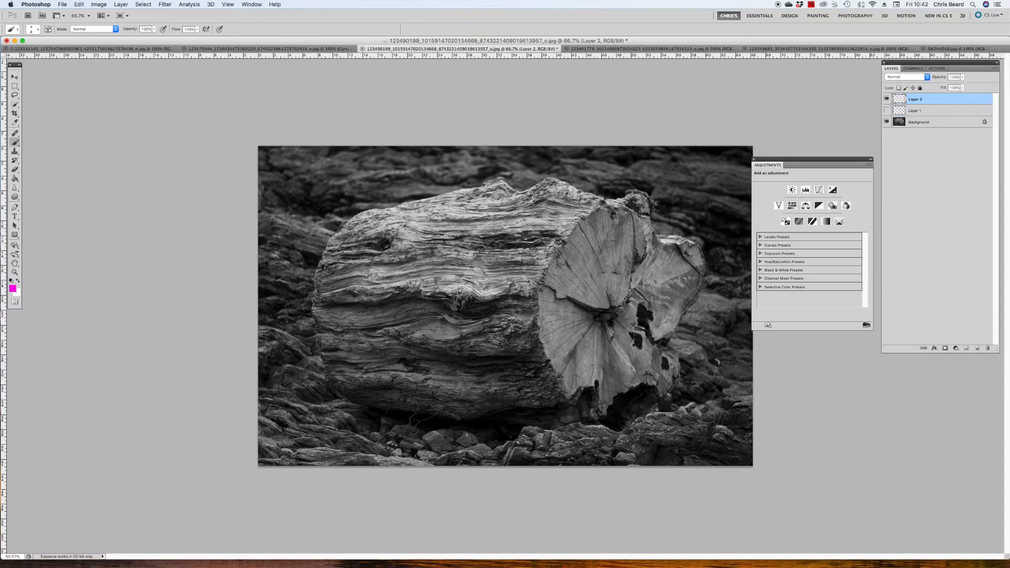
pyautogui.moveTo(566, 228); pyautogui.dragTo(659, 371)
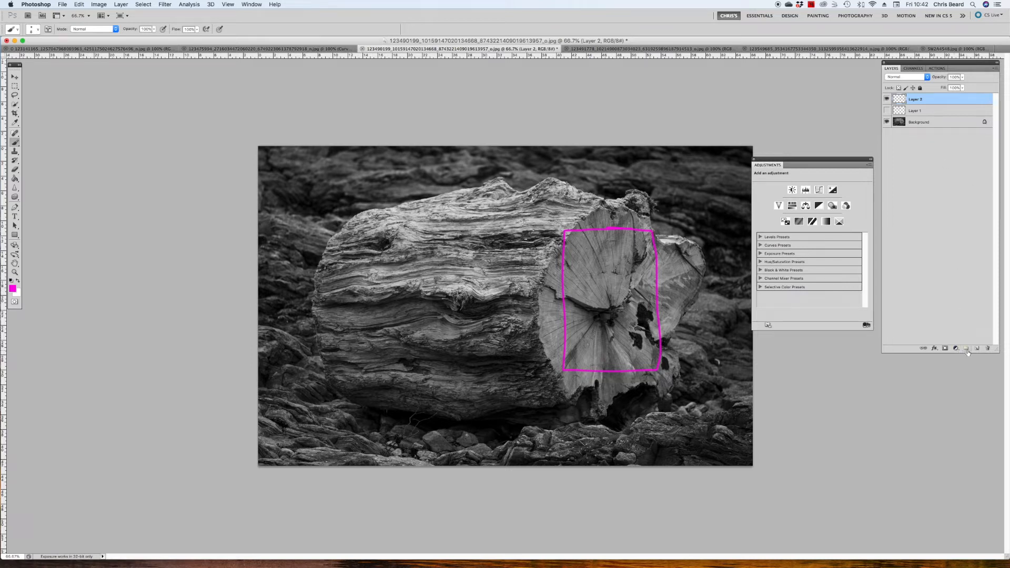
# - Add a Curves layer with its white point pulled left to brighten the log, then select Layer 2
pyautogui.click(805, 189)
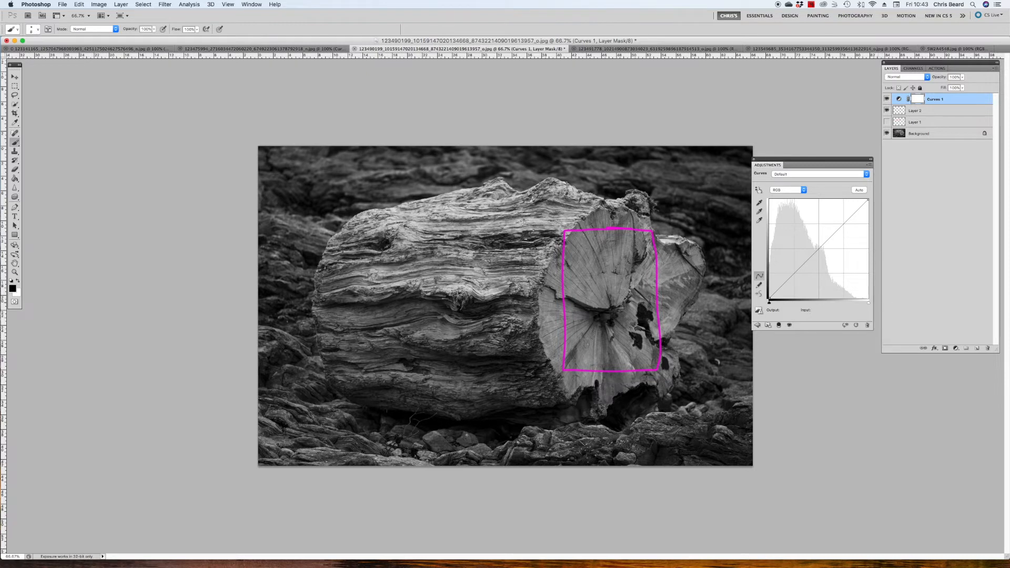
pyautogui.moveTo(866, 303)
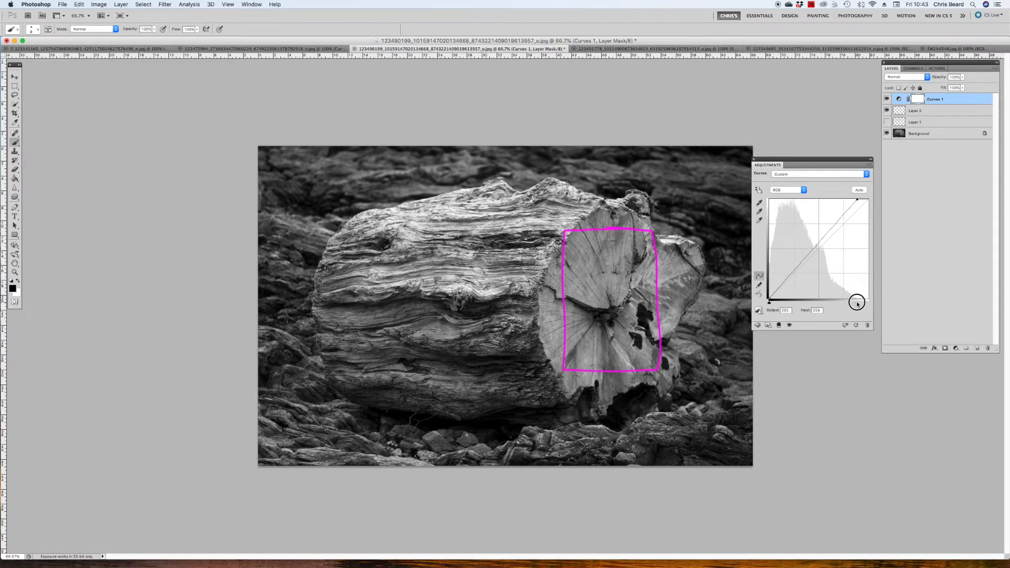
pyautogui.moveTo(857, 303); pyautogui.dragTo(855, 291)
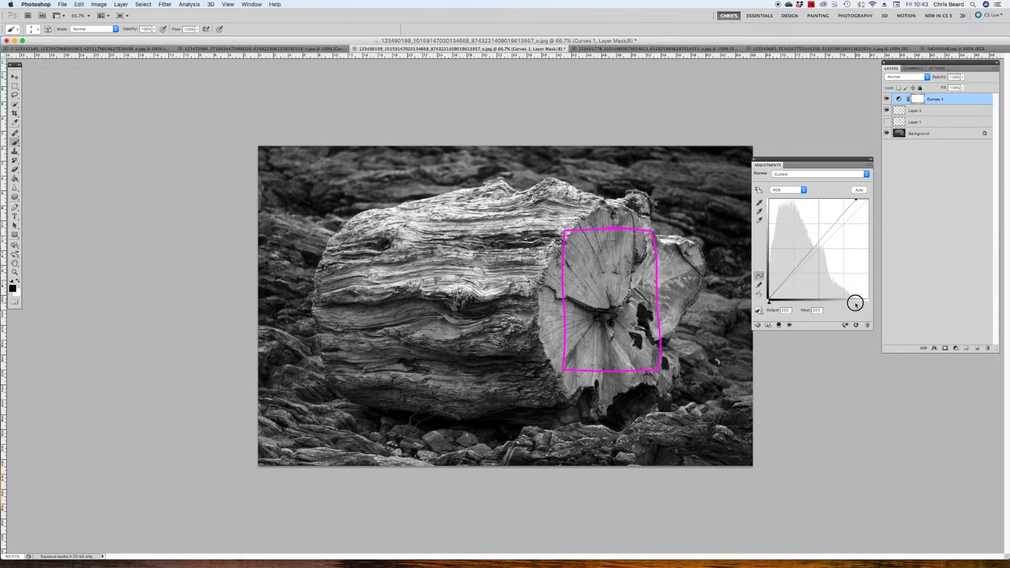
pyautogui.moveTo(855, 303); pyautogui.dragTo(861, 304)
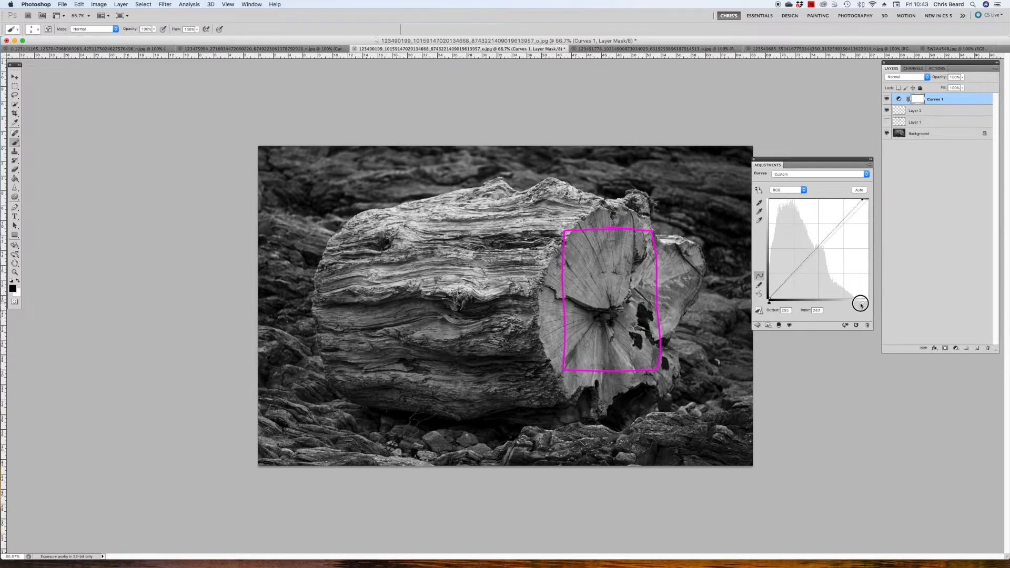
pyautogui.moveTo(861, 303); pyautogui.dragTo(844, 303)
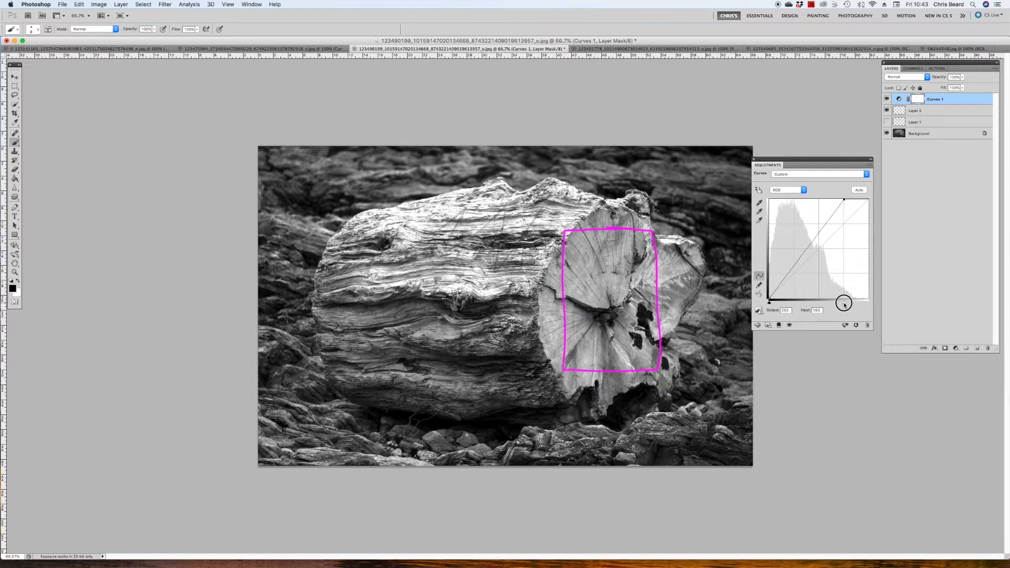
pyautogui.moveTo(844, 304); pyautogui.dragTo(838, 303)
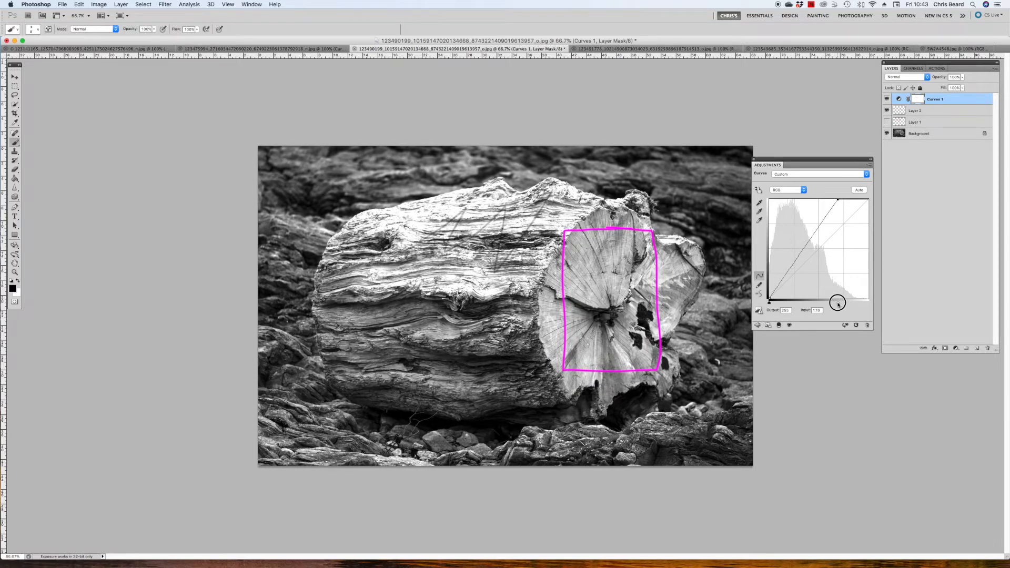
pyautogui.click(917, 111)
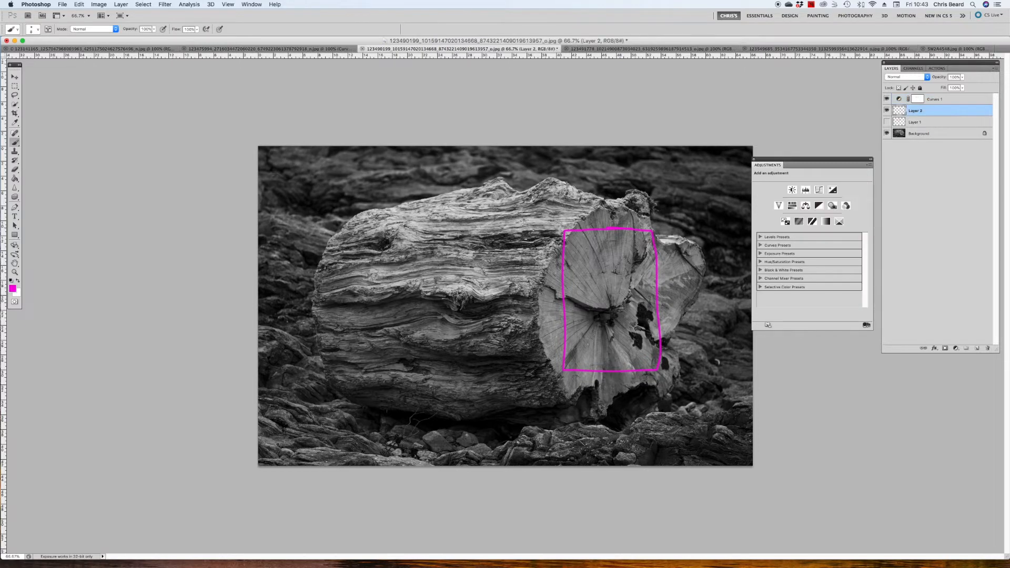
# - Scribble a magenta zigzag across the log, then crop the photo to the log's cut end
pyautogui.moveTo(406, 252); pyautogui.dragTo(470, 212)
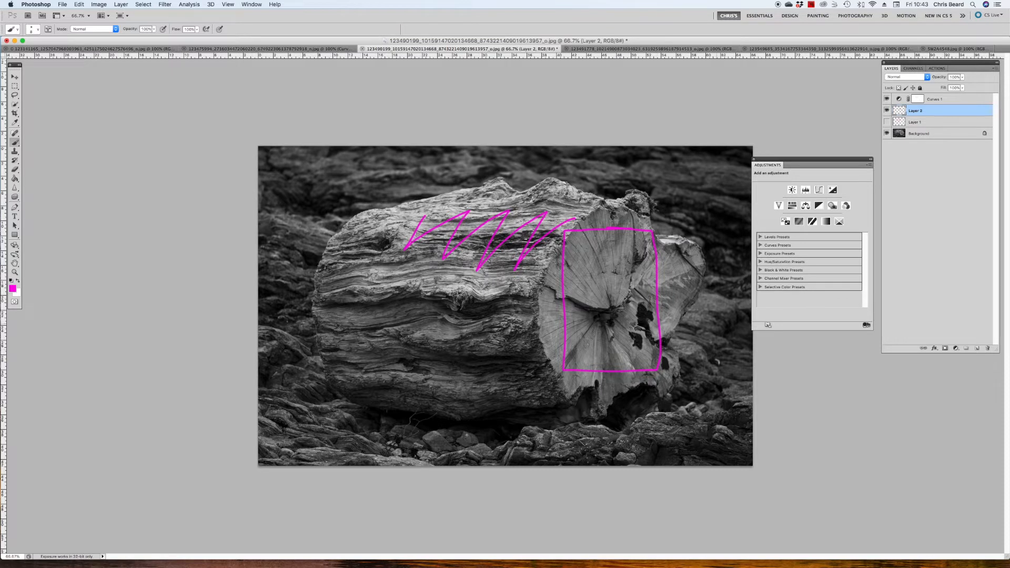
pyautogui.click(13, 112)
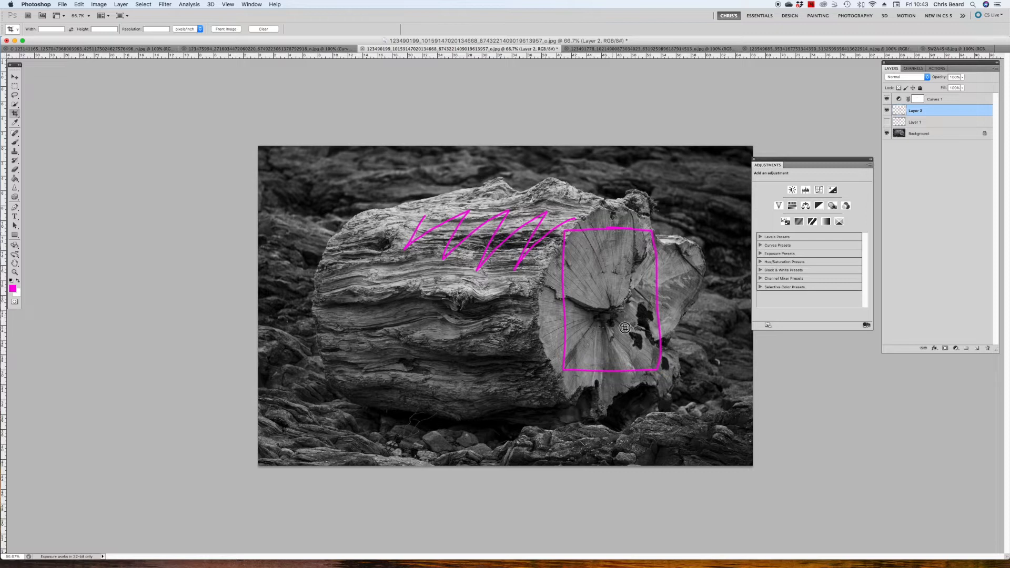
pyautogui.click(13, 114)
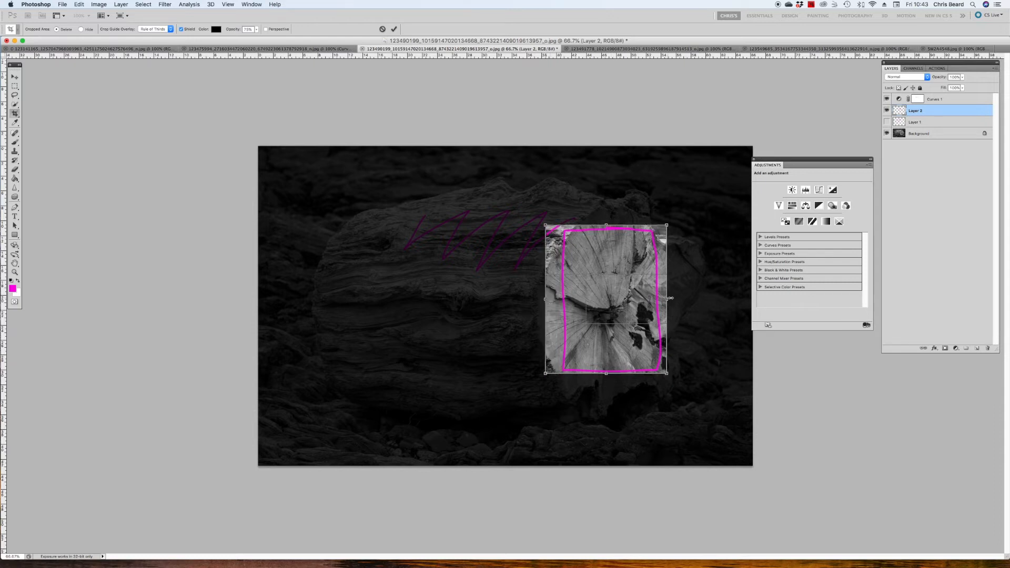
pyautogui.moveTo(667, 298); pyautogui.dragTo(677, 298)
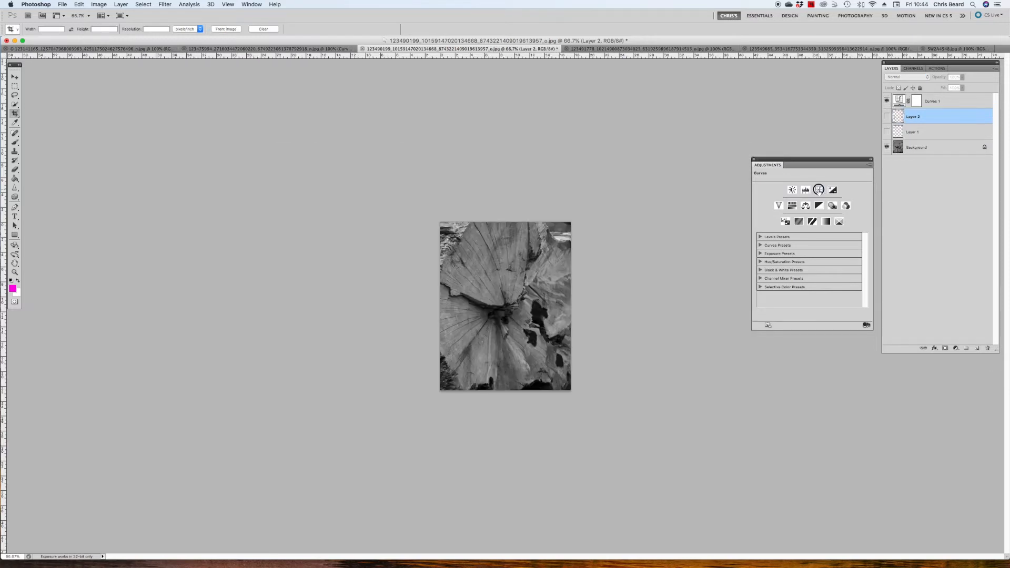
pyautogui.click(819, 189)
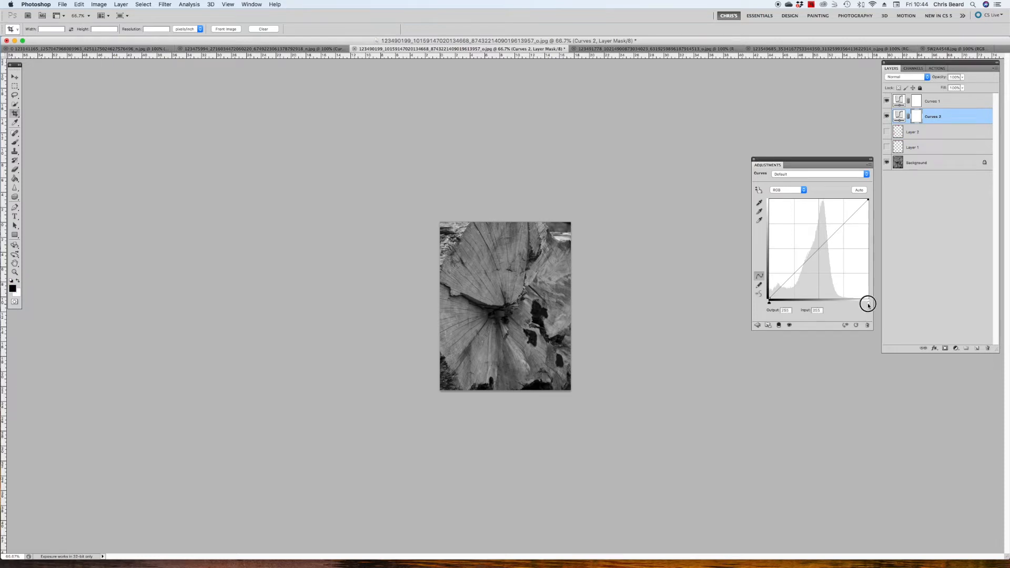
pyautogui.moveTo(869, 303); pyautogui.dragTo(845, 304)
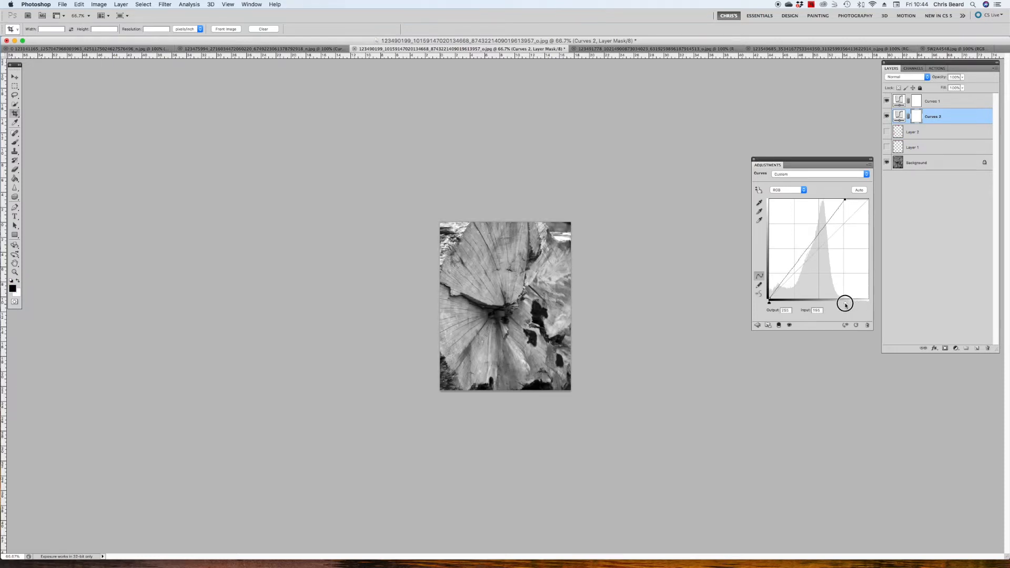
pyautogui.moveTo(845, 303); pyautogui.dragTo(780, 282)
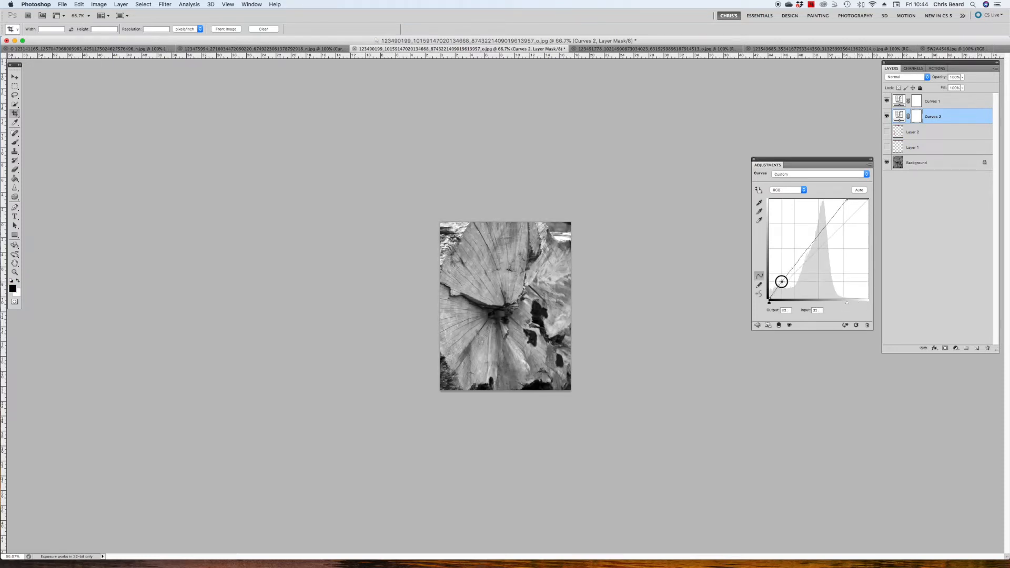
pyautogui.moveTo(782, 282); pyautogui.dragTo(827, 227)
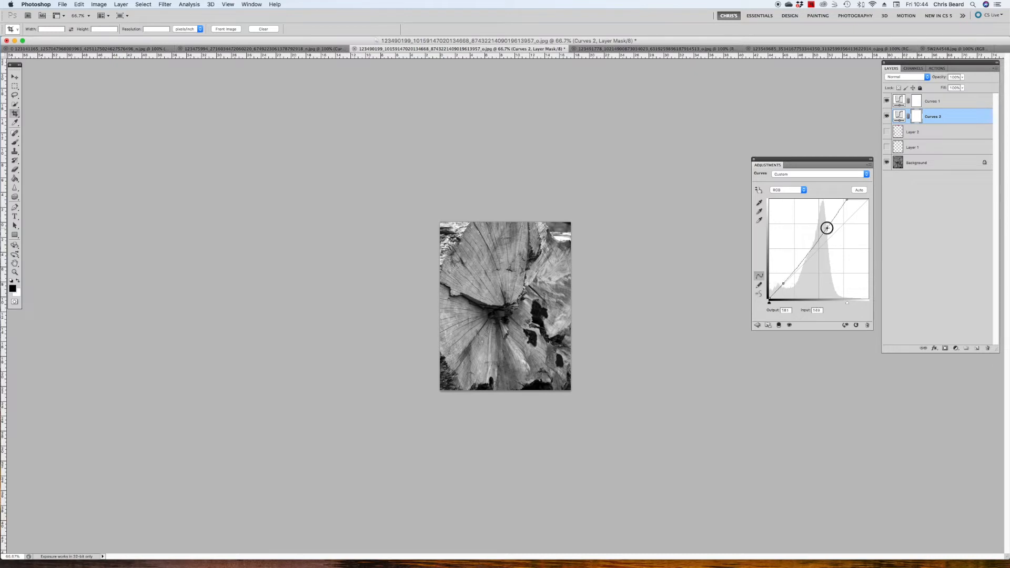
pyautogui.moveTo(828, 227); pyautogui.dragTo(822, 221)
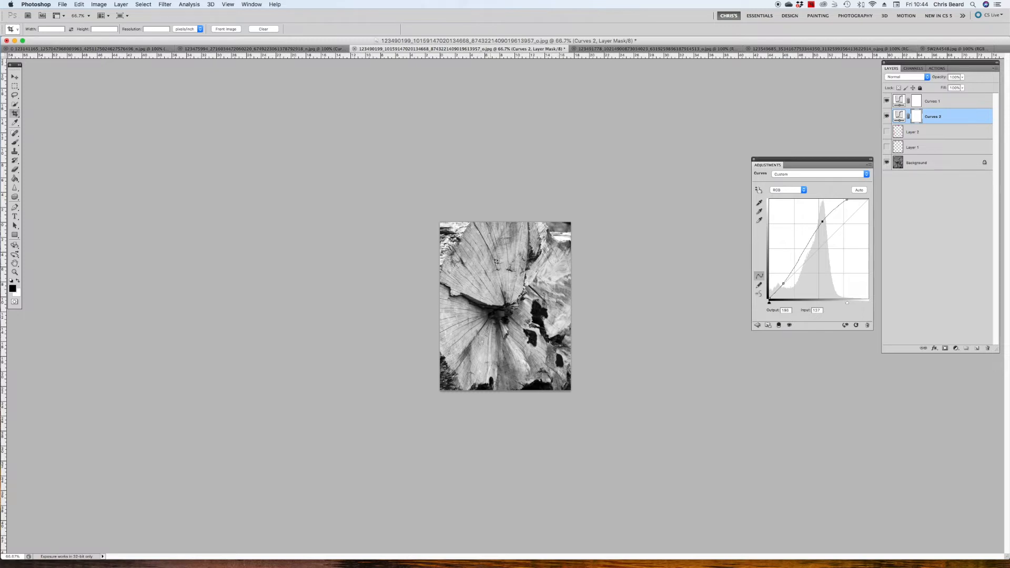
pyautogui.moveTo(477, 355)
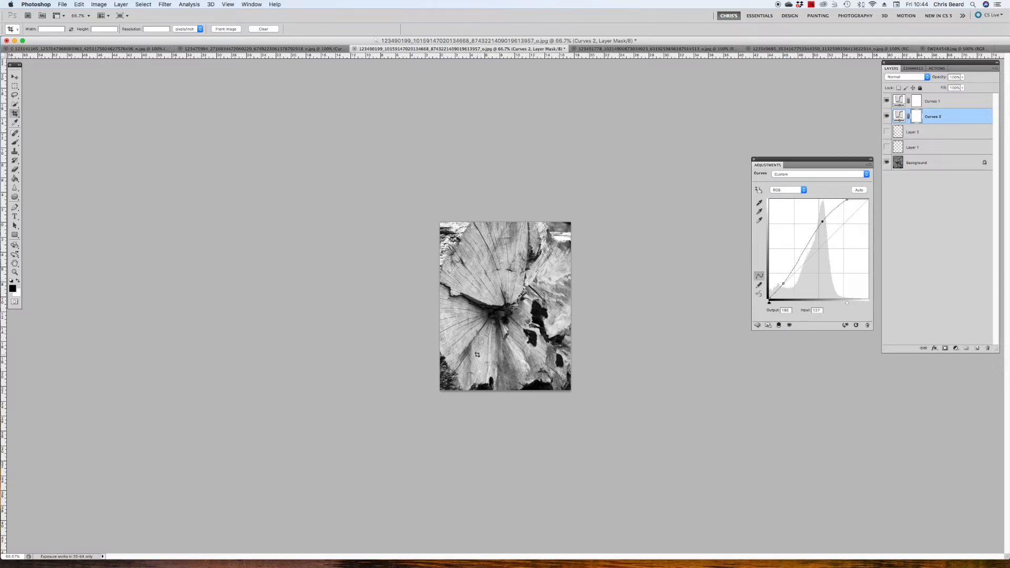
pyautogui.moveTo(514, 294)
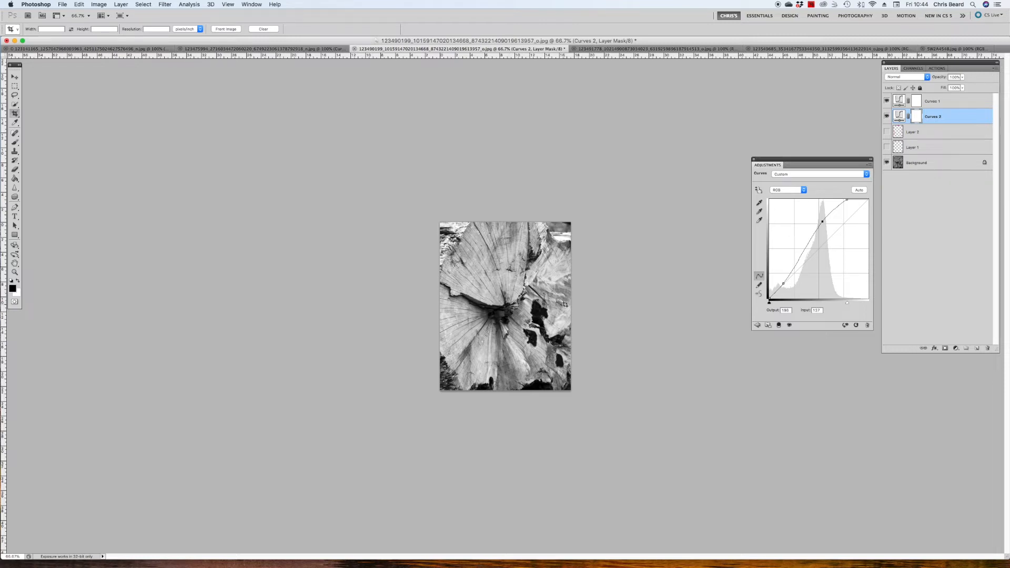
pyautogui.moveTo(628, 312)
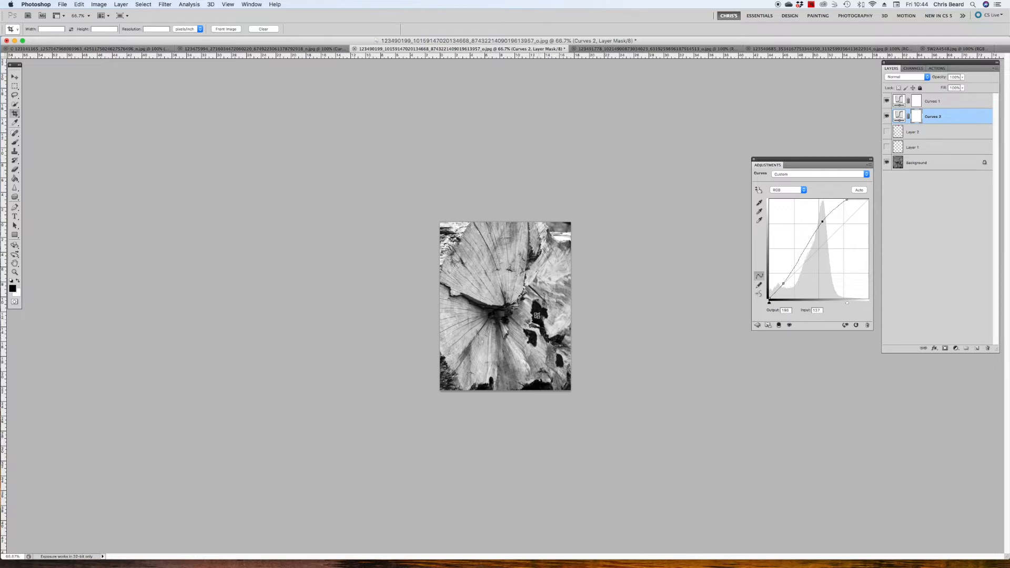
pyautogui.moveTo(733, 278)
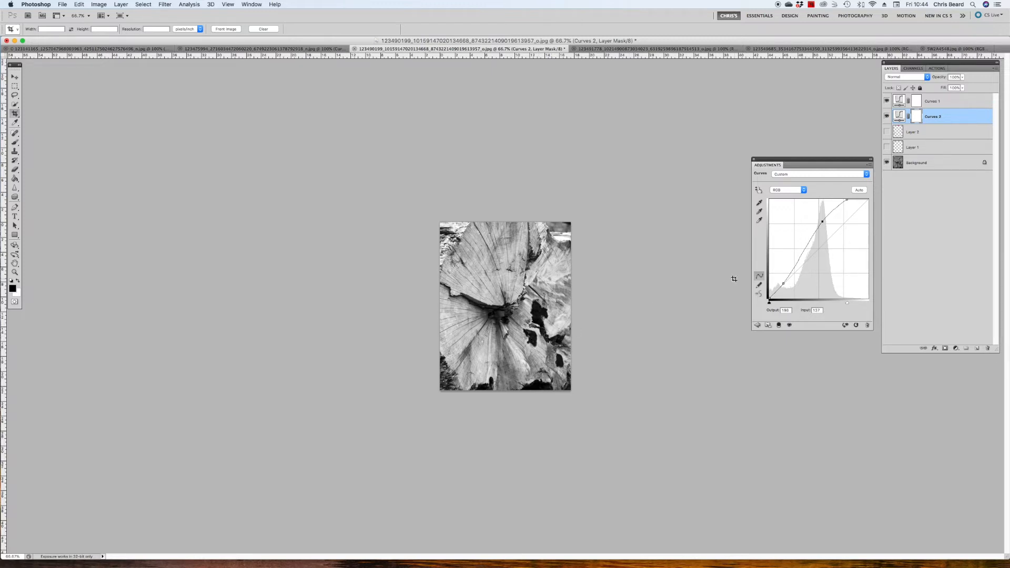
pyautogui.moveTo(736, 275)
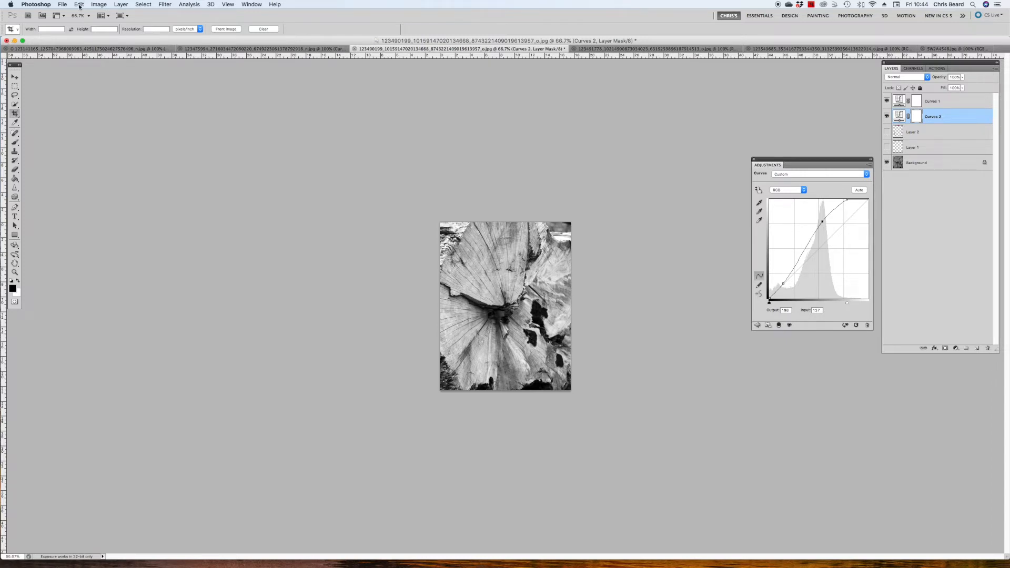
pyautogui.click(79, 4)
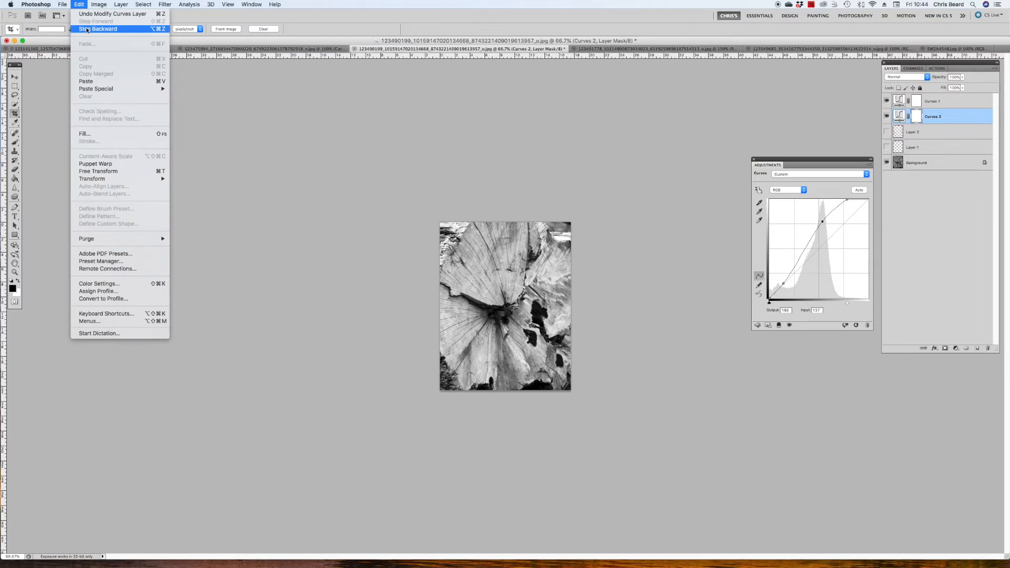
pyautogui.click(97, 30)
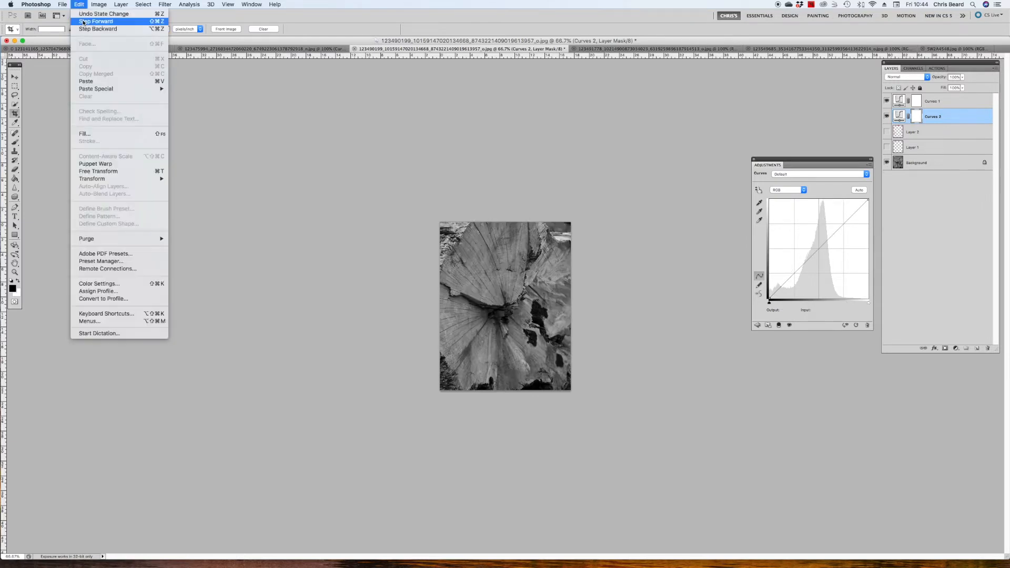
pyautogui.click(98, 30)
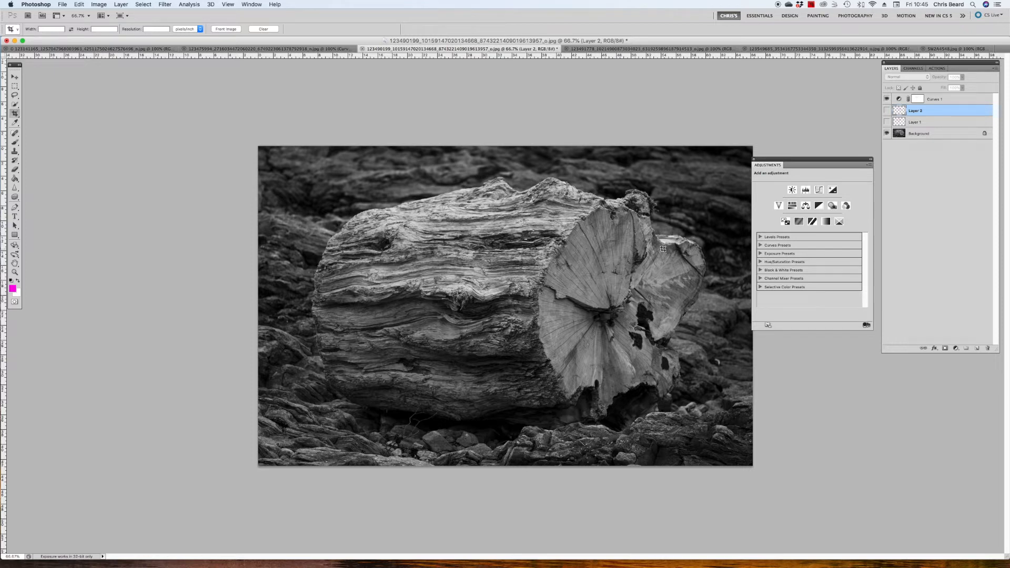
pyautogui.moveTo(429, 334)
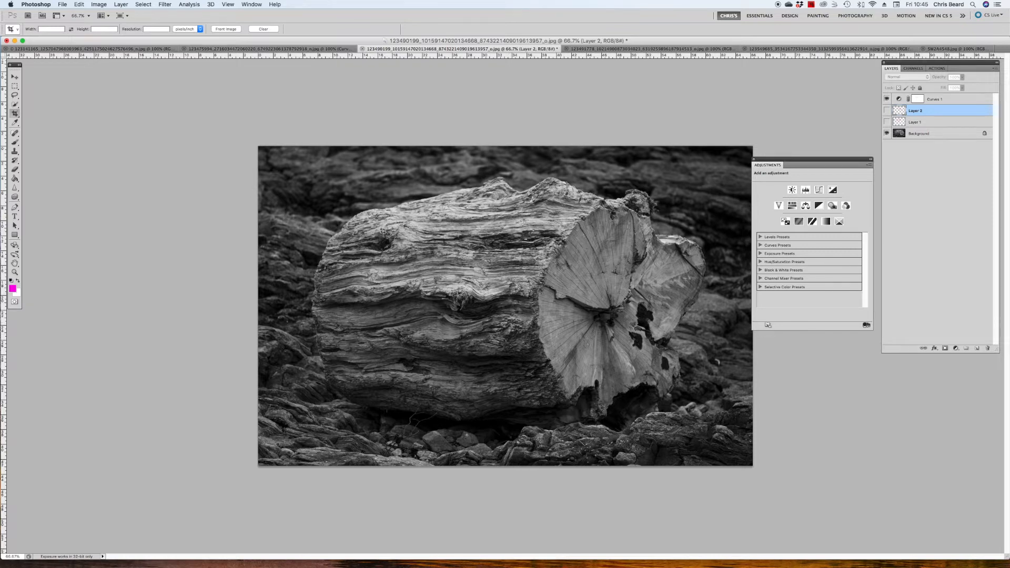
pyautogui.moveTo(579, 190)
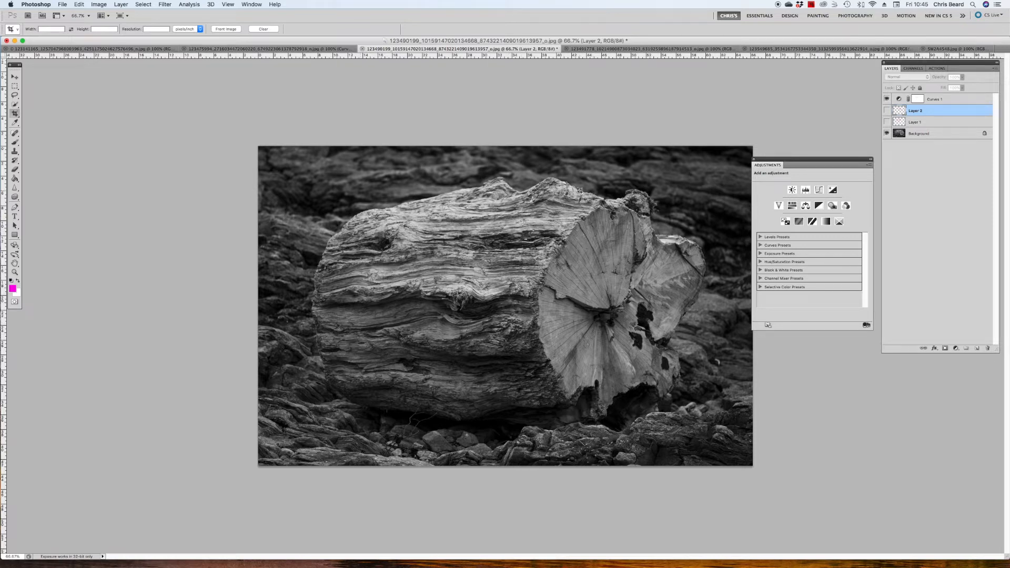
pyautogui.moveTo(618, 228)
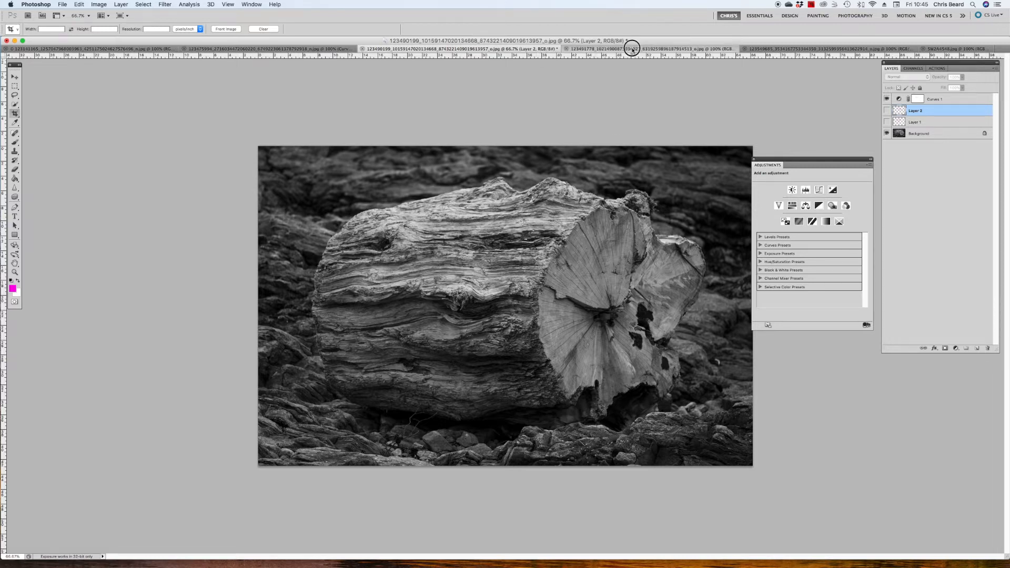
# - Switch to the lighthouse photo, add a new layer and circle a rock blemish in magenta
pyautogui.click(648, 49)
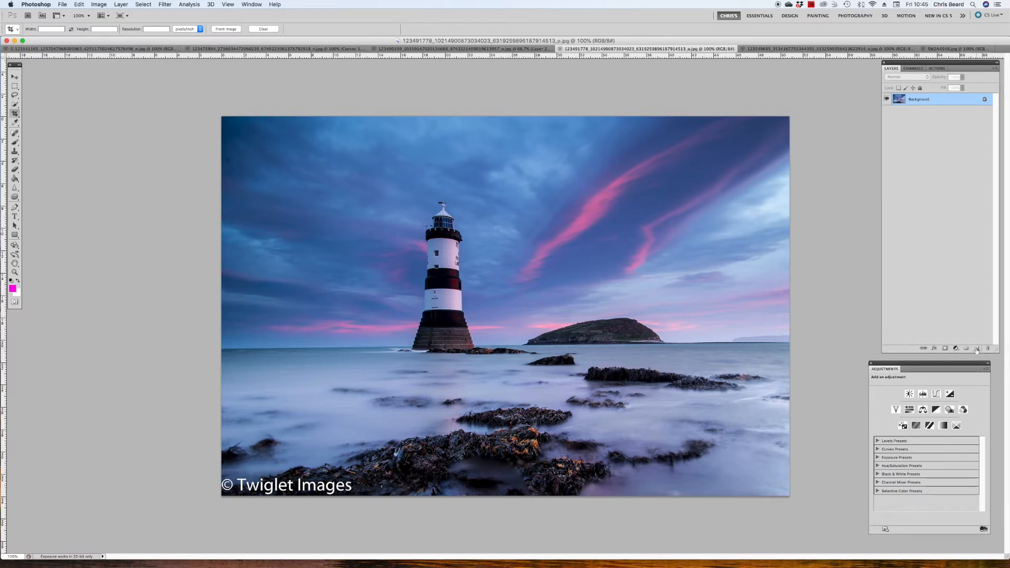
pyautogui.click(978, 349)
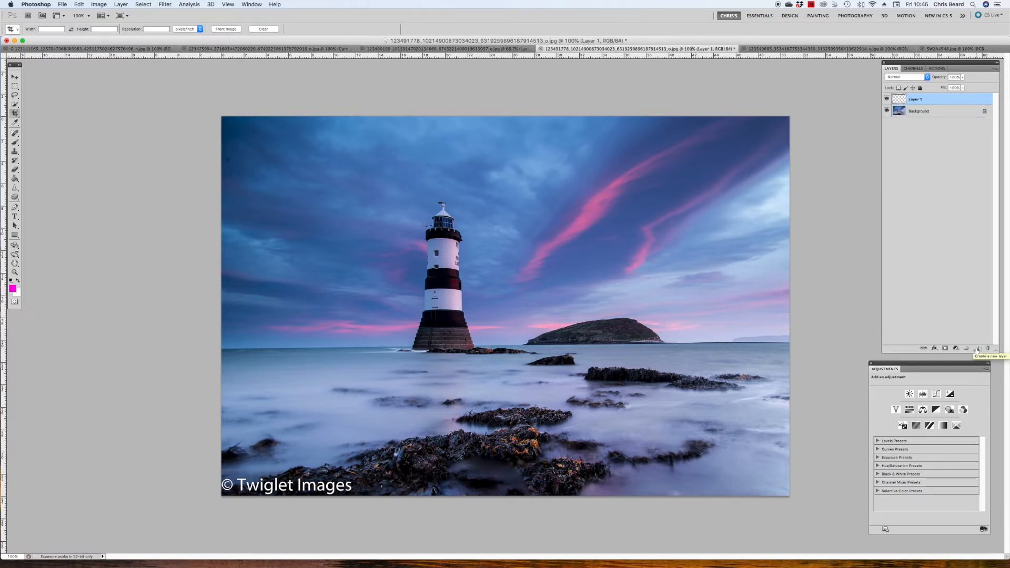
pyautogui.moveTo(403, 443); pyautogui.dragTo(385, 459)
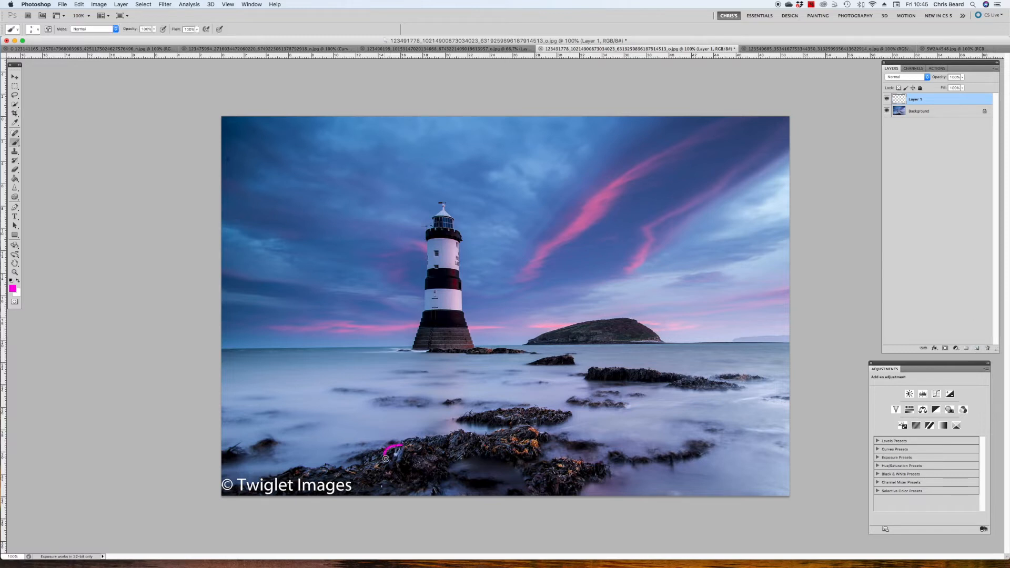
pyautogui.moveTo(389, 448); pyautogui.dragTo(395, 455)
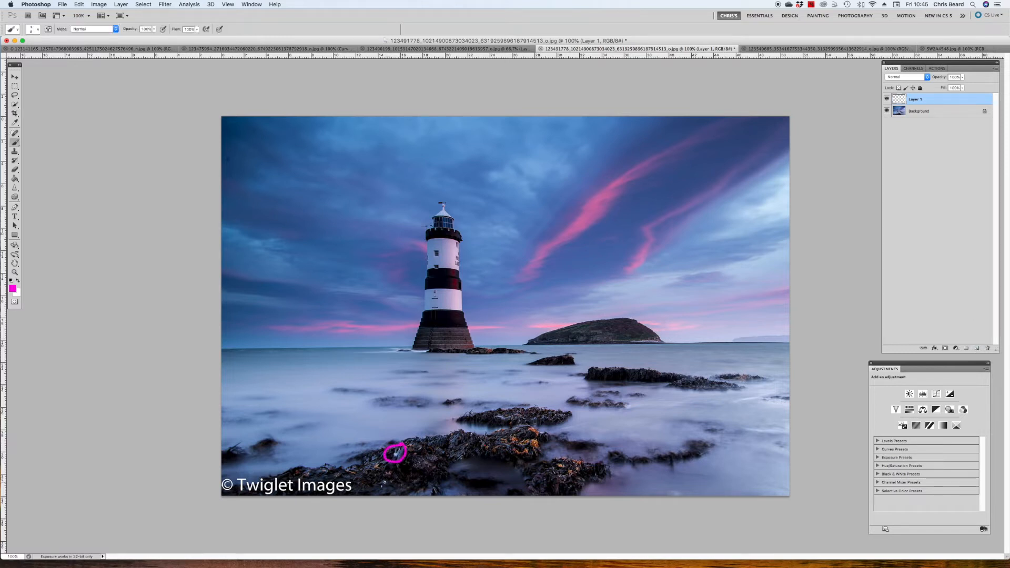
pyautogui.click(379, 487)
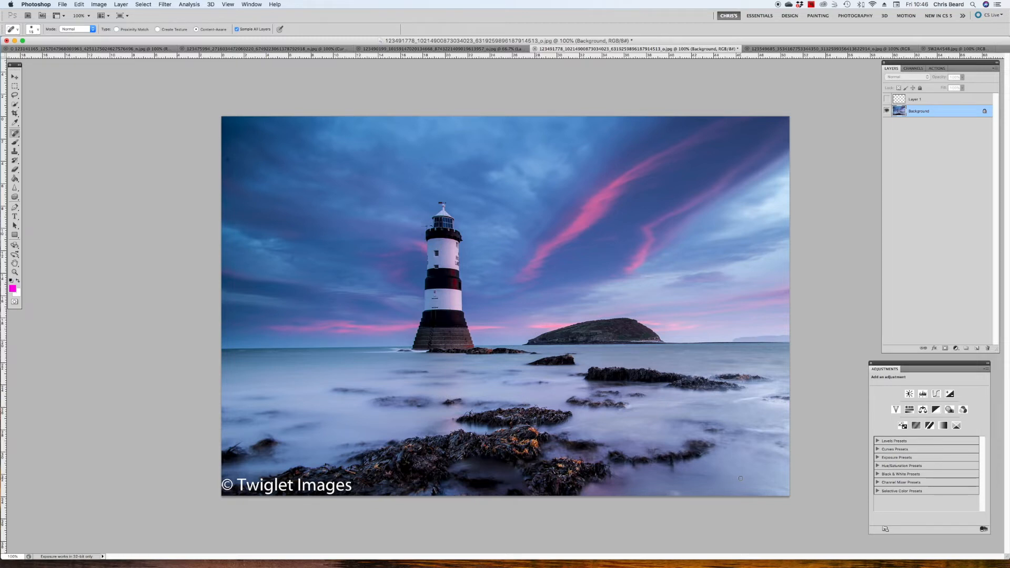
pyautogui.moveTo(329, 264)
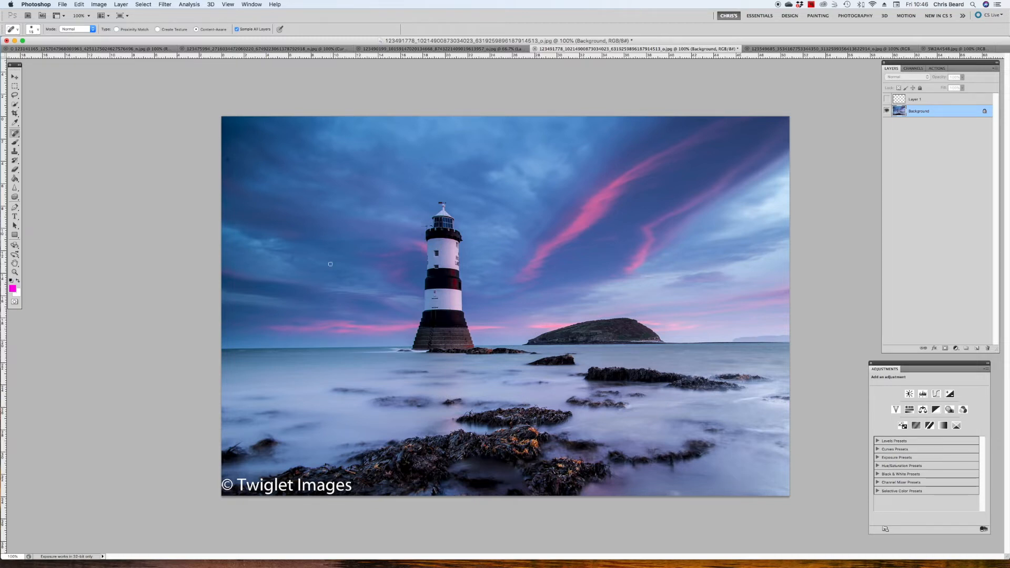
pyautogui.moveTo(578, 216)
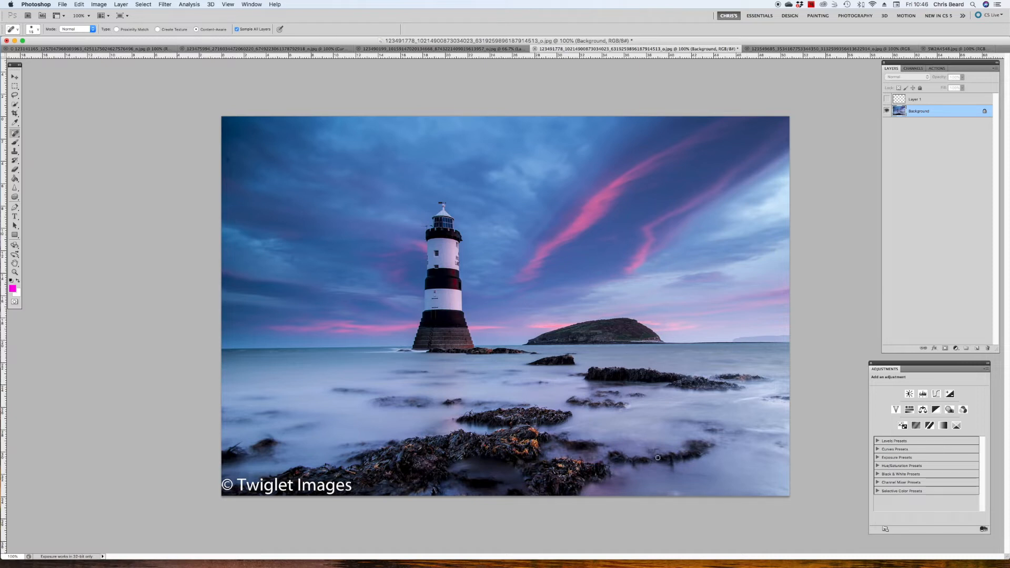
pyautogui.moveTo(708, 448)
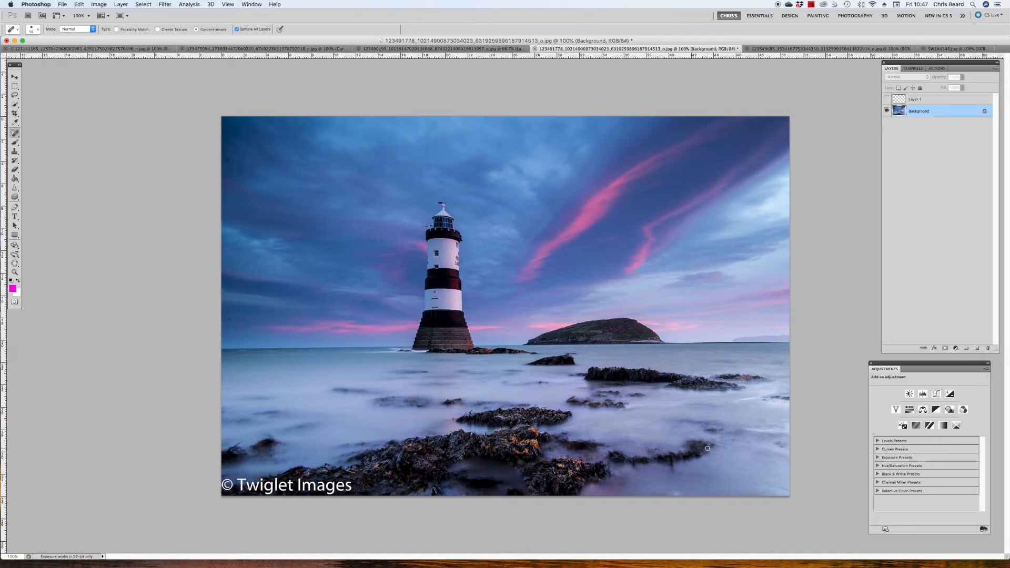
pyautogui.moveTo(431, 463)
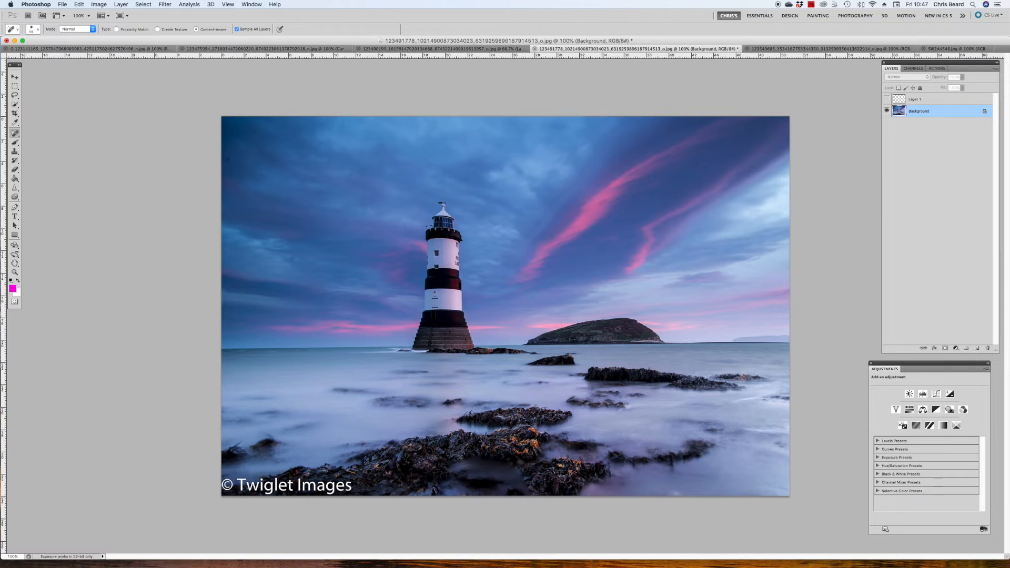
pyautogui.moveTo(642, 332)
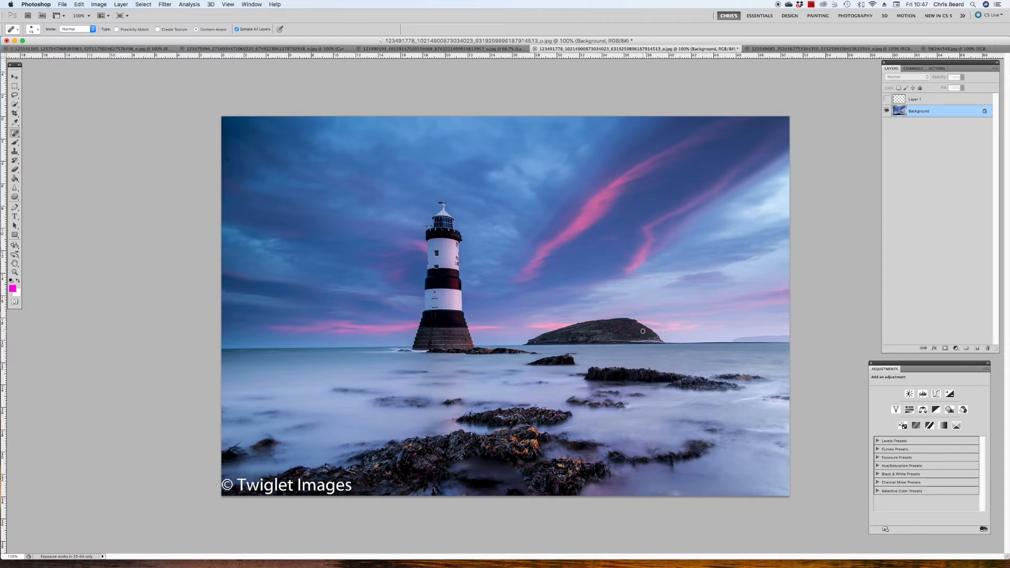
# - Select the Move tool to place guides along the horizon and lighthouse edges
pyautogui.click(16, 75)
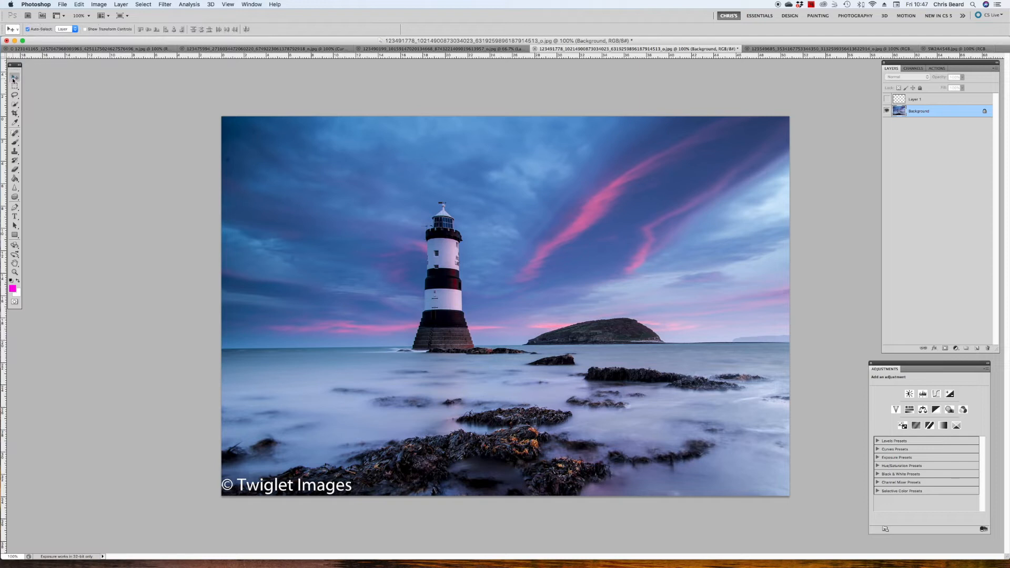
pyautogui.moveTo(602, 63)
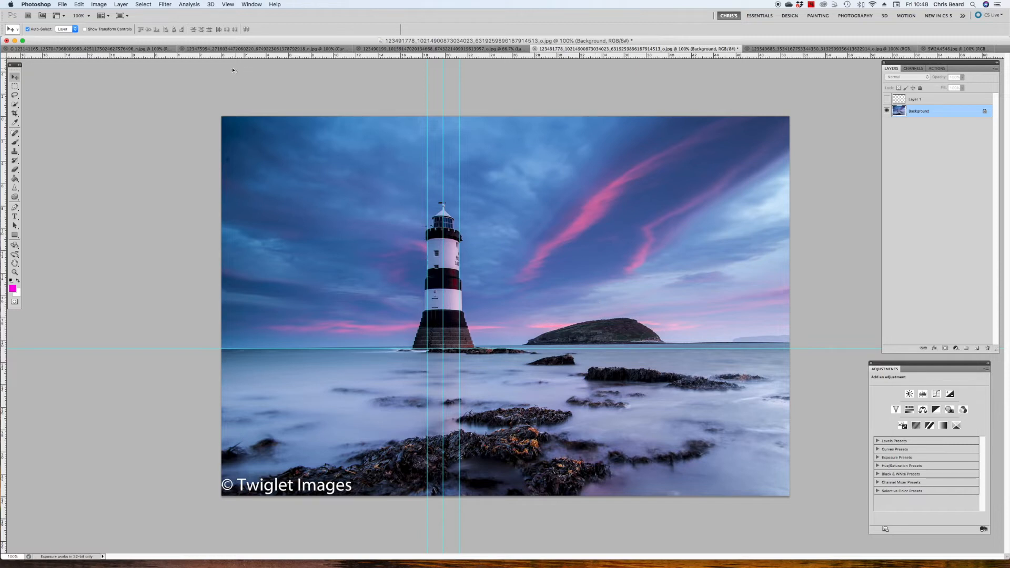
pyautogui.moveTo(426, 252)
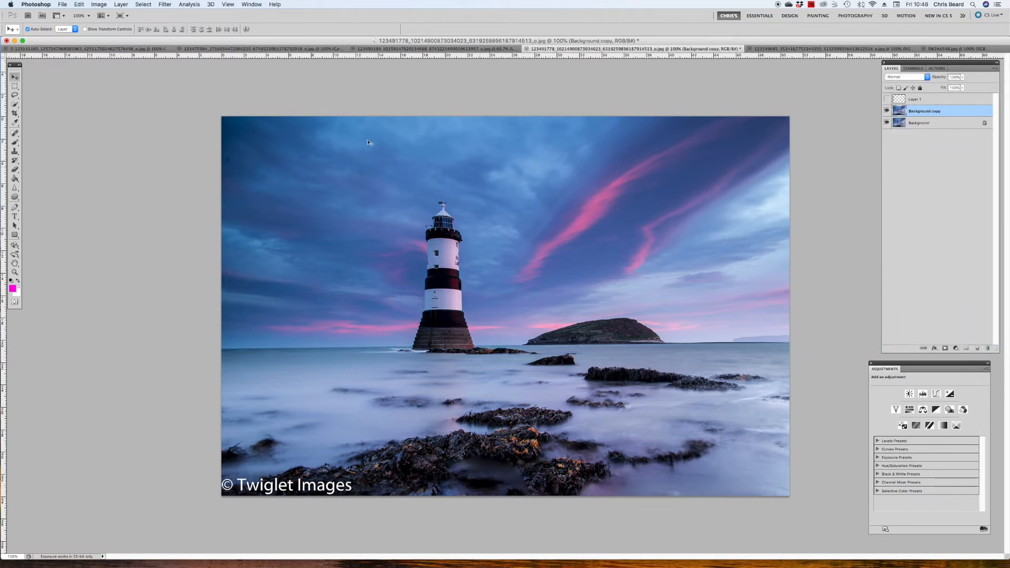
pyautogui.click(99, 5)
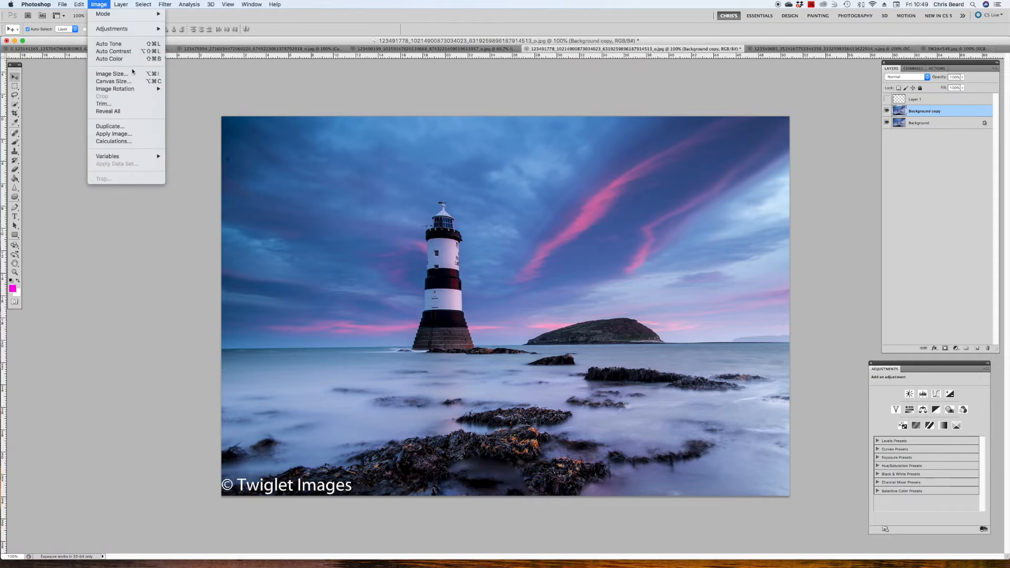
pyautogui.click(79, 4)
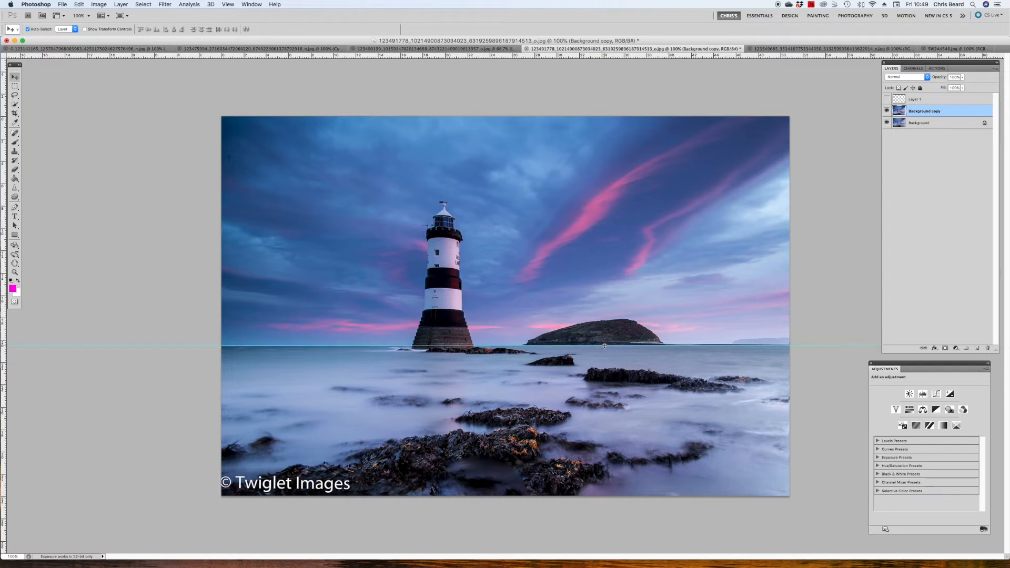
pyautogui.moveTo(3, 218)
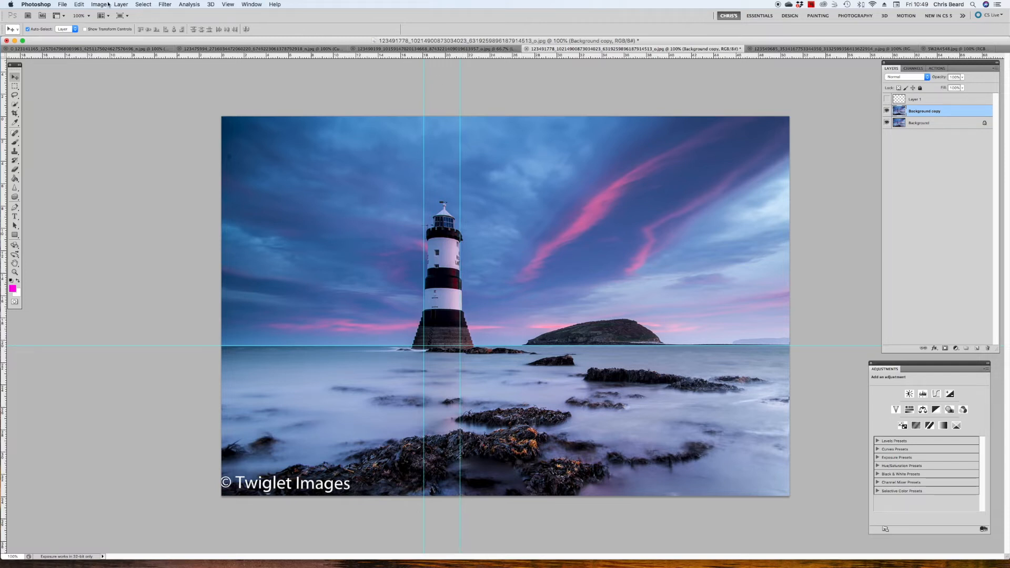
pyautogui.moveTo(459, 231)
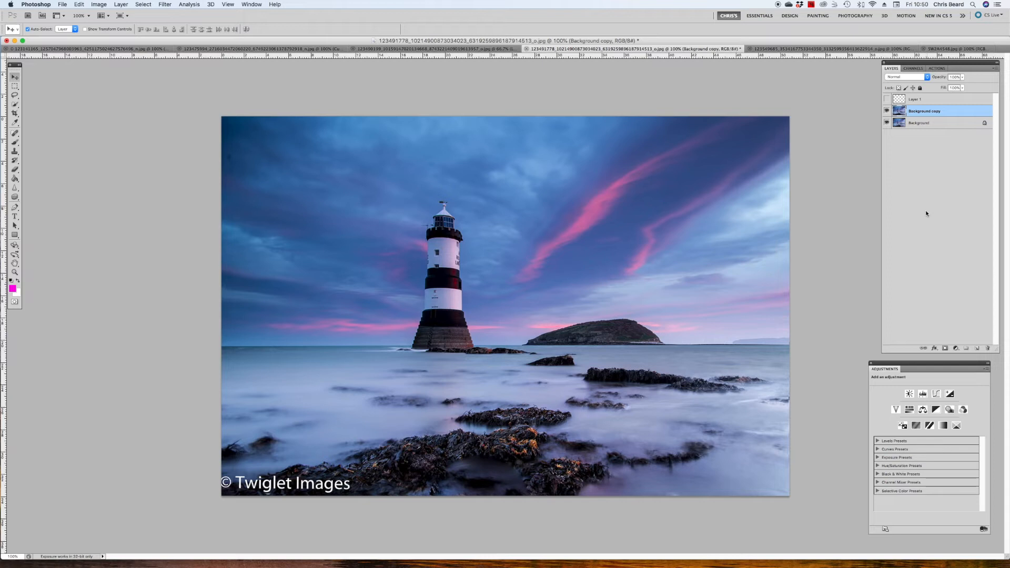
pyautogui.moveTo(545, 349)
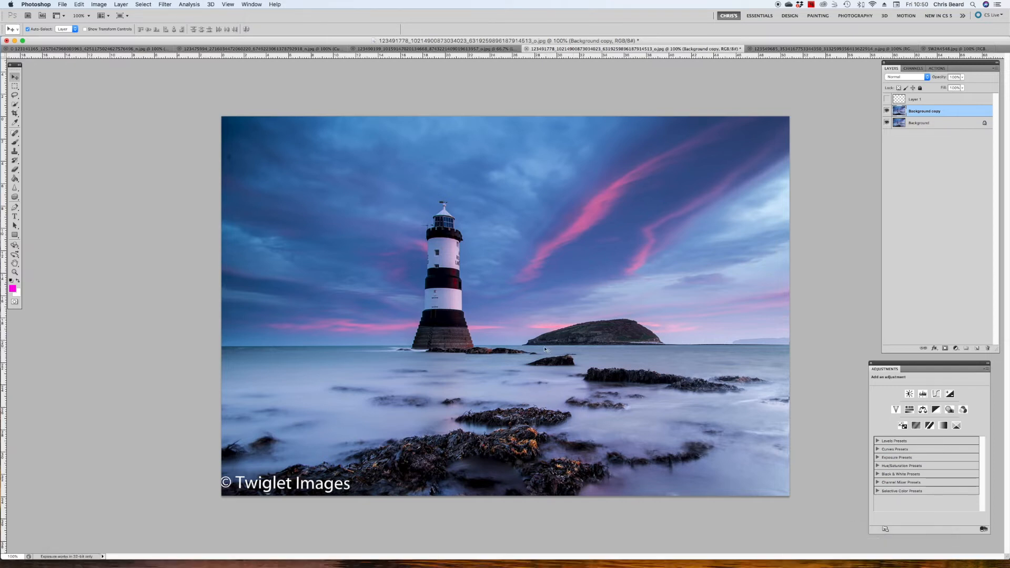
pyautogui.moveTo(776, 346)
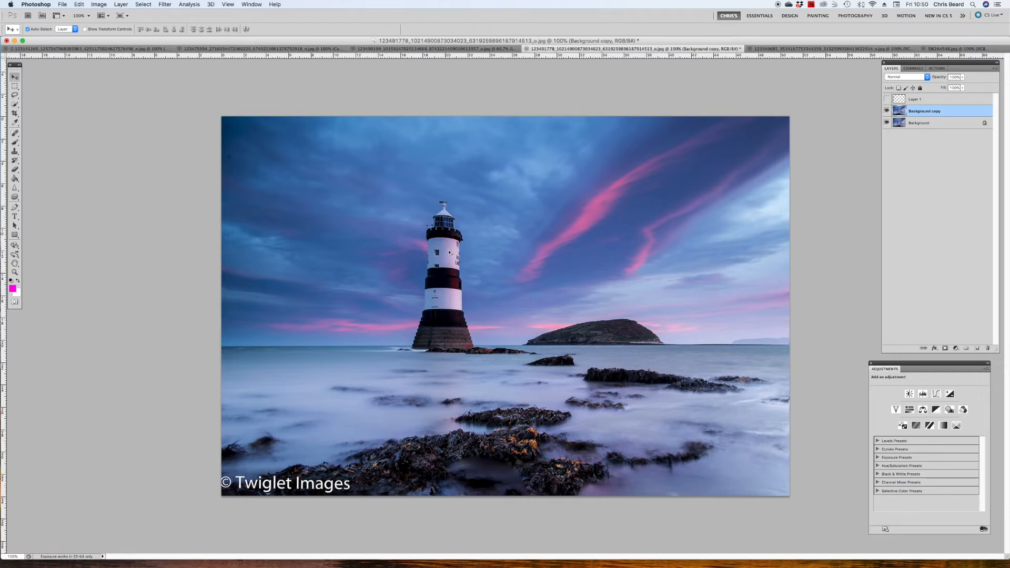
pyautogui.moveTo(109, 171)
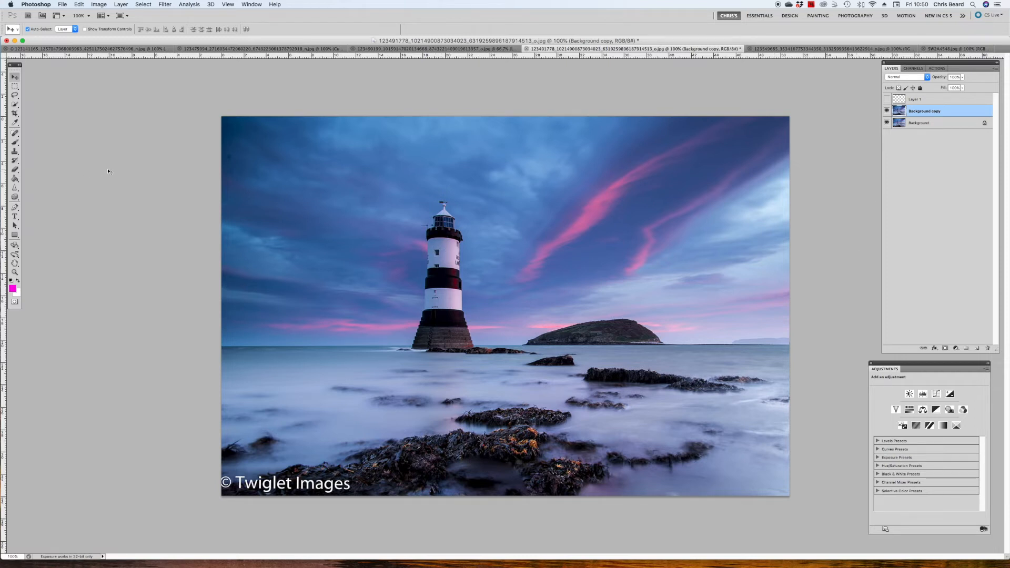
pyautogui.moveTo(496, 263)
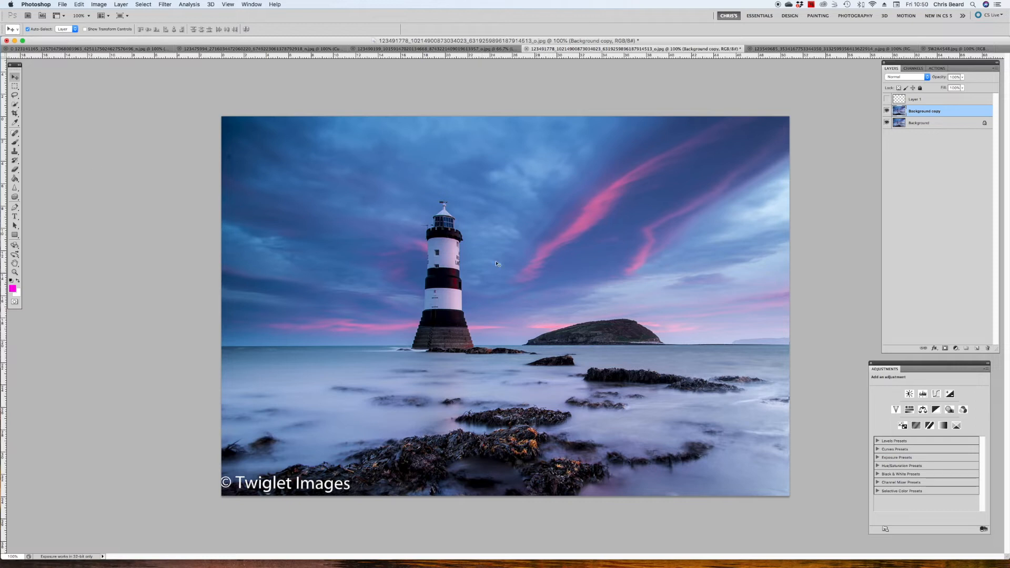
pyautogui.moveTo(478, 377)
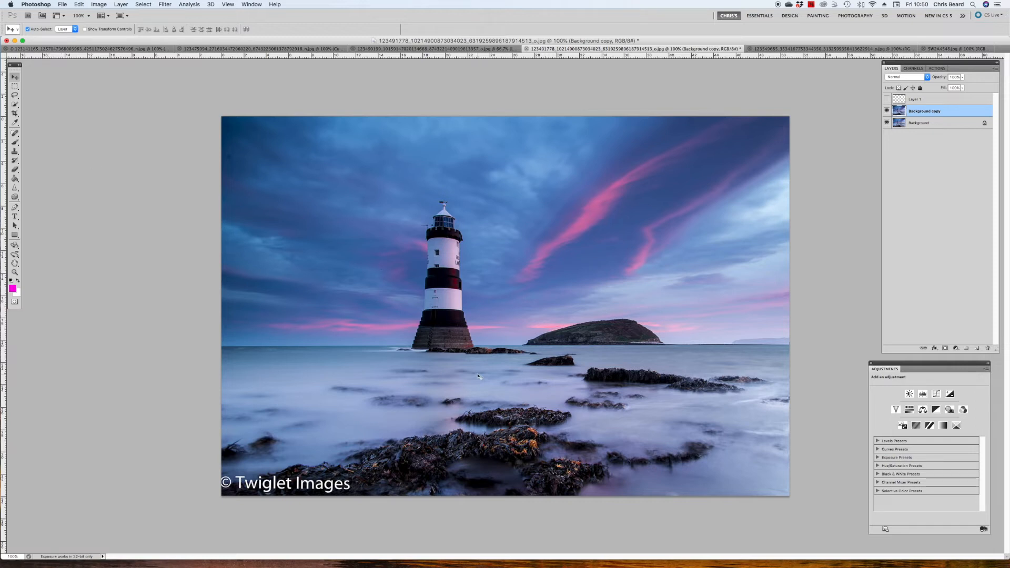
pyautogui.moveTo(299, 221)
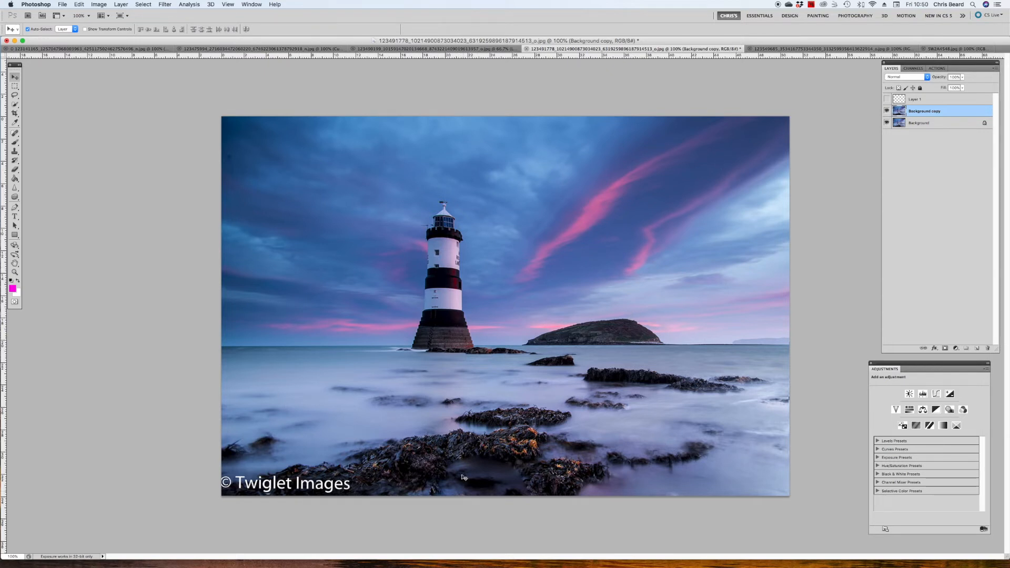
pyautogui.moveTo(692, 165)
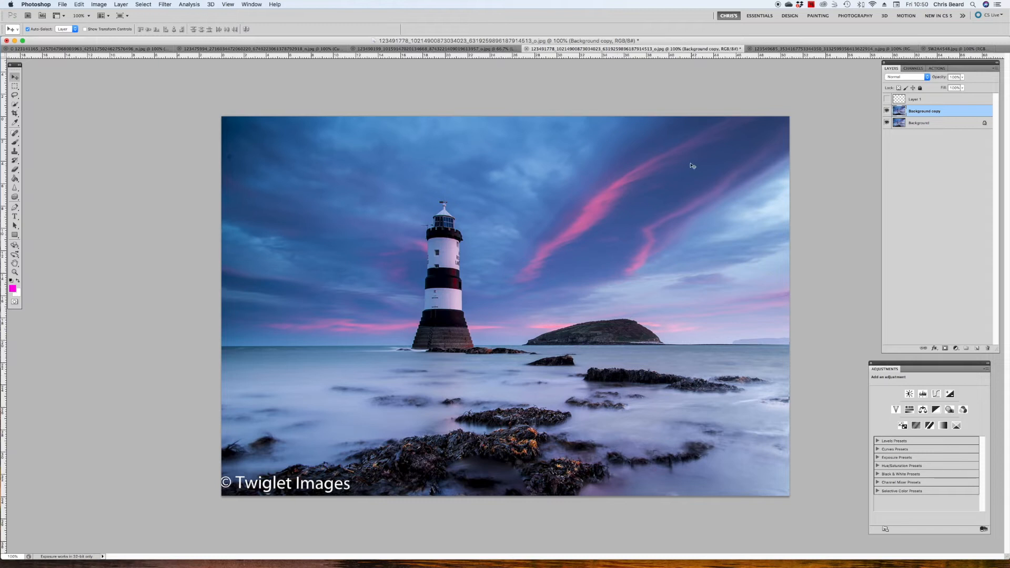
pyautogui.moveTo(533, 279)
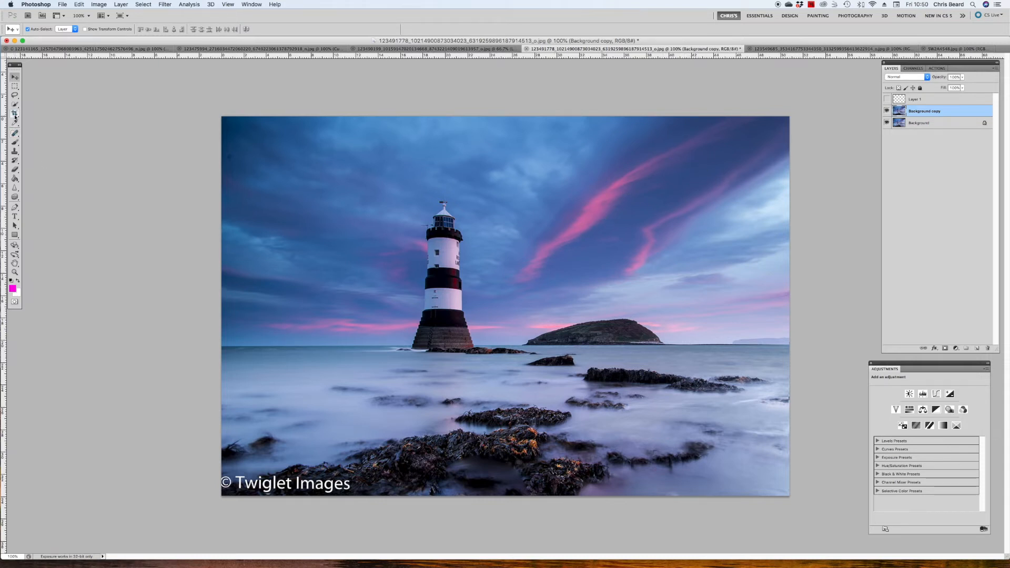
# - Crop the lighthouse photo to a square with equal width and height, then commit it
pyautogui.click(13, 113)
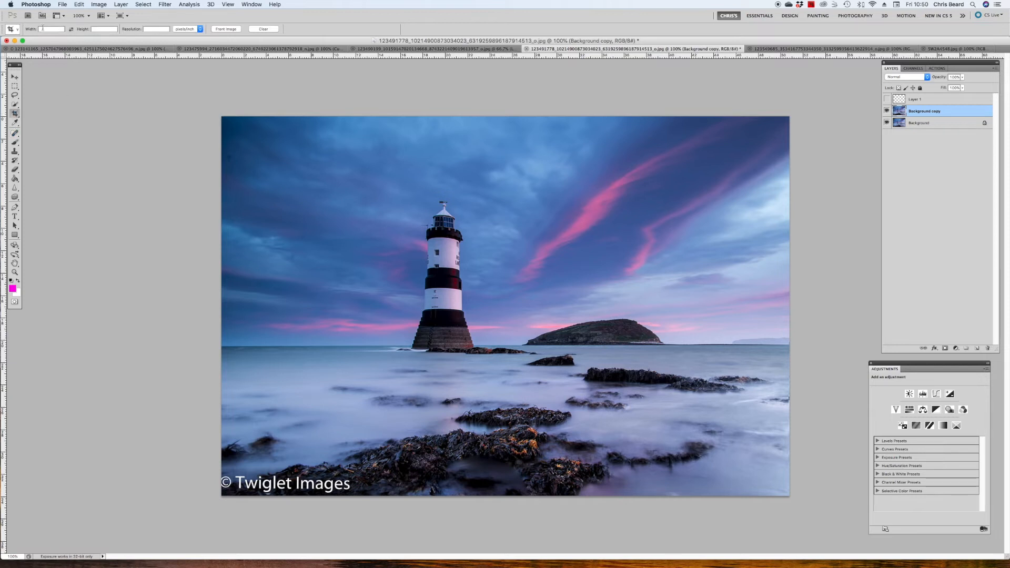
pyautogui.click(52, 29)
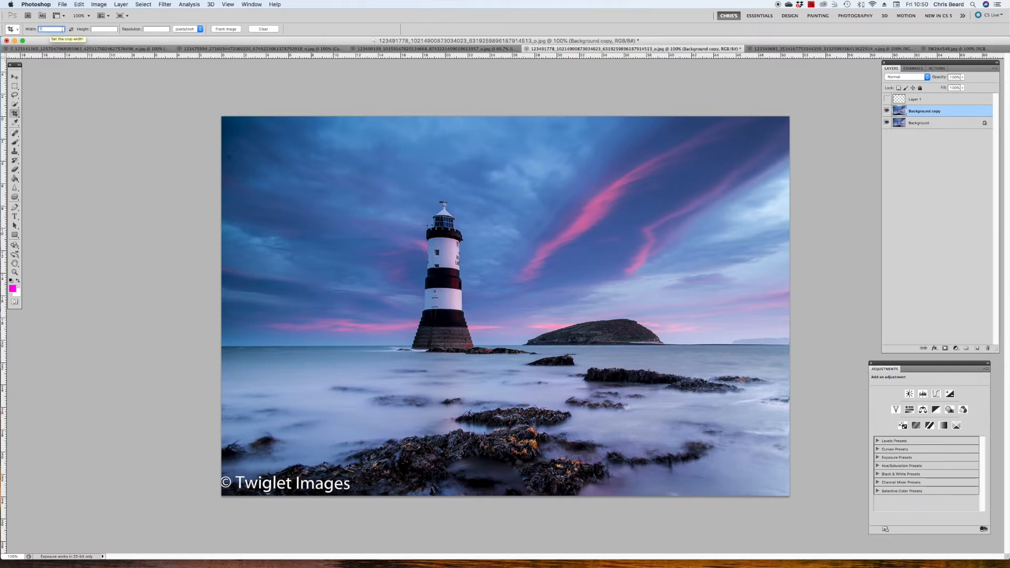
pyautogui.click(103, 30)
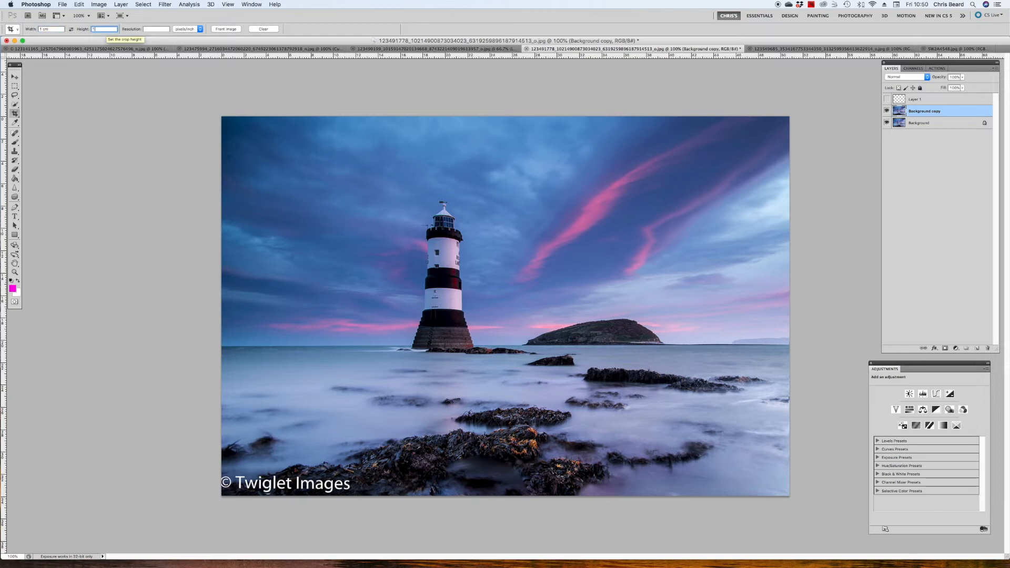
pyautogui.moveTo(297, 117)
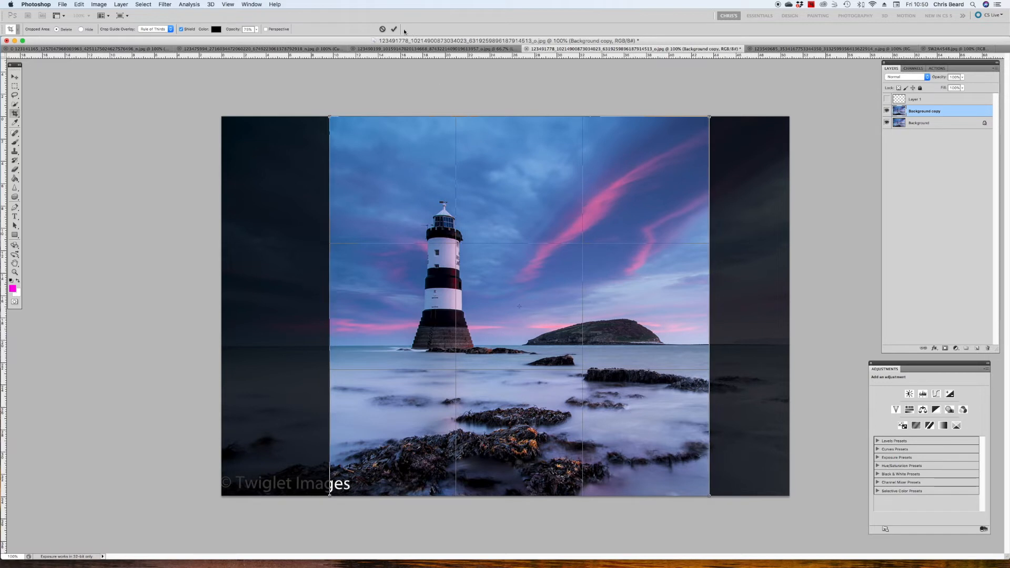
pyautogui.click(393, 29)
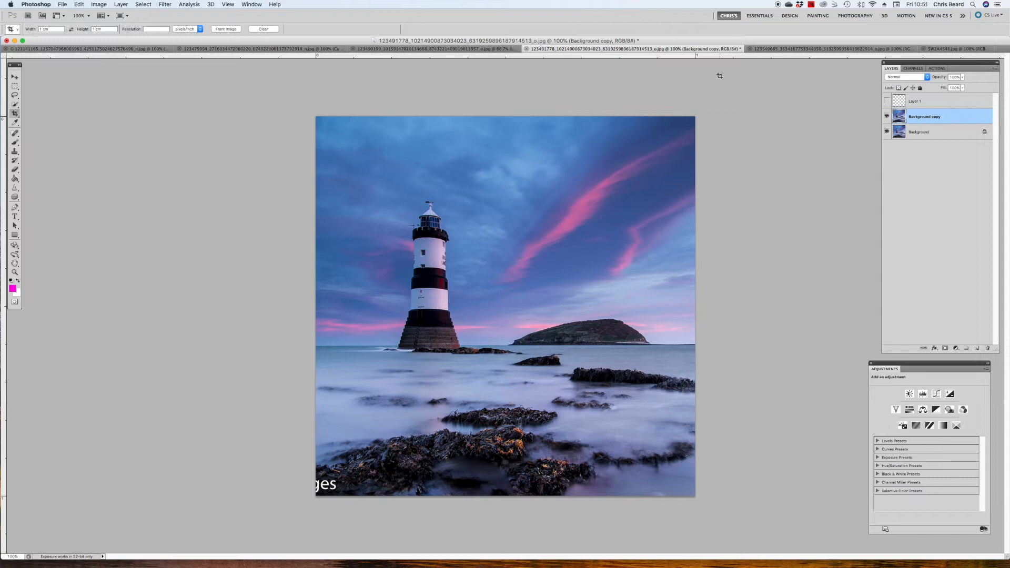
pyautogui.moveTo(88, 178)
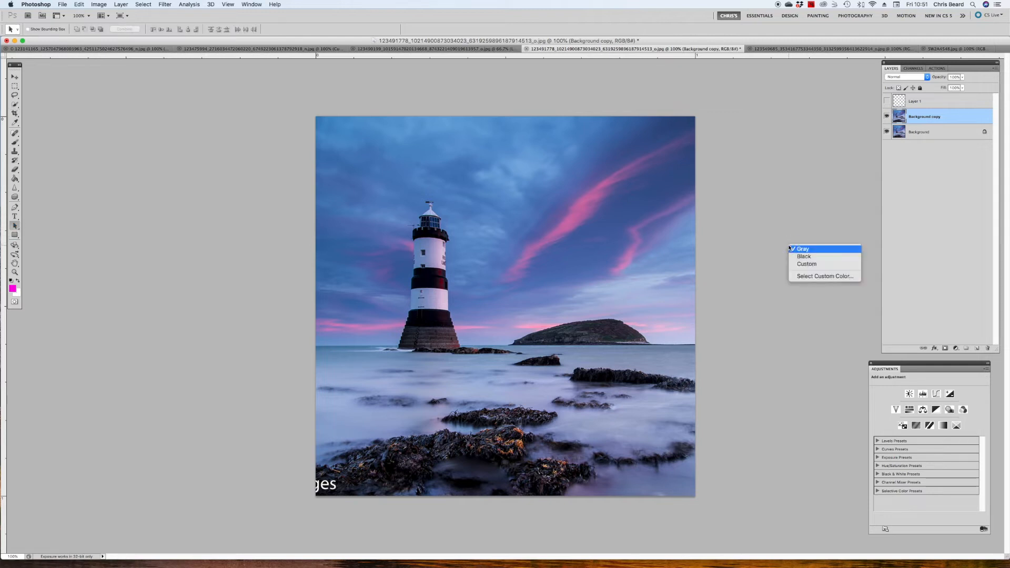
# - Set the pasteboard surround to black, try a custom light colour, then return to black
pyautogui.click(803, 248)
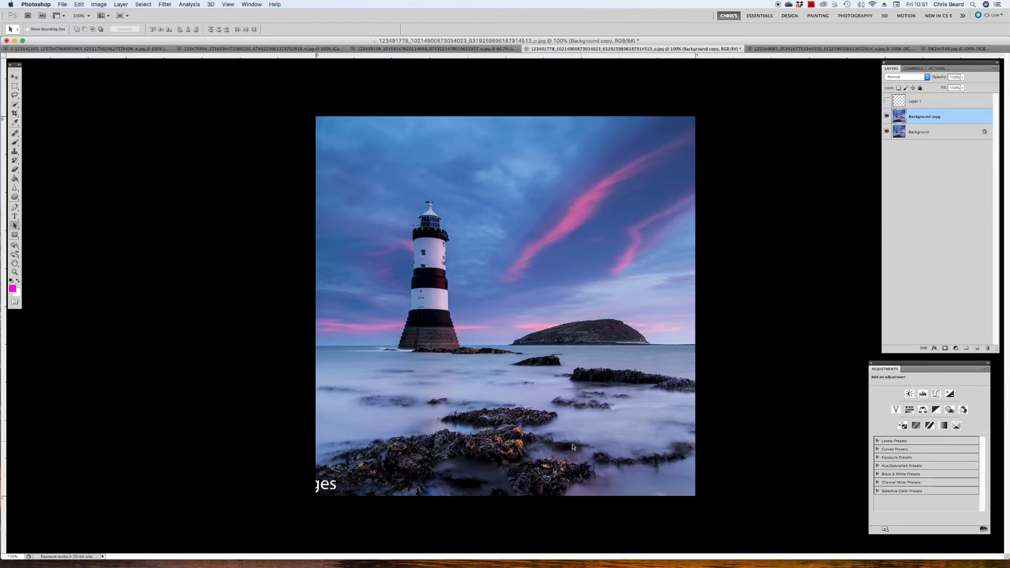
pyautogui.moveTo(511, 426)
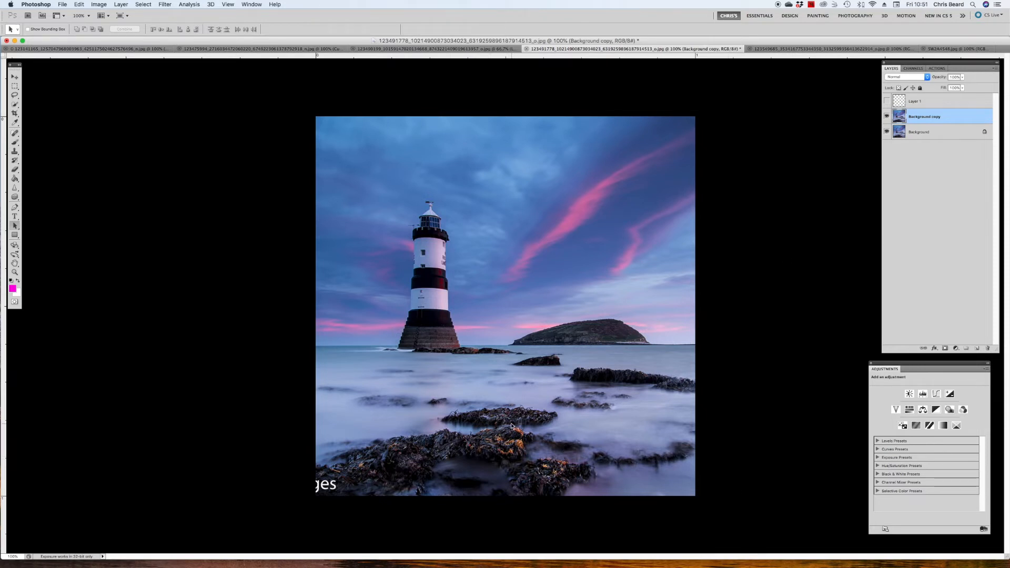
pyautogui.moveTo(618, 338)
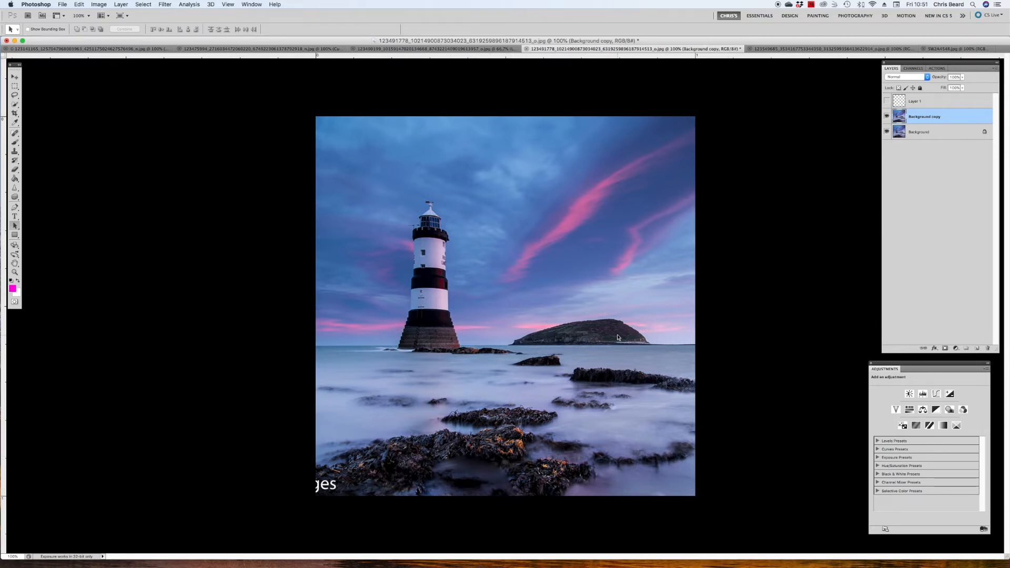
pyautogui.moveTo(604, 385)
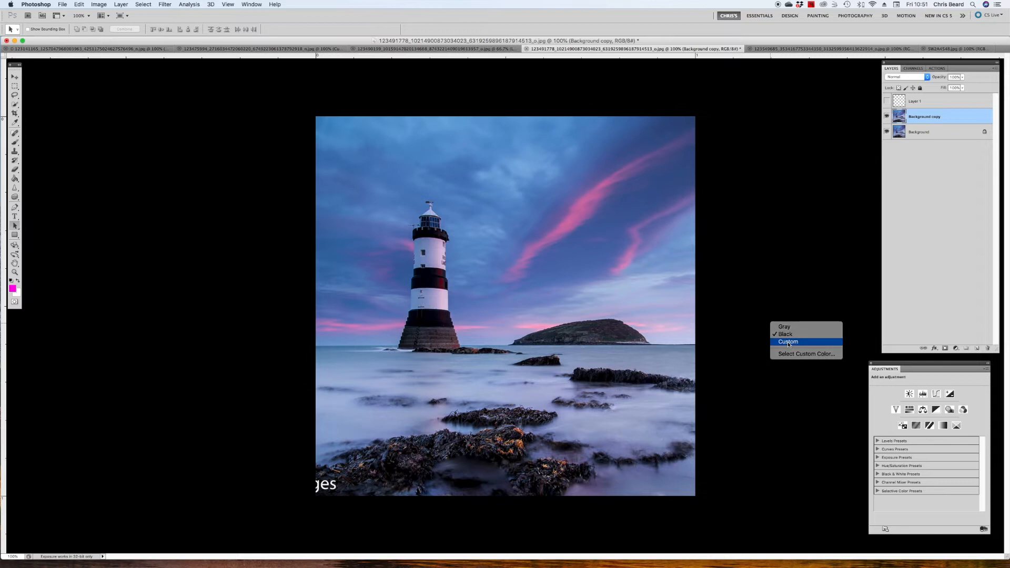
pyautogui.click(788, 341)
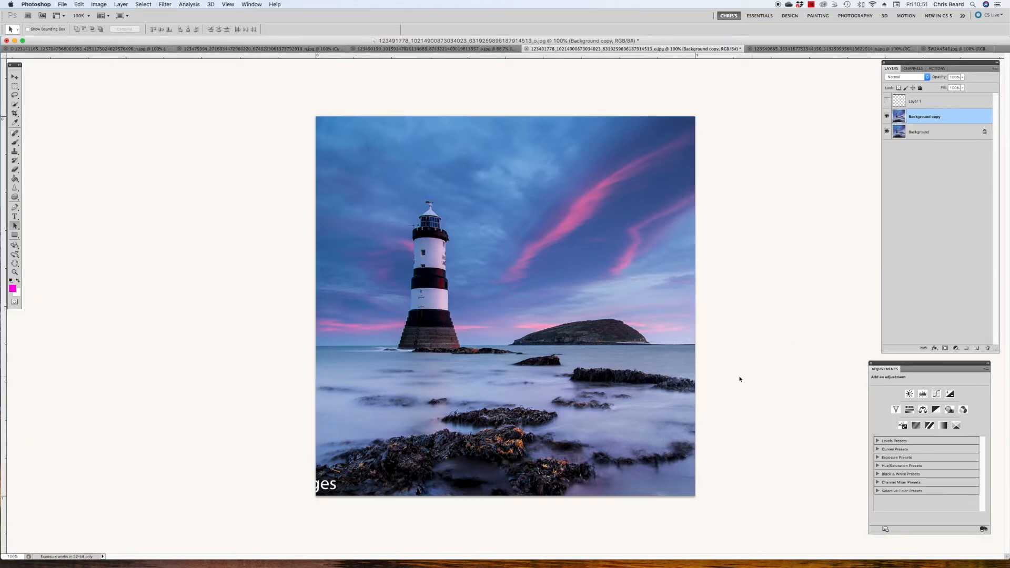
pyautogui.moveTo(441, 473)
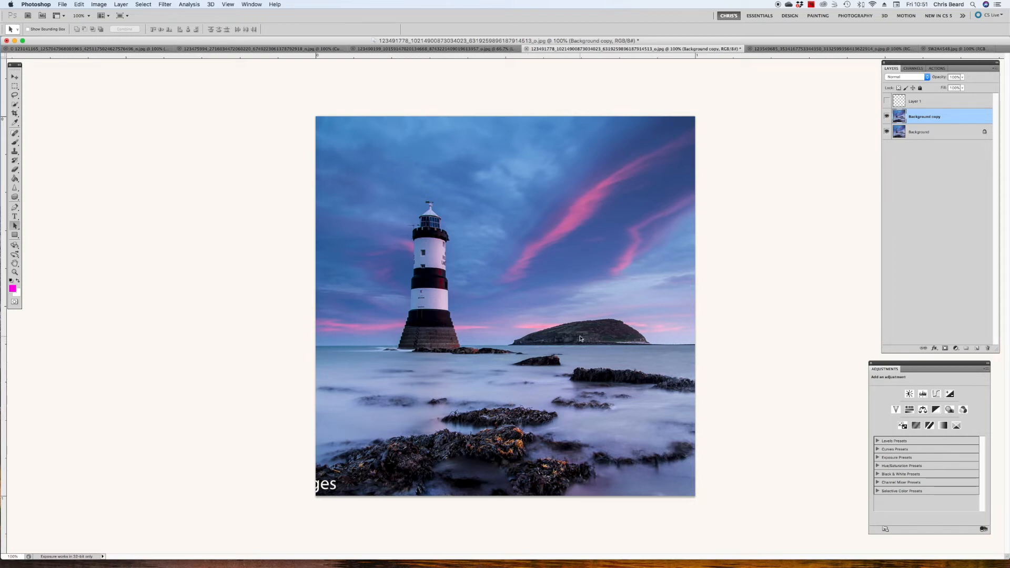
pyautogui.moveTo(699, 125)
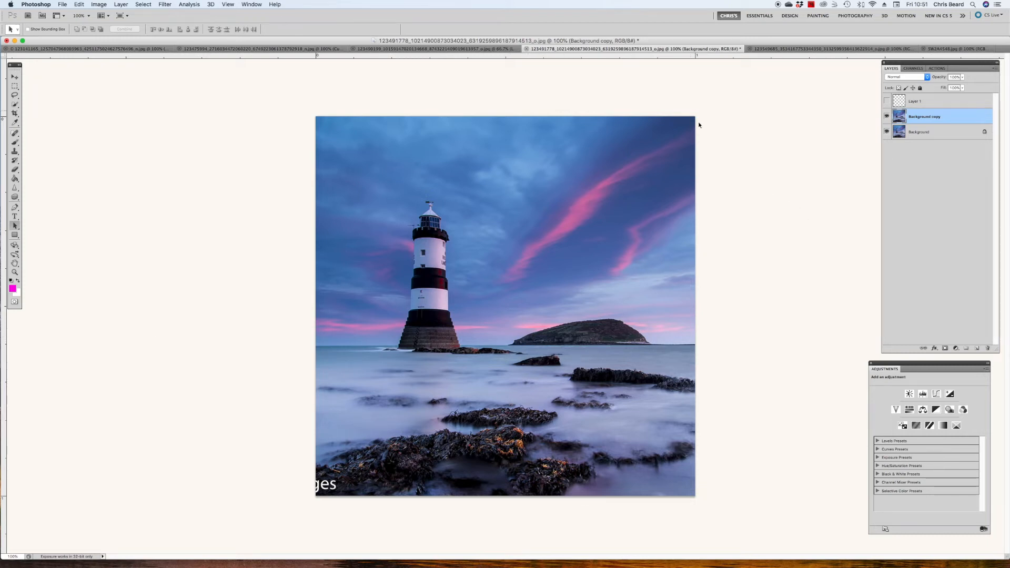
pyautogui.moveTo(802, 276)
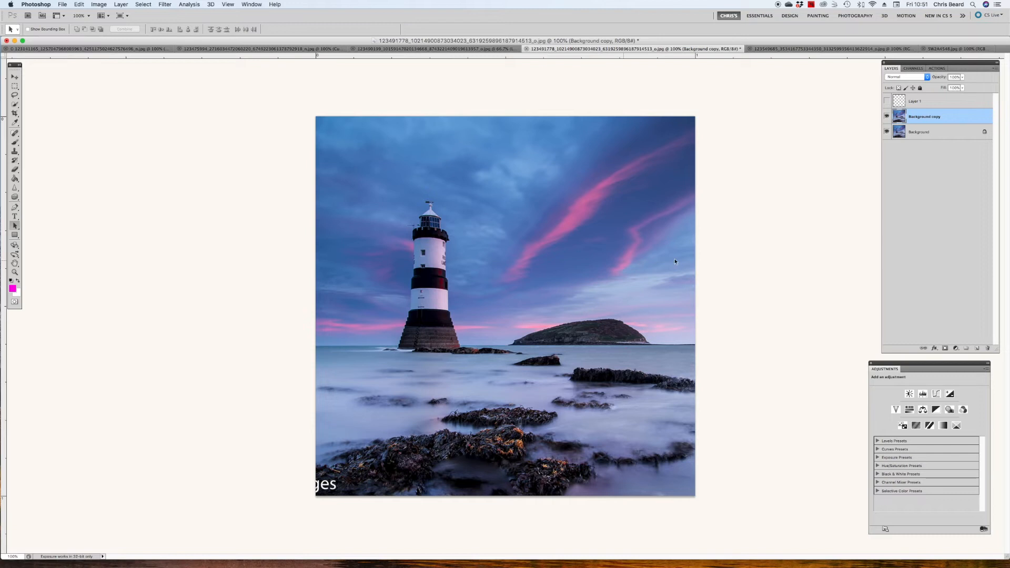
pyautogui.moveTo(827, 262)
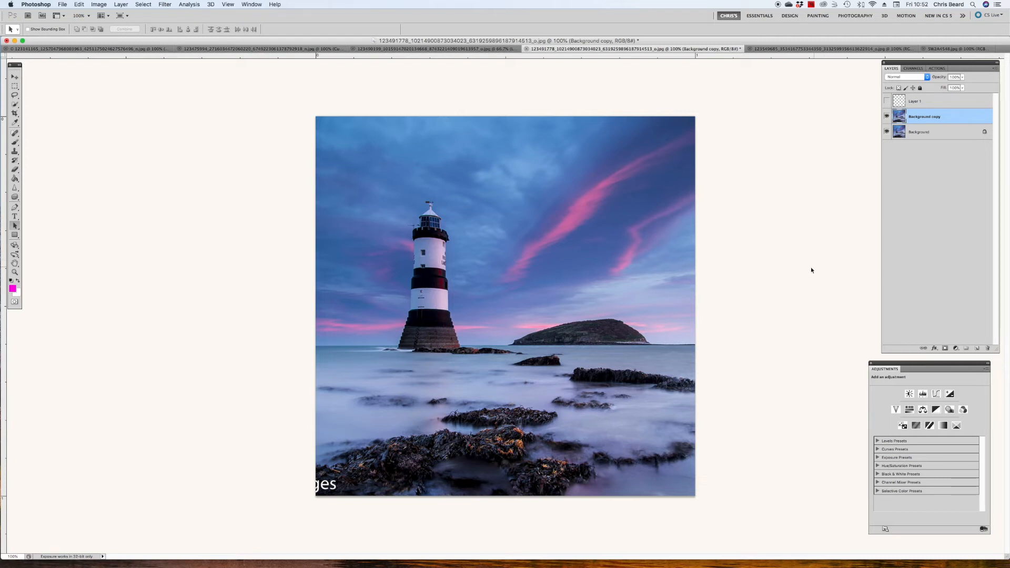
pyautogui.press('f')
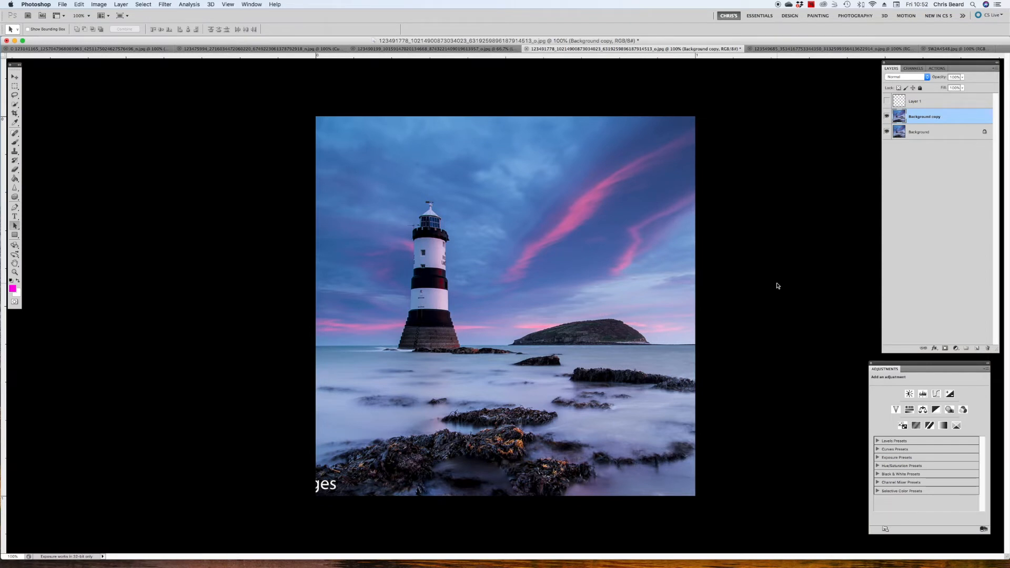
pyautogui.moveTo(455, 134)
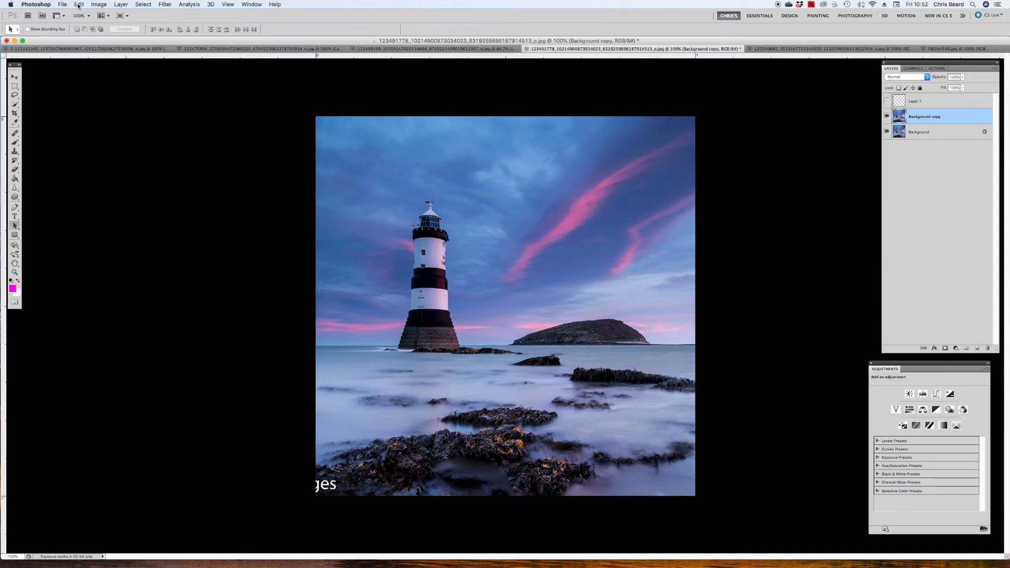
# - Review the undo options, then return the lighthouse photo to its cropped history state
pyautogui.click(79, 4)
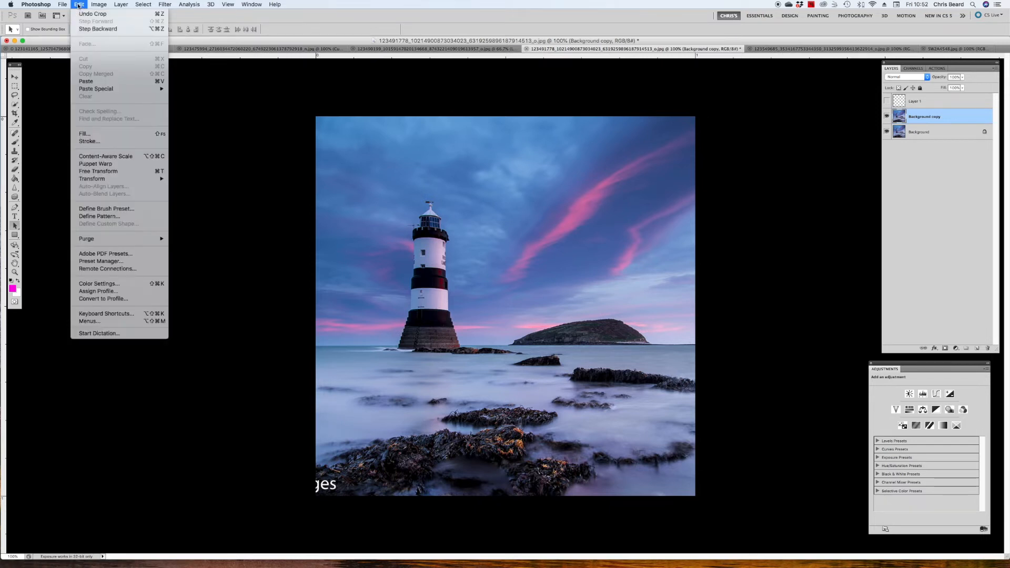
pyautogui.moveTo(97, 29)
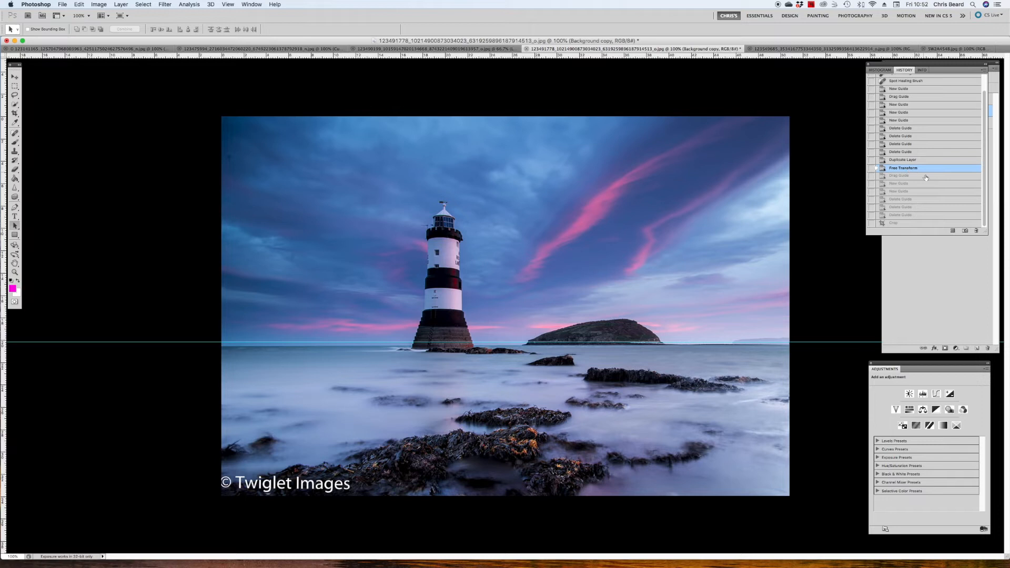
pyautogui.click(902, 223)
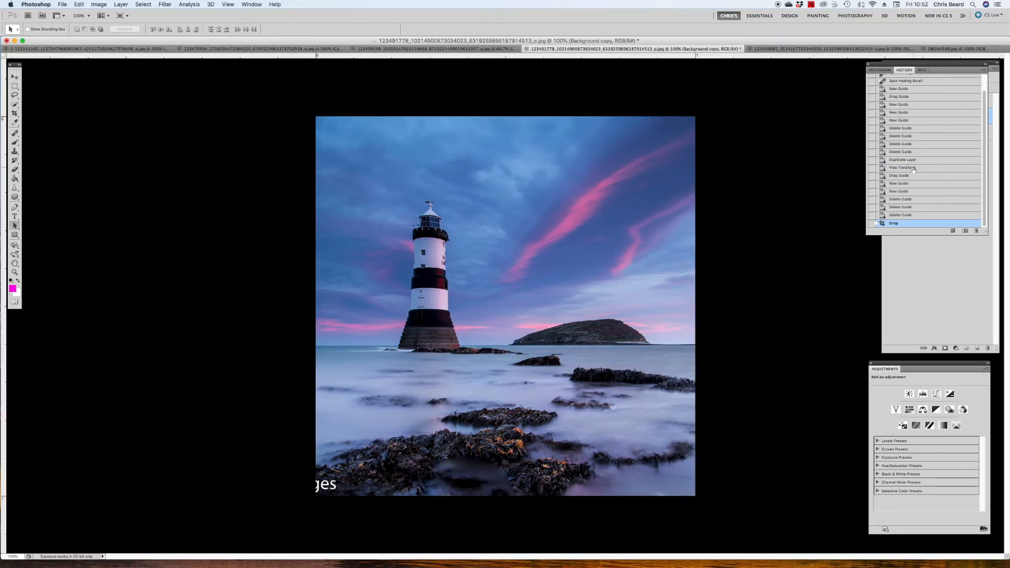
pyautogui.moveTo(902, 225)
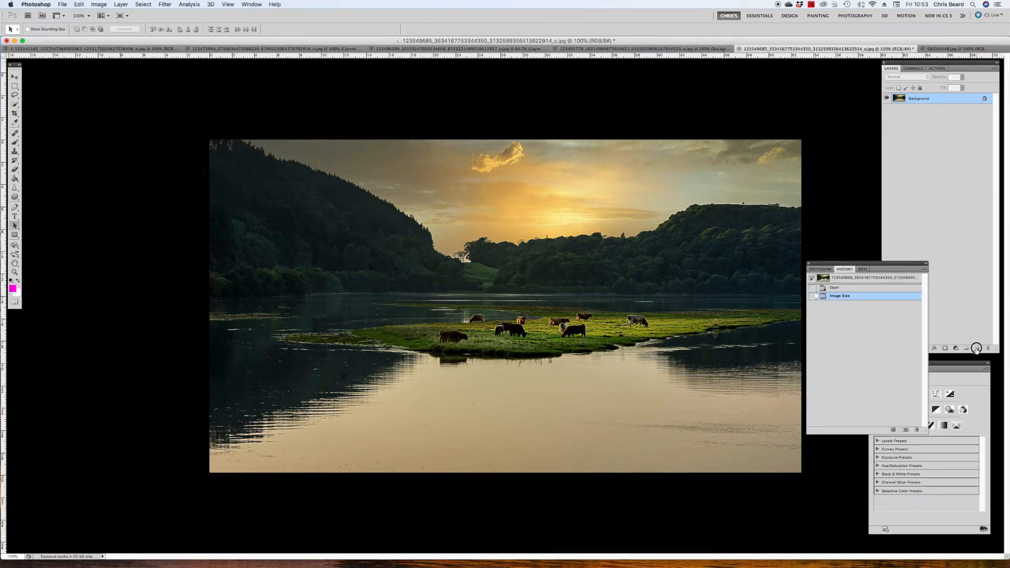
pyautogui.click(957, 349)
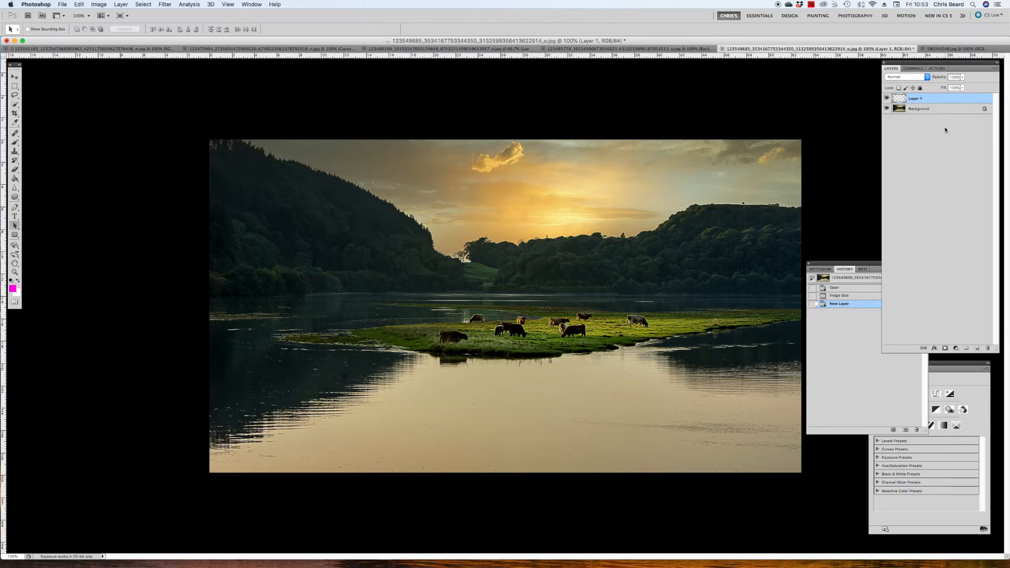
pyautogui.moveTo(97, 133)
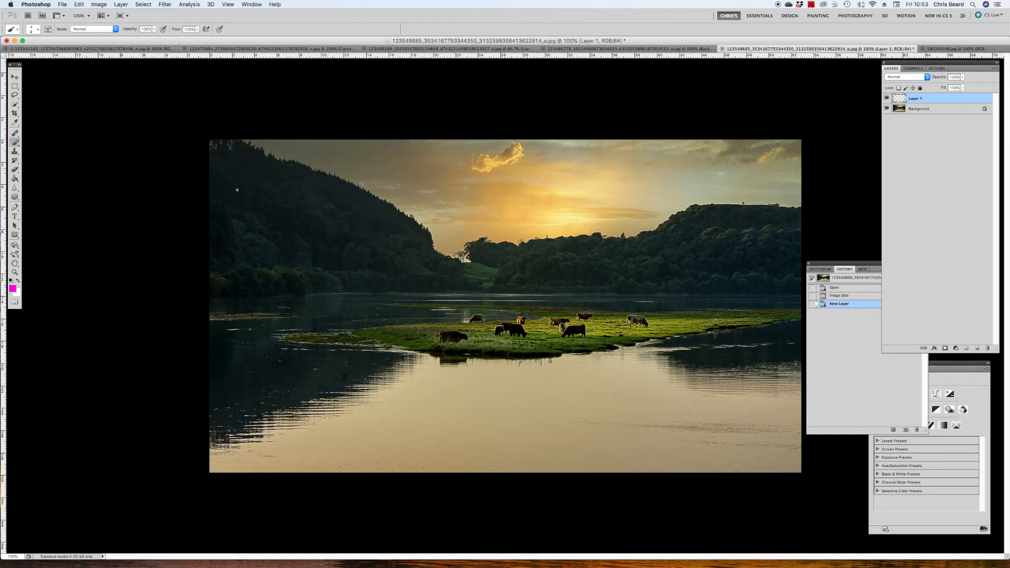
pyautogui.moveTo(557, 318); pyautogui.dragTo(764, 320)
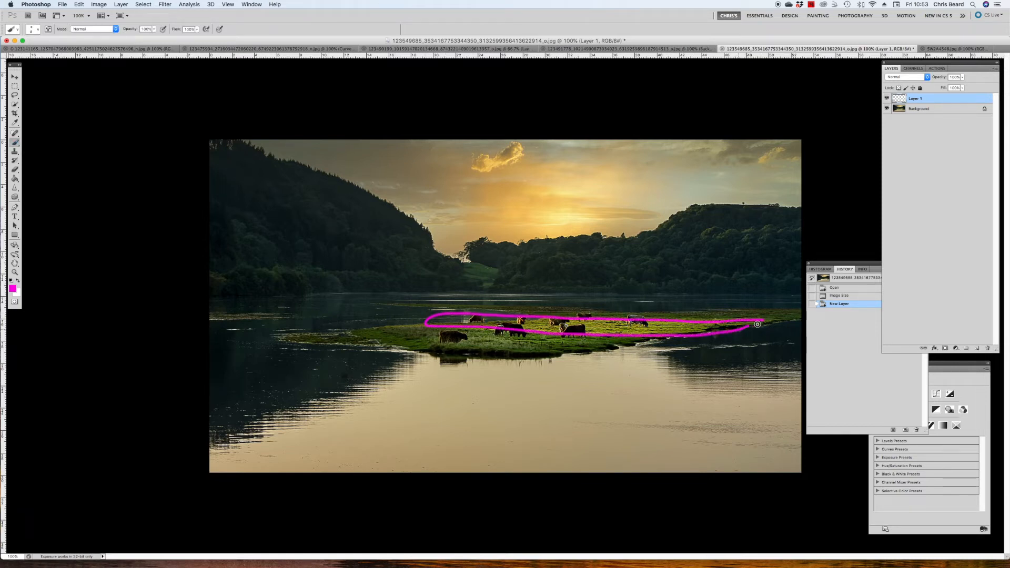
pyautogui.click(79, 4)
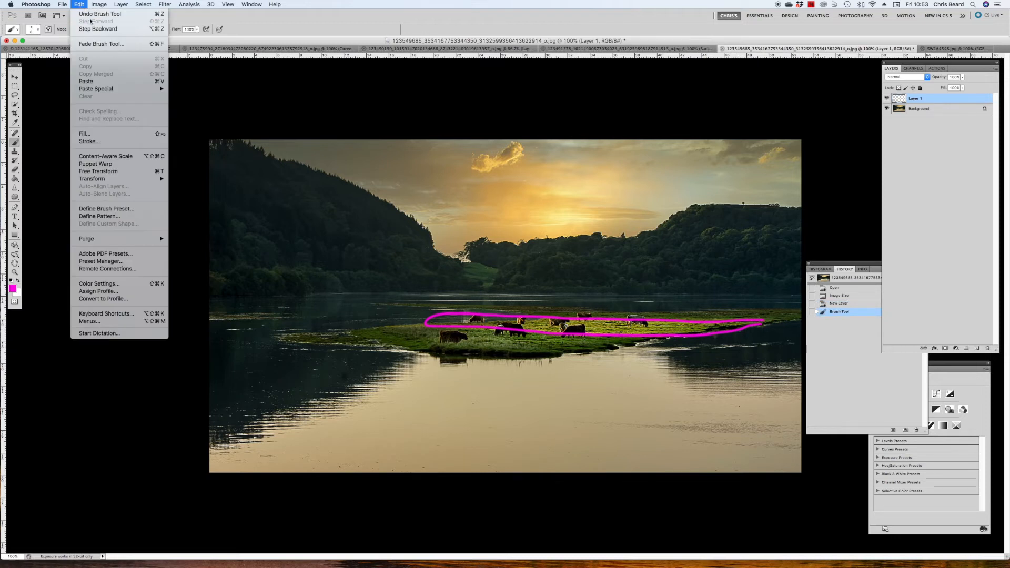
pyautogui.click(97, 28)
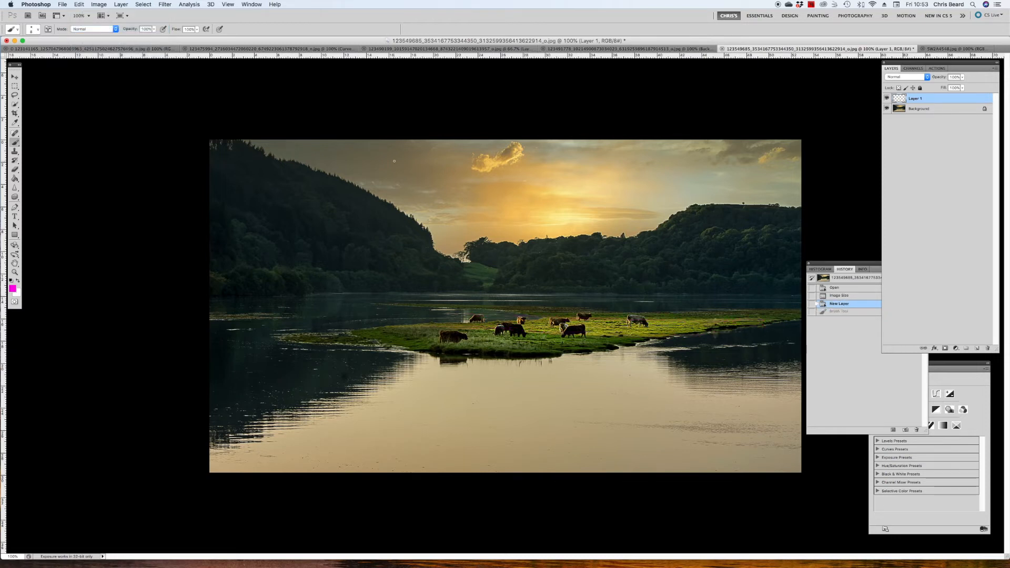
pyautogui.moveTo(680, 247)
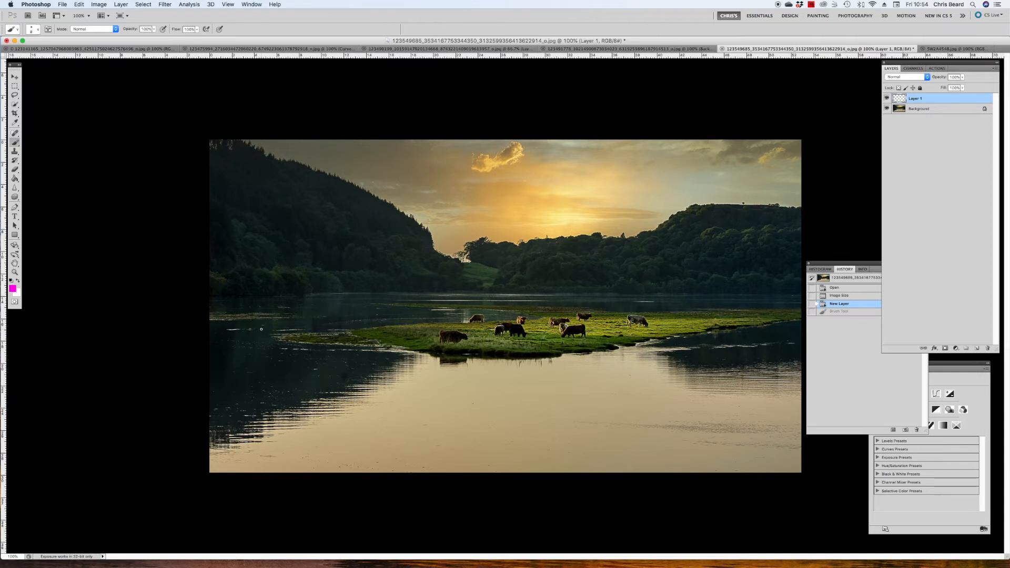
pyautogui.moveTo(261, 330); pyautogui.dragTo(469, 320)
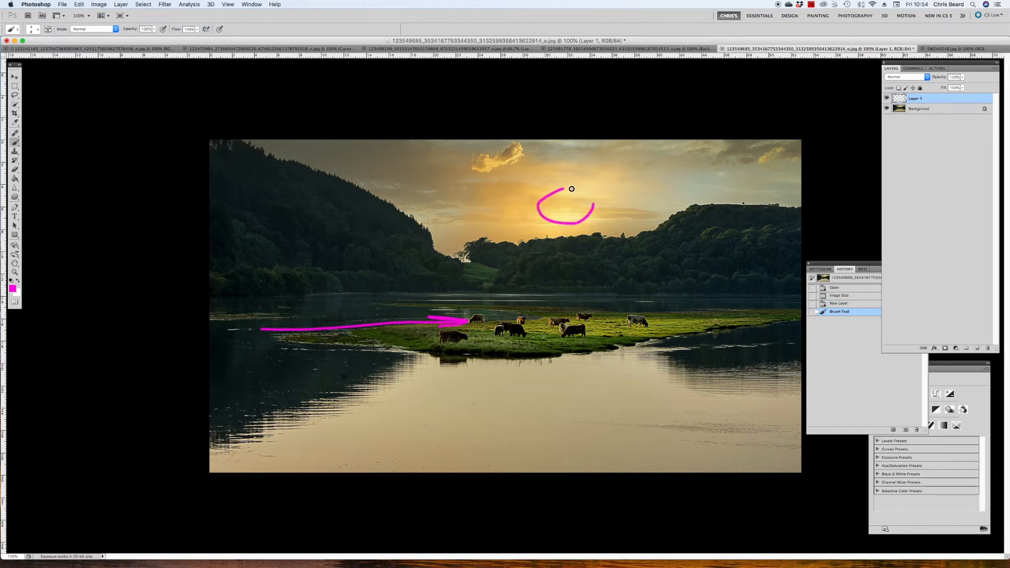
pyautogui.moveTo(570, 189); pyautogui.dragTo(547, 200)
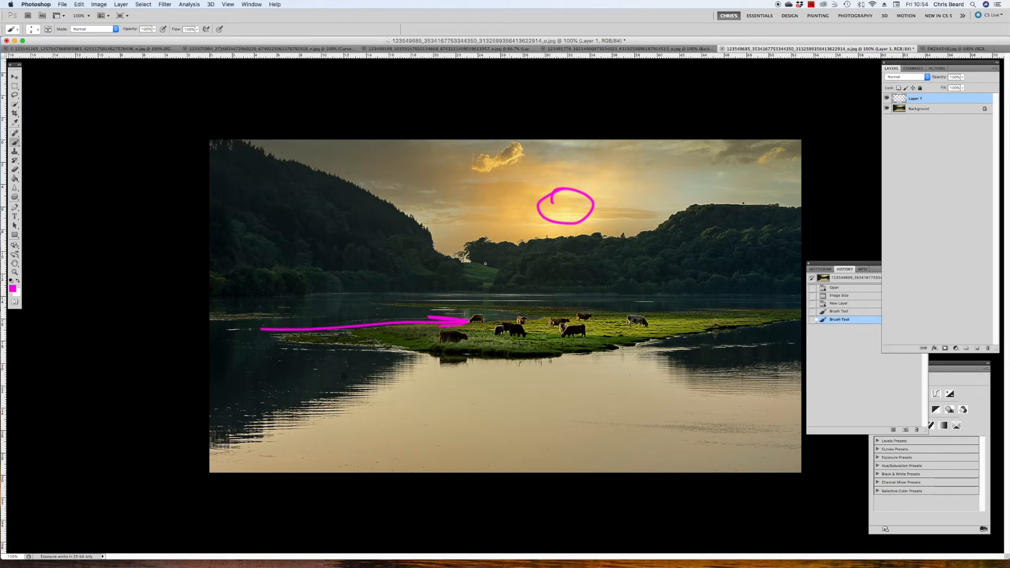
pyautogui.click(79, 4)
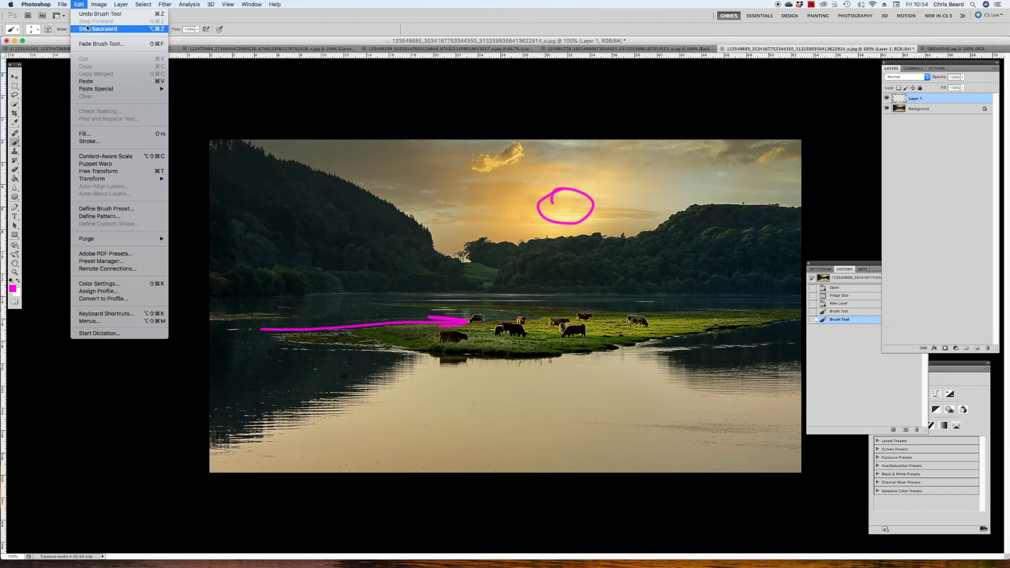
pyautogui.click(100, 28)
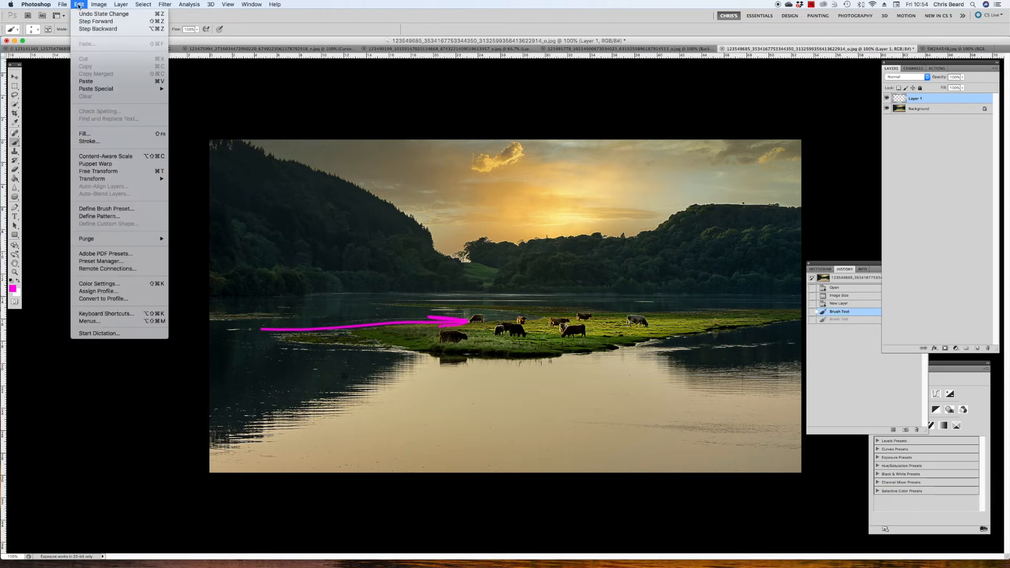
pyautogui.click(97, 21)
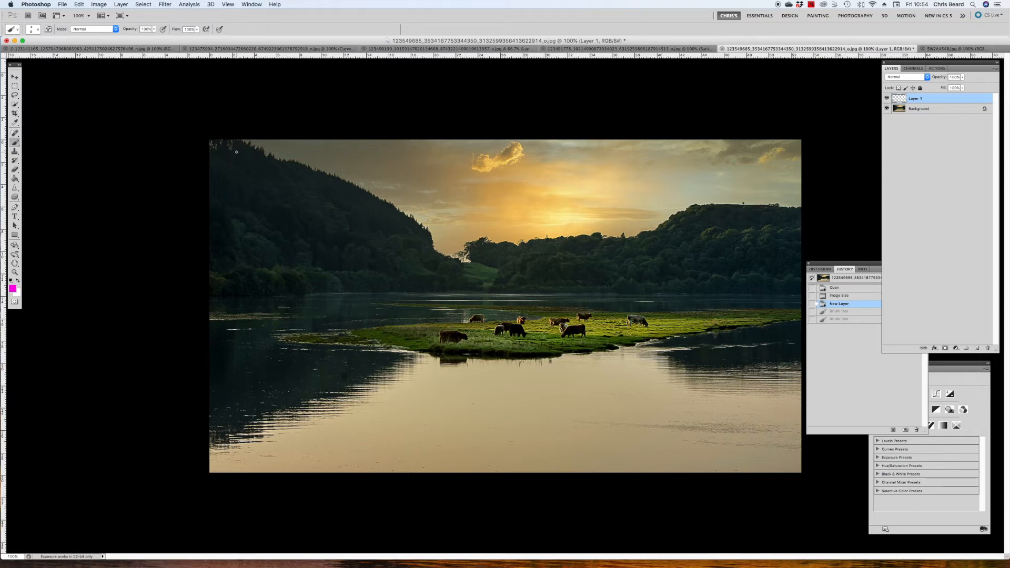
# - Scribble magenta zigzags over both wooded hillsides with a sweeping arrow to the right hill
pyautogui.moveTo(237, 151); pyautogui.dragTo(412, 272)
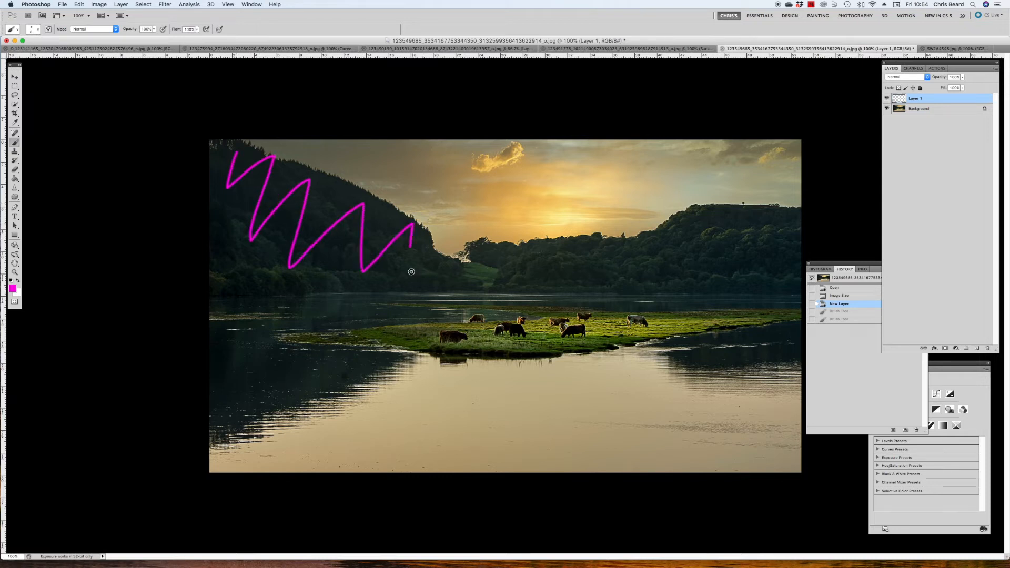
pyautogui.moveTo(409, 274); pyautogui.dragTo(434, 257)
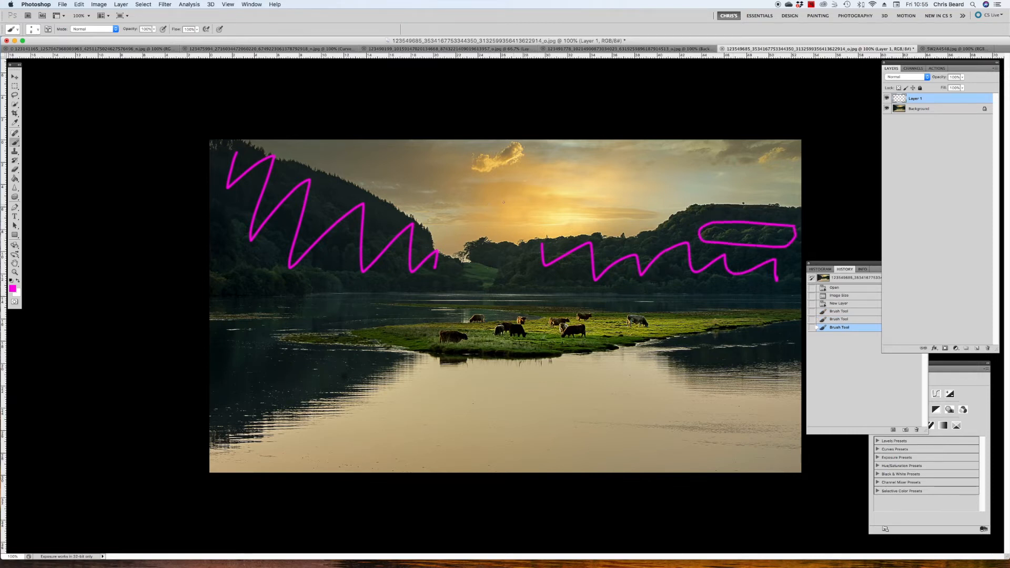
pyautogui.moveTo(503, 205); pyautogui.dragTo(579, 238)
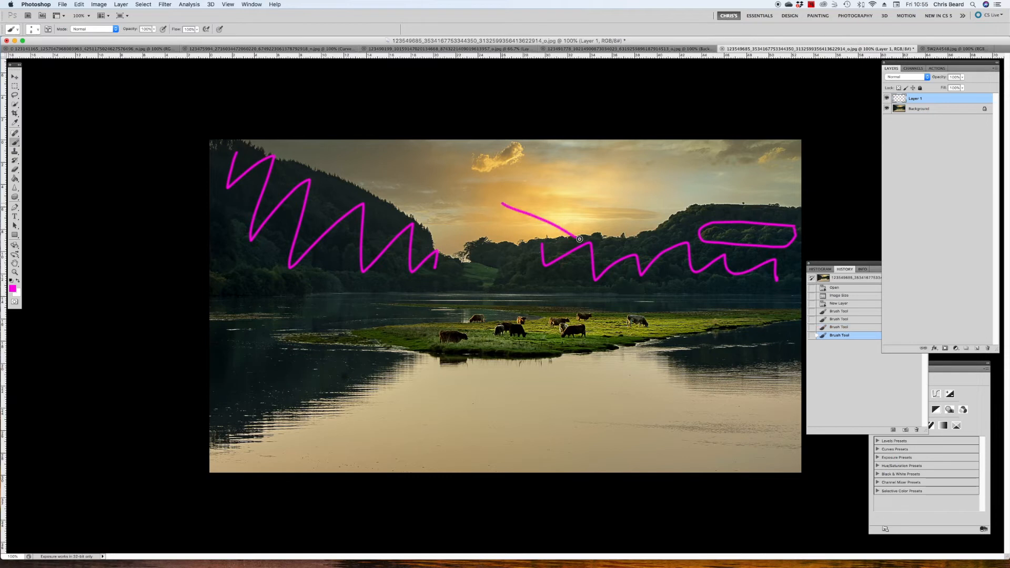
pyautogui.moveTo(580, 239); pyautogui.dragTo(601, 233)
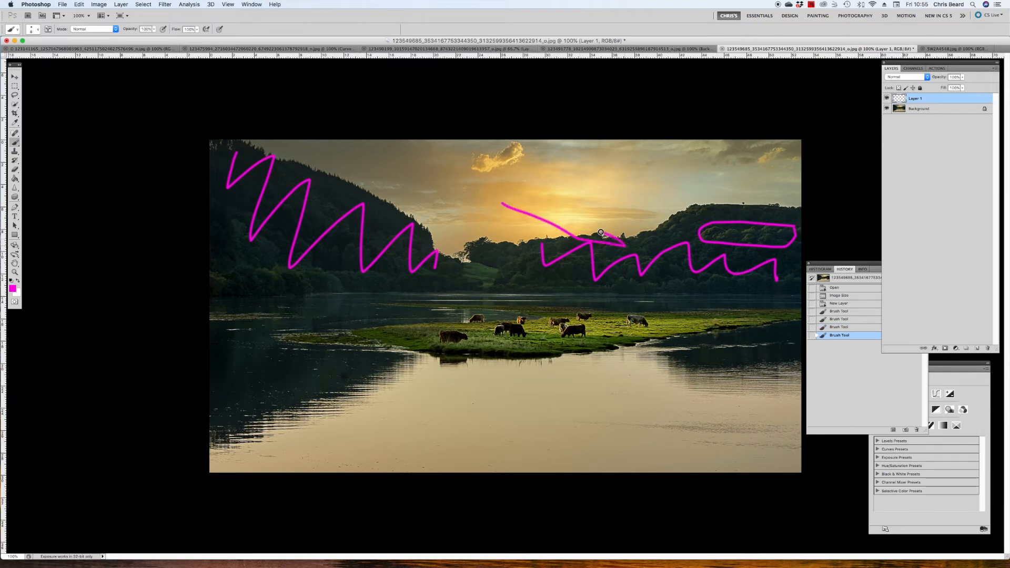
pyautogui.moveTo(599, 232); pyautogui.dragTo(638, 254)
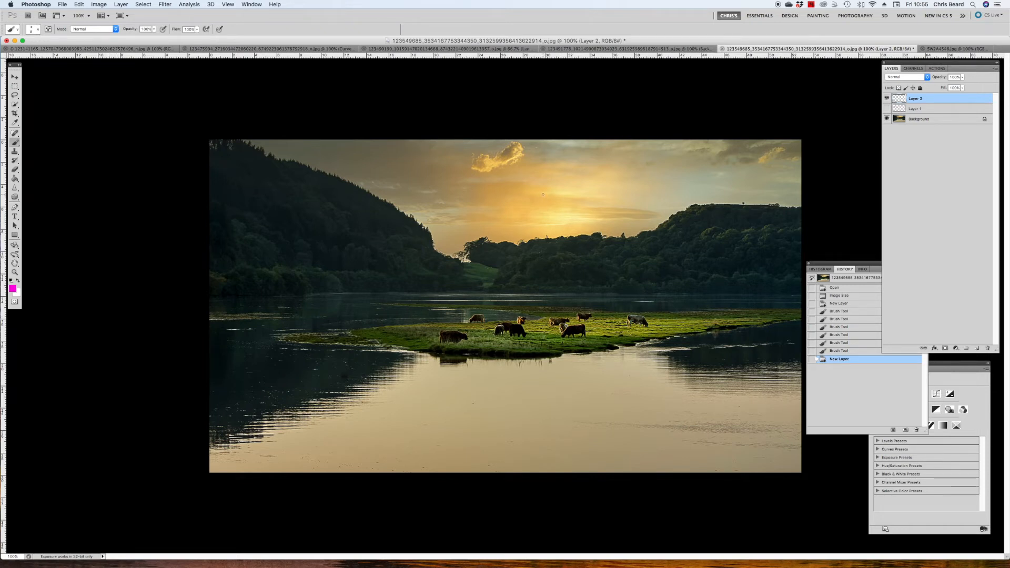
# - Draw magenta brackets around the sun on Layer 2, then hide that layer
pyautogui.moveTo(544, 194); pyautogui.dragTo(528, 231)
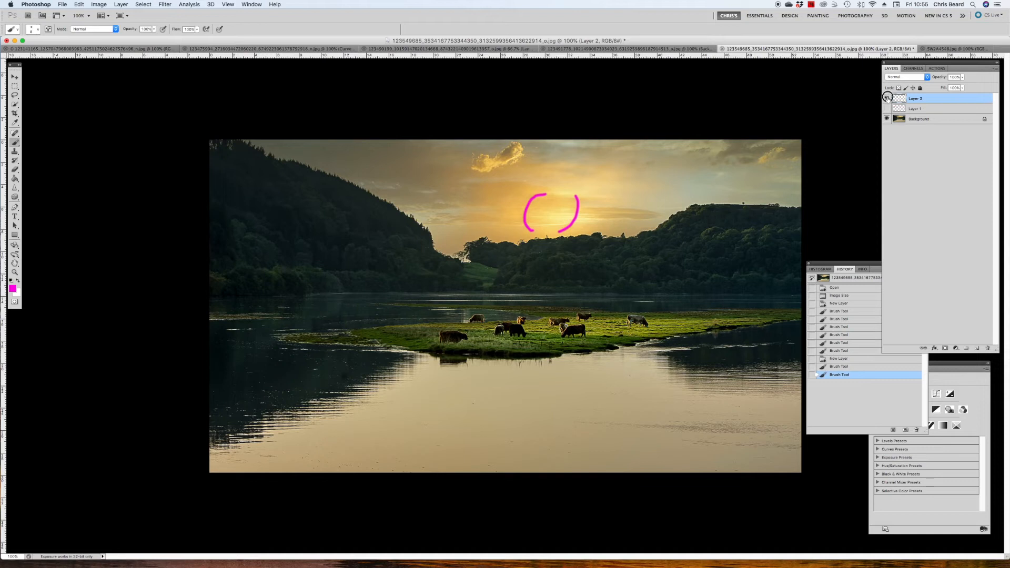
pyautogui.click(888, 97)
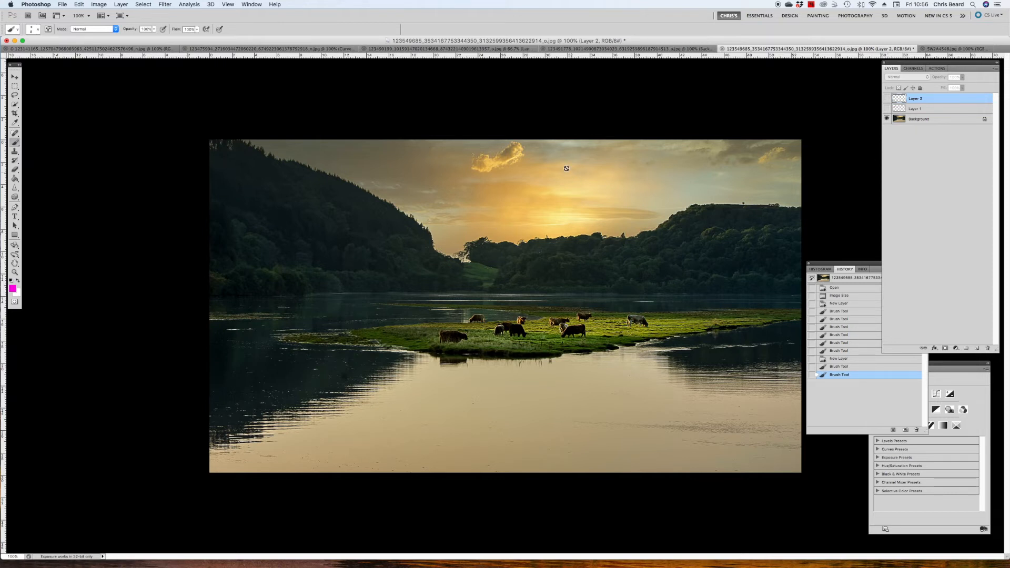
pyautogui.moveTo(562, 229)
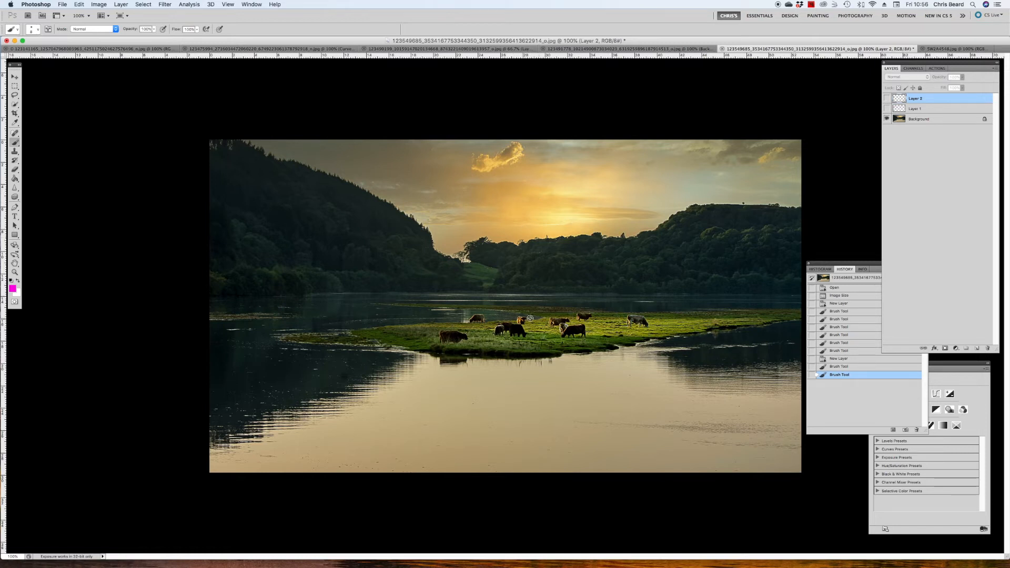
pyautogui.moveTo(778, 324)
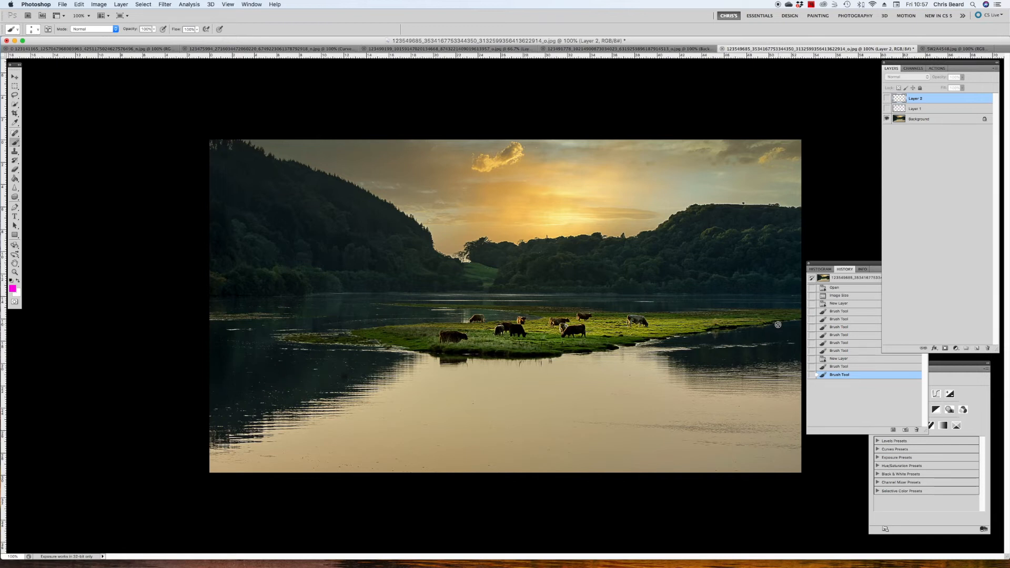
pyautogui.moveTo(27, 105)
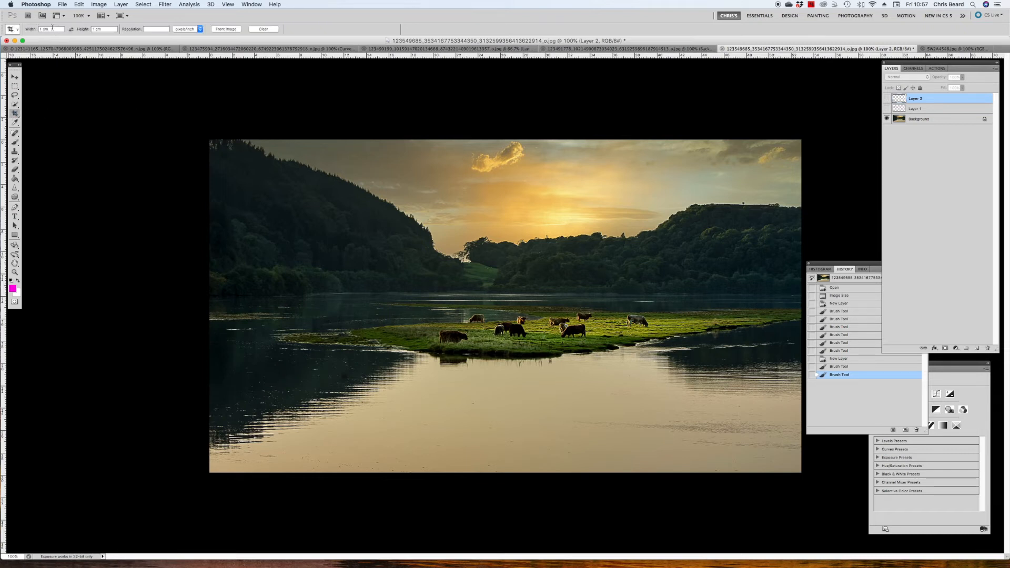
pyautogui.click(50, 29)
pyautogui.write('10')
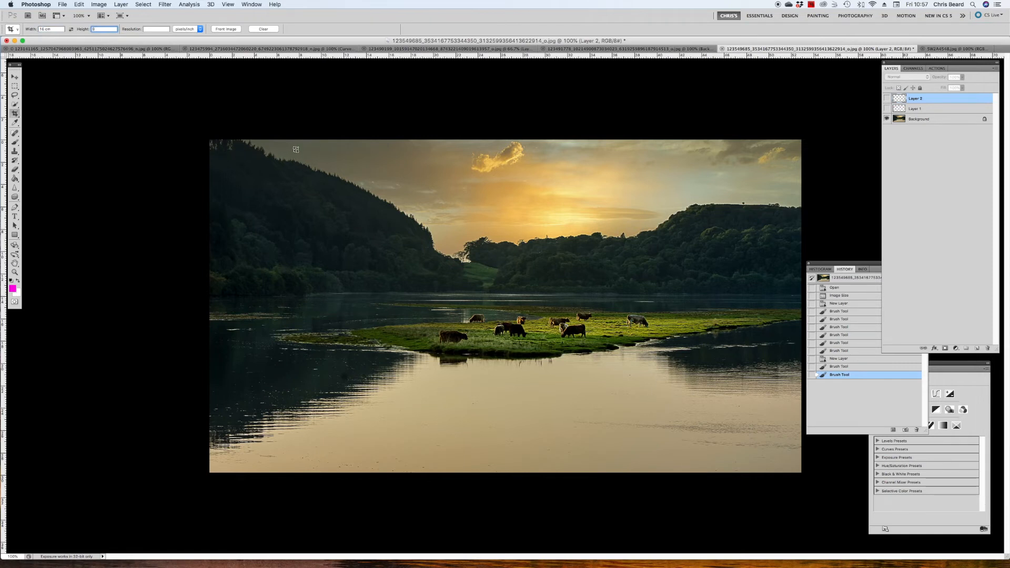
pyautogui.moveTo(297, 151); pyautogui.dragTo(779, 422)
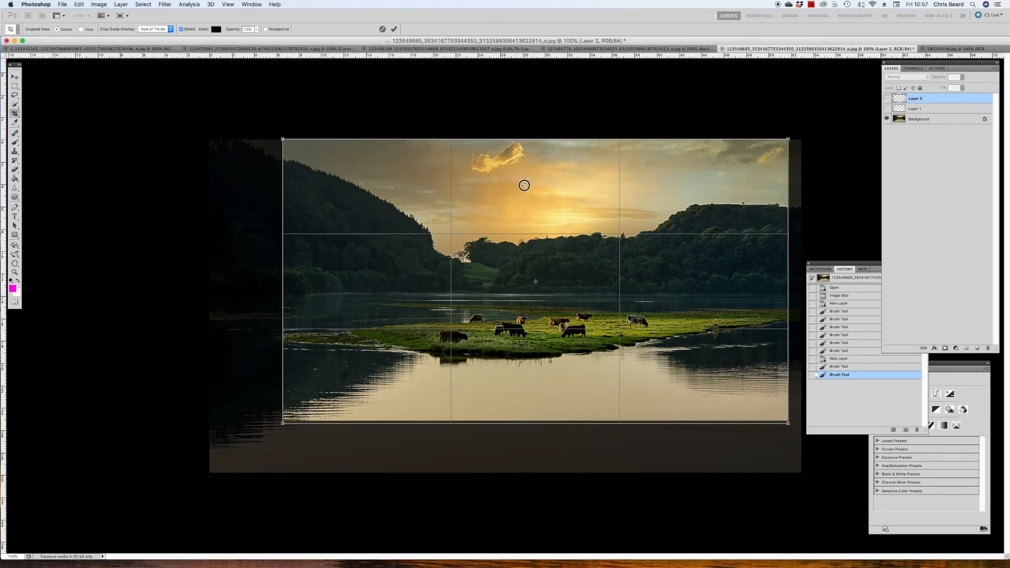
pyautogui.moveTo(385, 161)
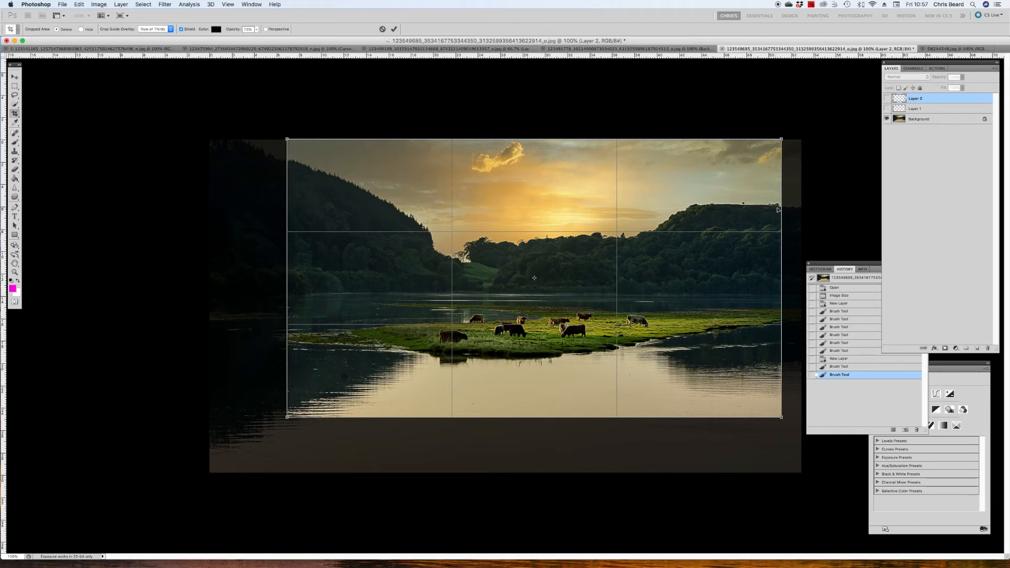
pyautogui.moveTo(742, 209)
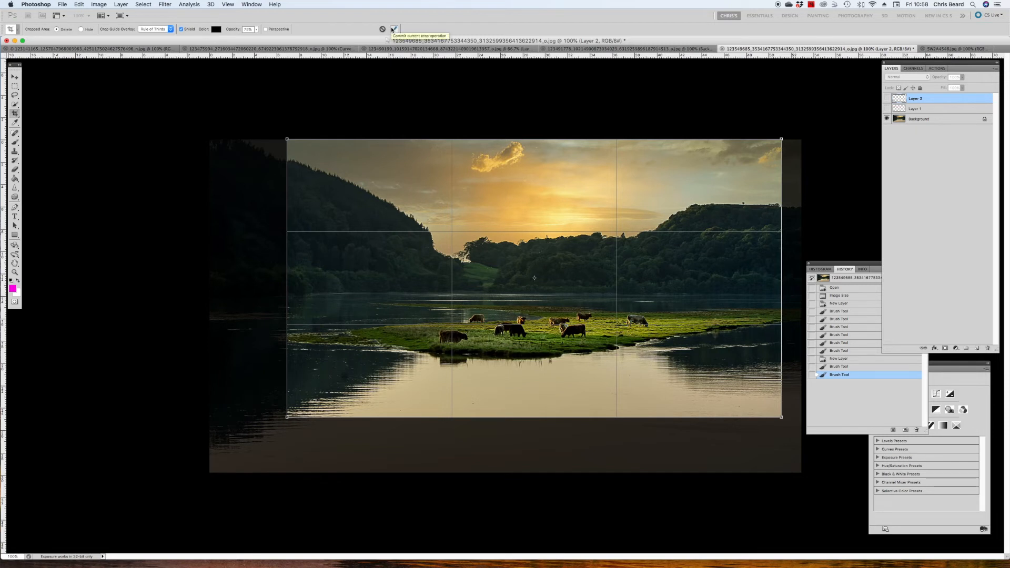
pyautogui.click(392, 29)
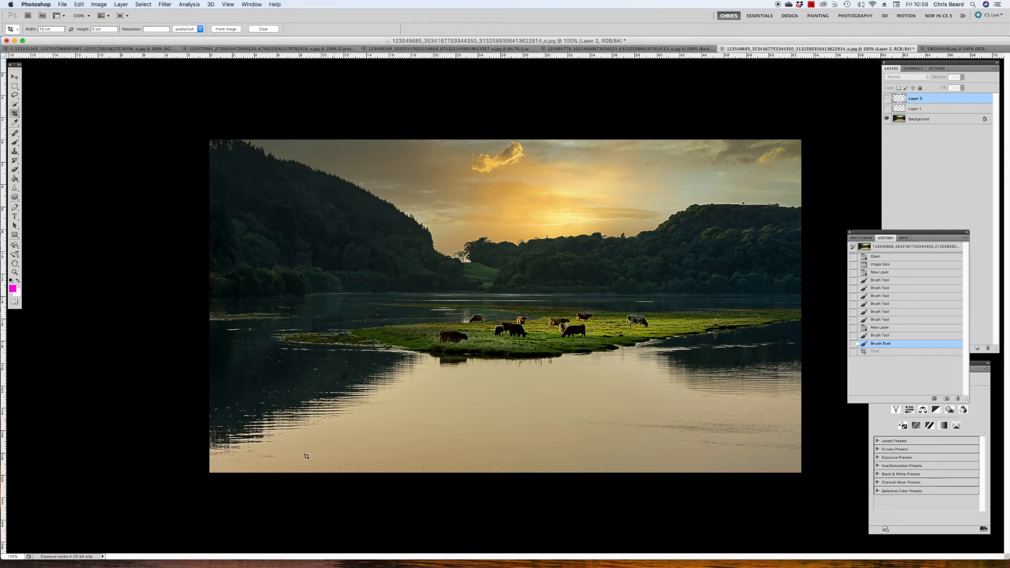
pyautogui.moveTo(766, 215)
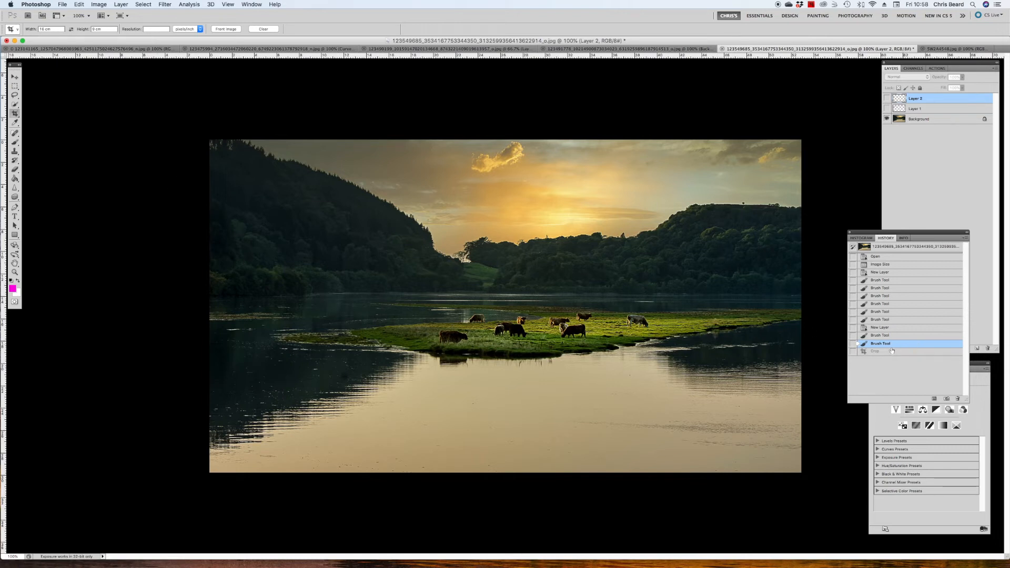
# - Reapply the crop from the History panel, trimming the photo's sides and bottom
pyautogui.click(880, 351)
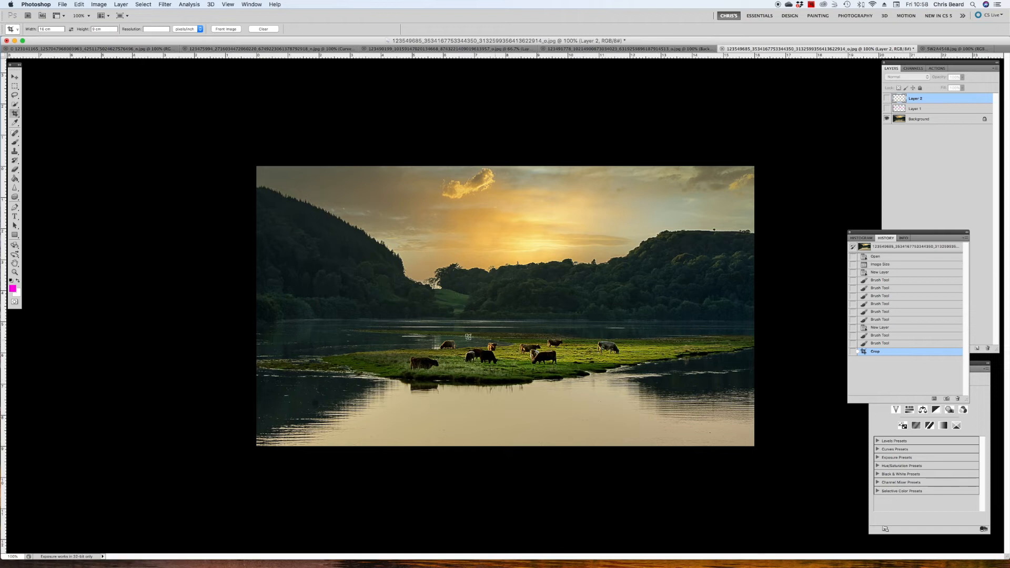
pyautogui.moveTo(681, 356)
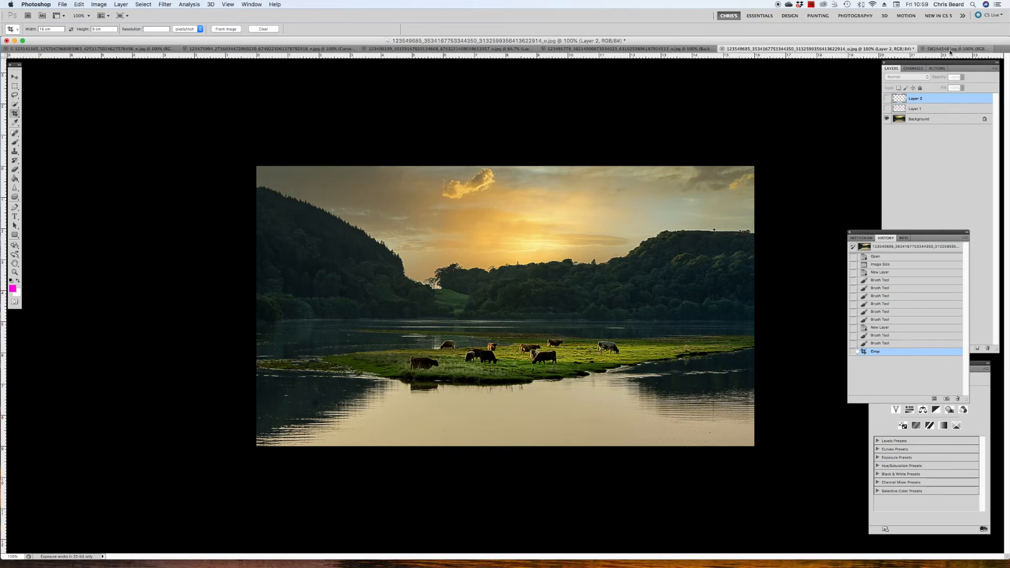
# - On the woodland ruin image, mark the building and stream in magenta, then hide the marks
pyautogui.click(960, 48)
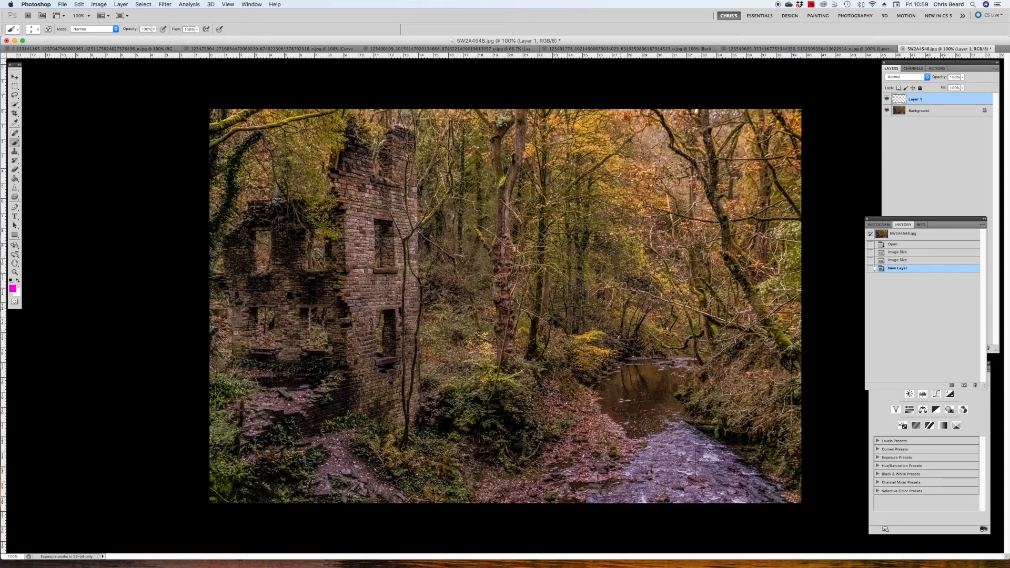
pyautogui.moveTo(361, 133); pyautogui.dragTo(340, 248)
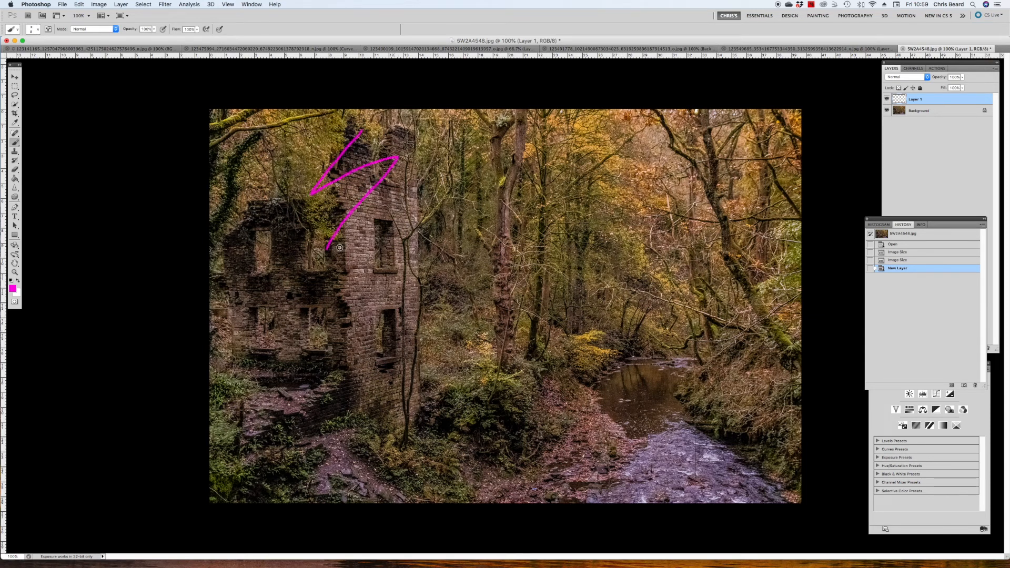
pyautogui.moveTo(340, 248); pyautogui.dragTo(393, 406)
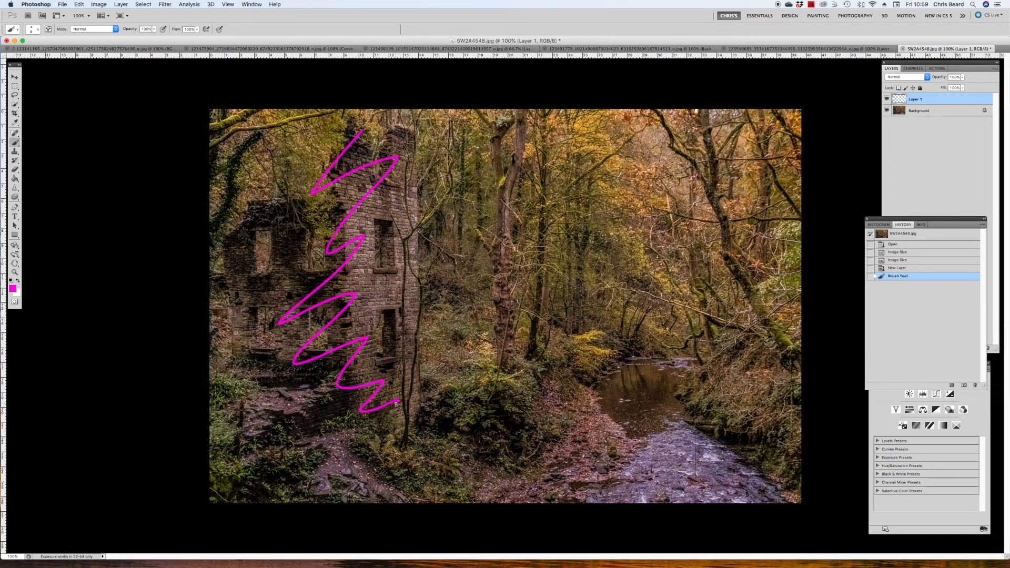
pyautogui.moveTo(670, 361); pyautogui.dragTo(681, 480)
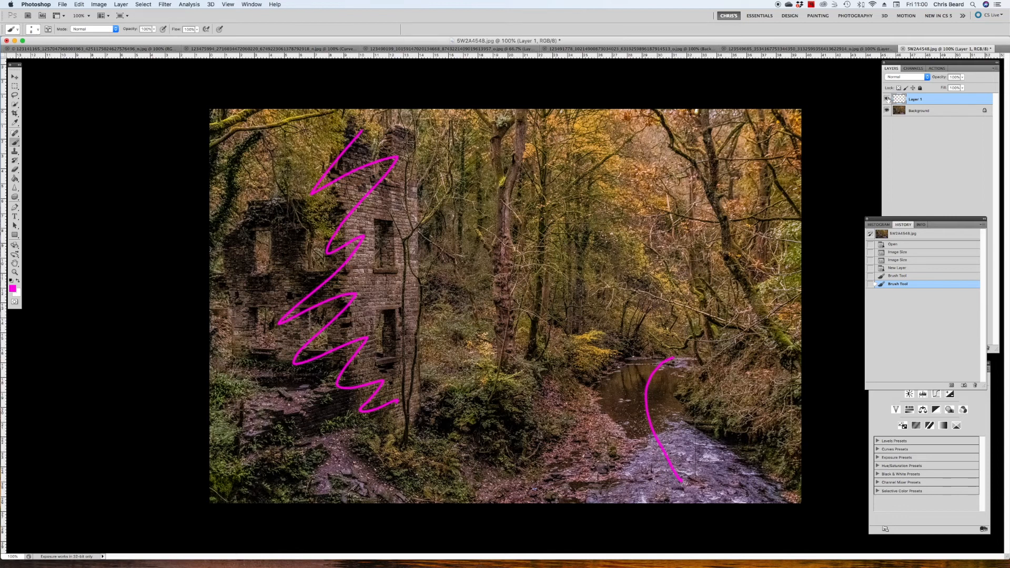
pyautogui.click(887, 99)
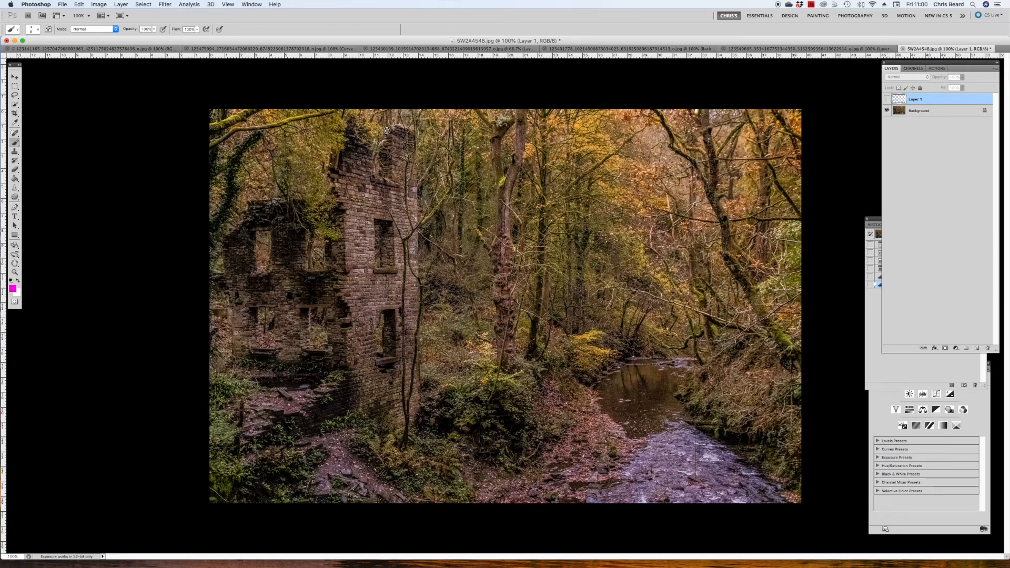
pyautogui.moveTo(361, 331)
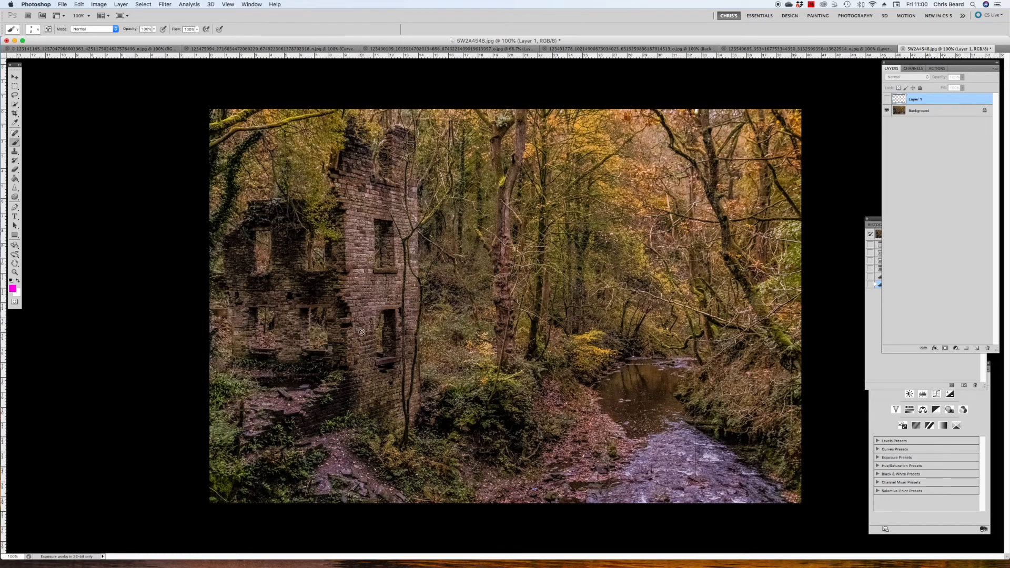
pyautogui.moveTo(398, 257)
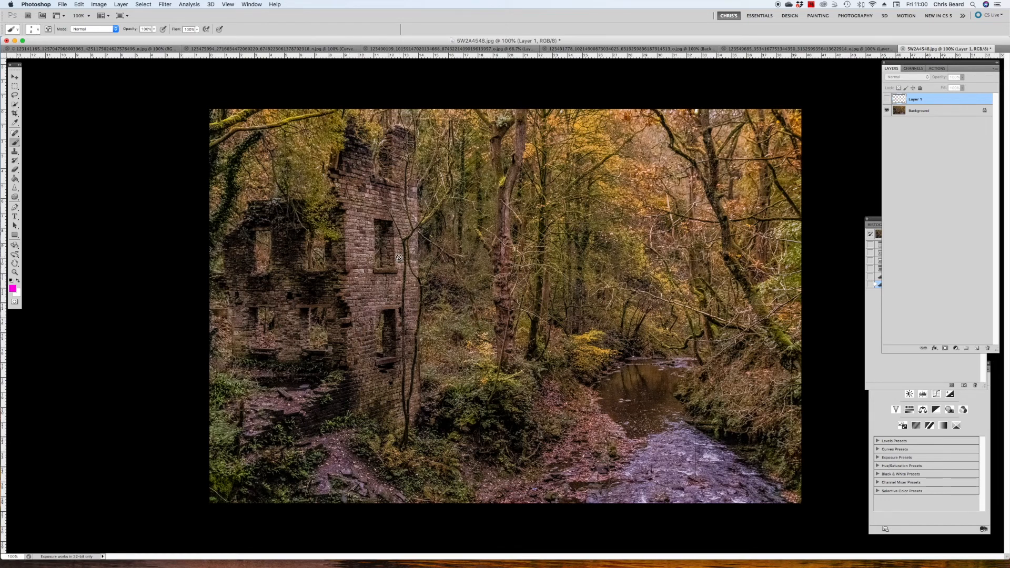
pyautogui.moveTo(513, 267)
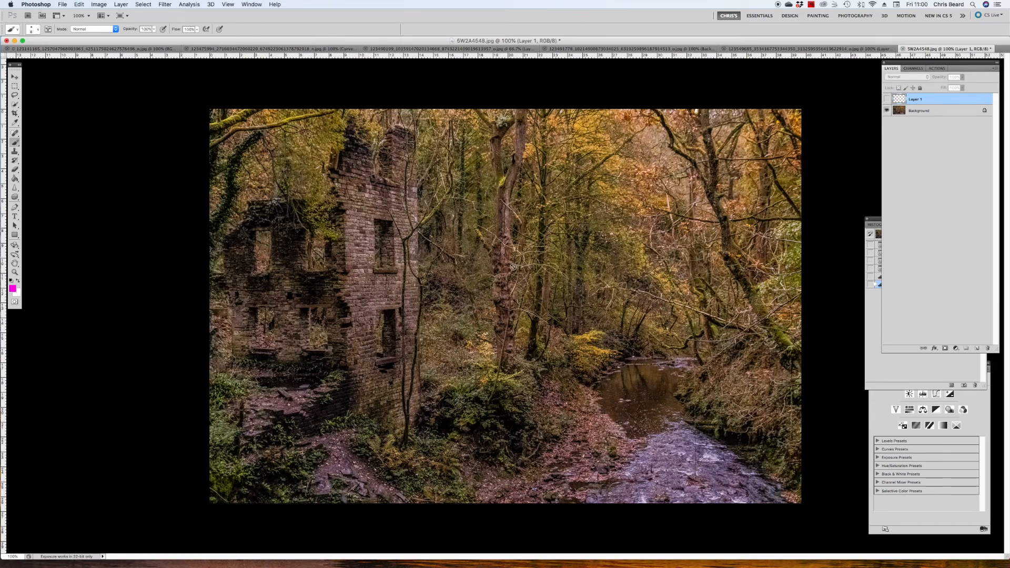
pyautogui.moveTo(720, 195)
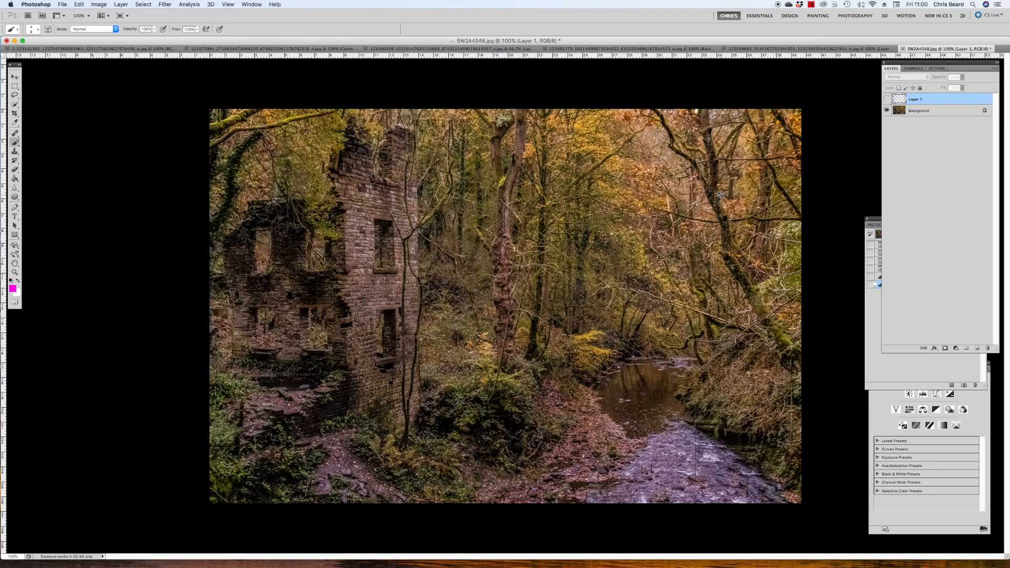
pyautogui.moveTo(569, 220)
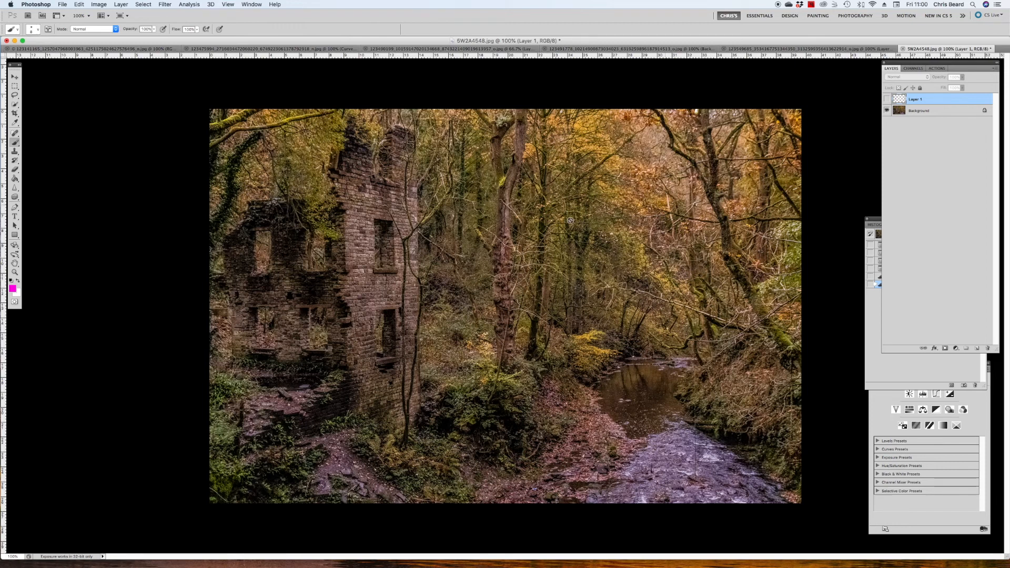
pyautogui.moveTo(401, 272)
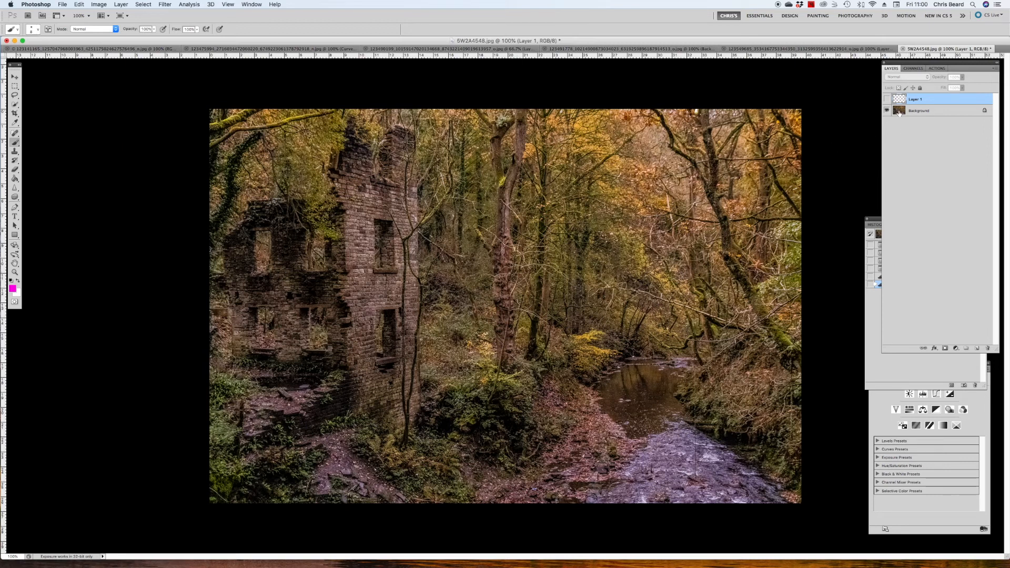
pyautogui.moveTo(898, 111)
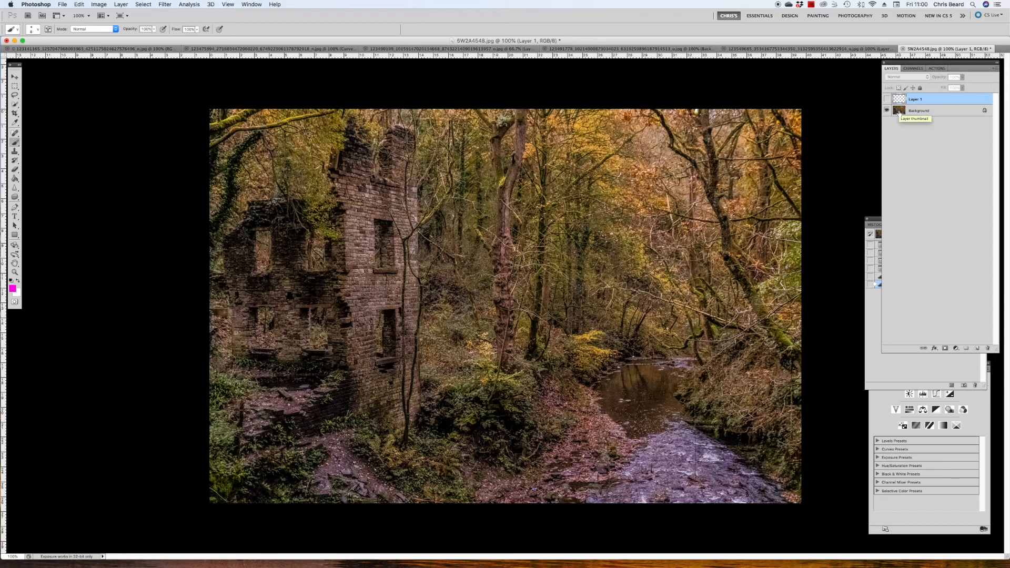
# - Add a Curves adjustment layer with a mask above the mill-ruin background
pyautogui.click(918, 110)
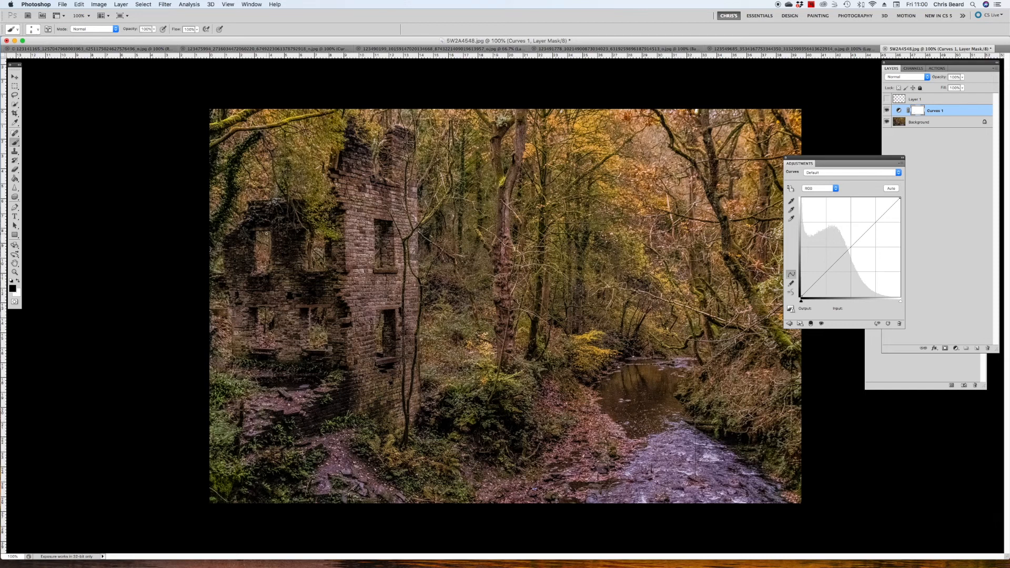
pyautogui.moveTo(891, 300)
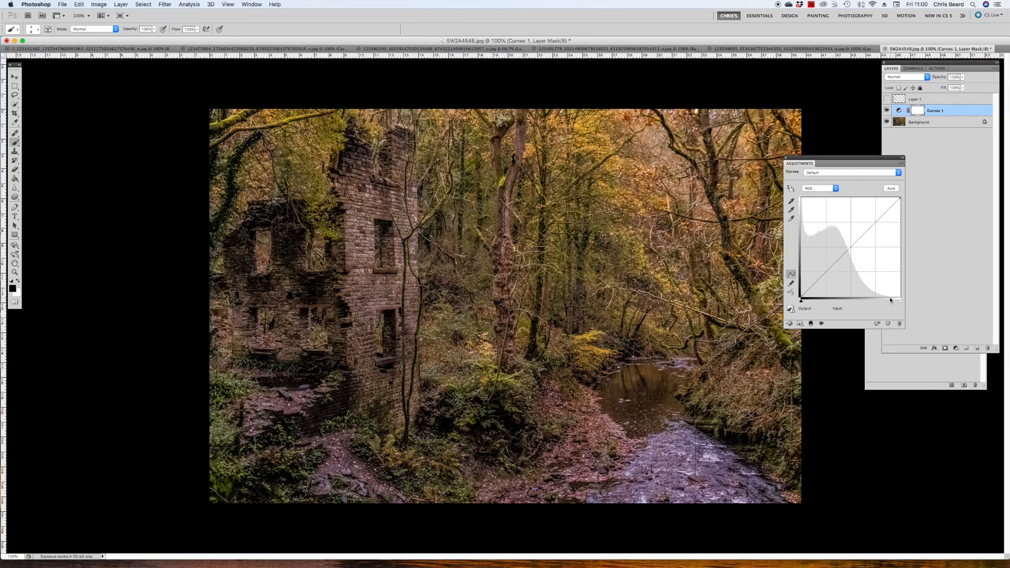
pyautogui.moveTo(901, 305)
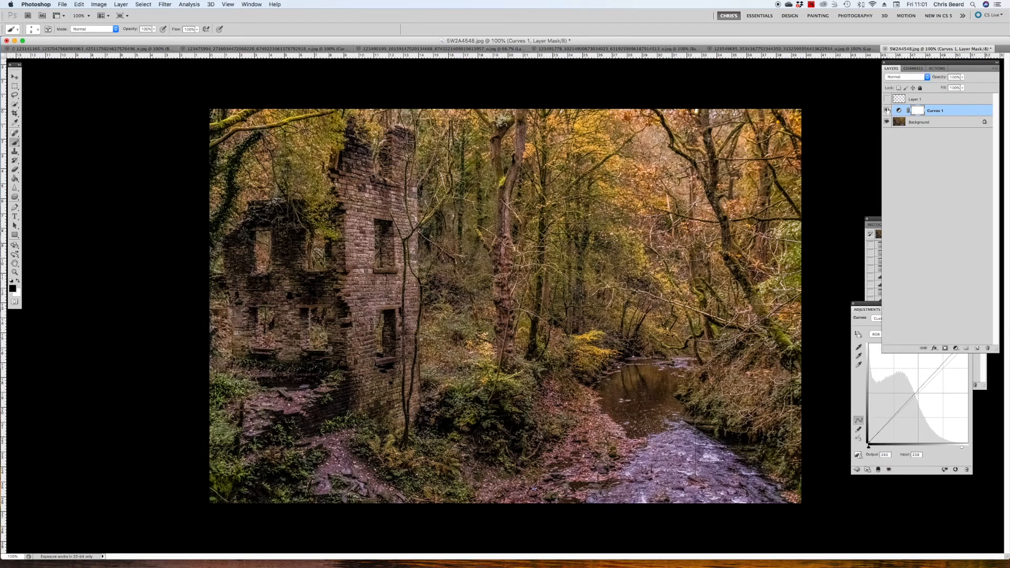
pyautogui.moveTo(886, 110)
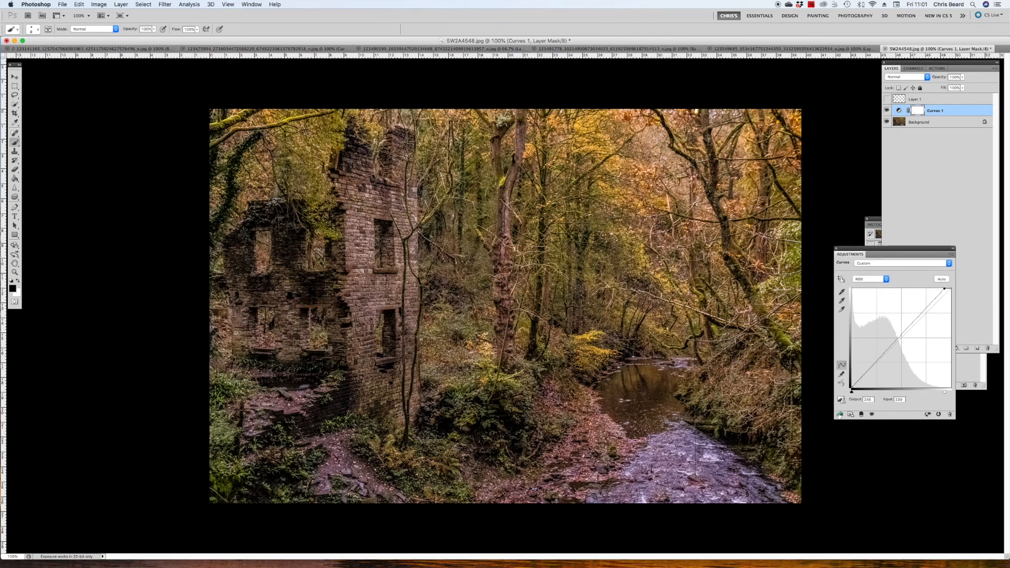
pyautogui.moveTo(360, 246)
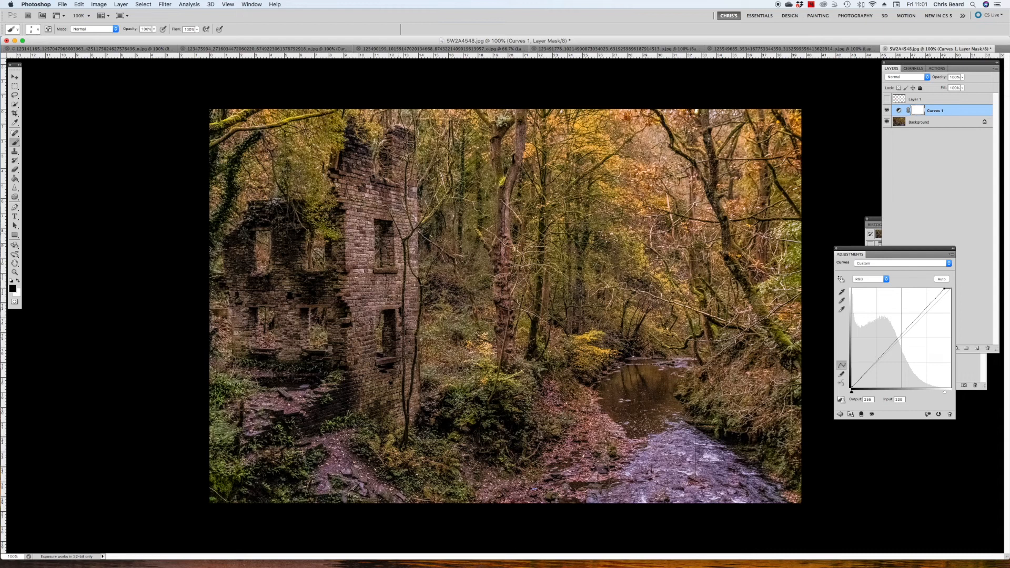
# - Add a Hue/Saturation layer above Curves and pull the Reds saturation well down
pyautogui.click(874, 294)
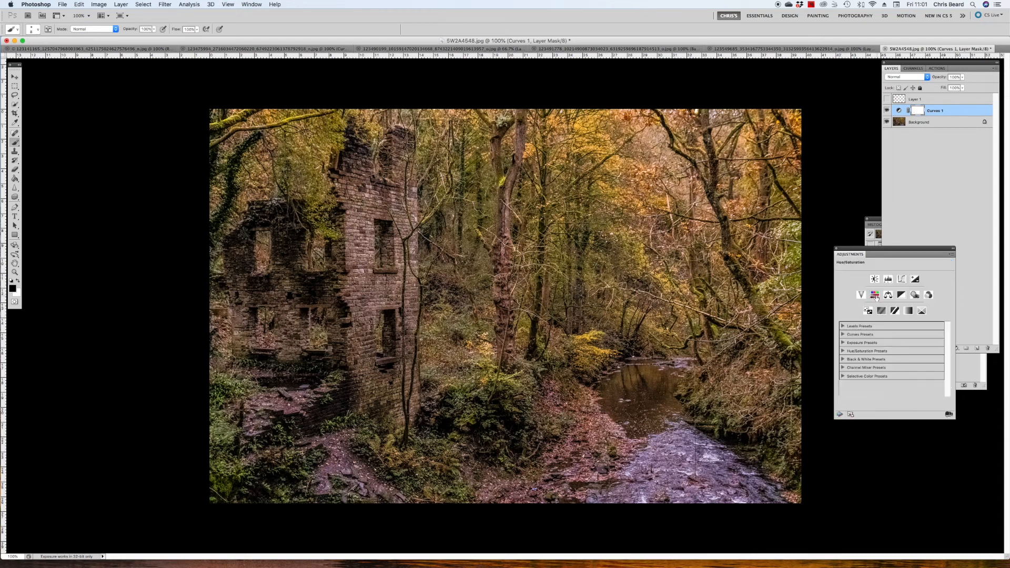
pyautogui.click(874, 294)
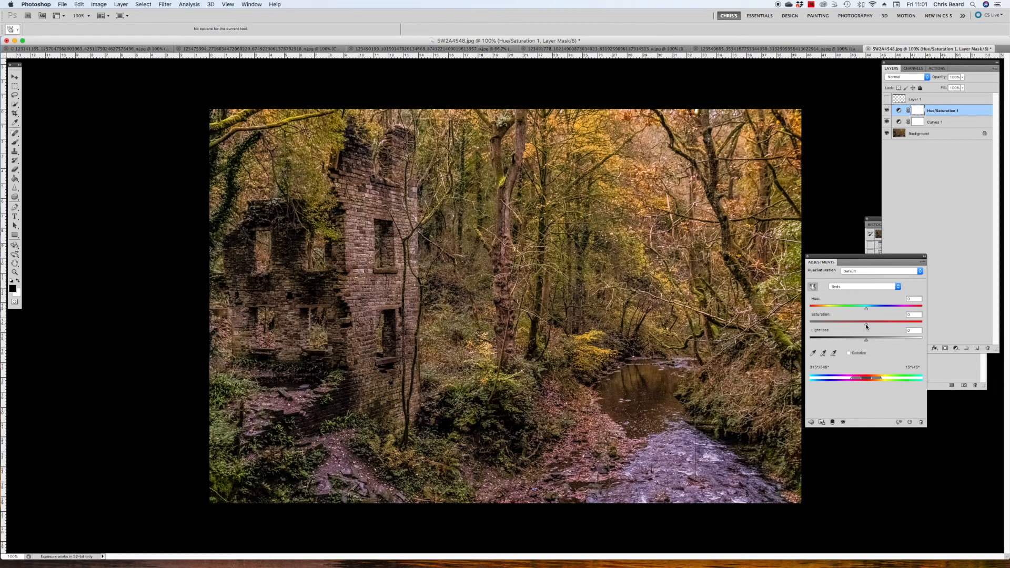
pyautogui.moveTo(866, 315); pyautogui.dragTo(856, 324)
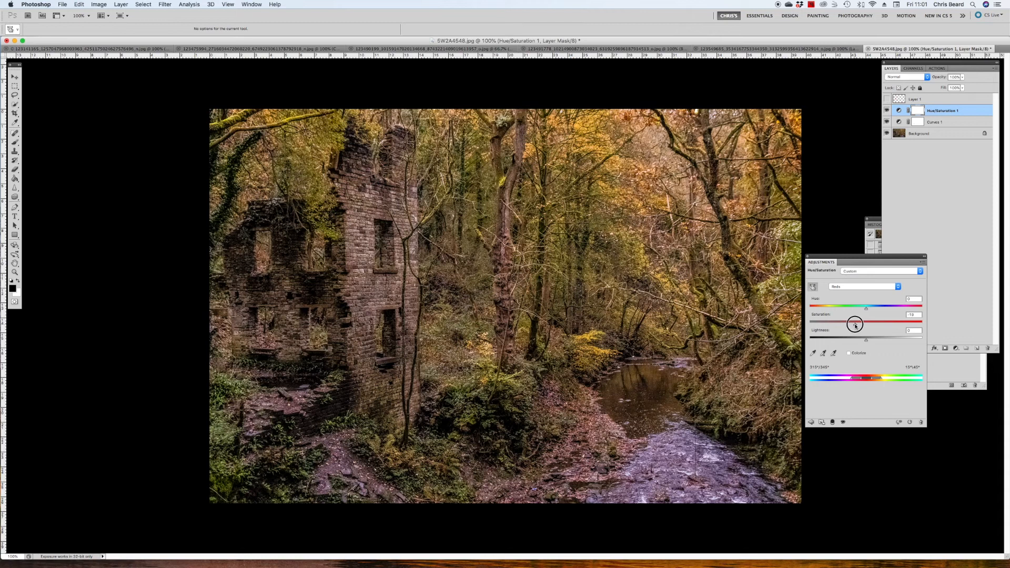
pyautogui.moveTo(856, 323); pyautogui.dragTo(849, 323)
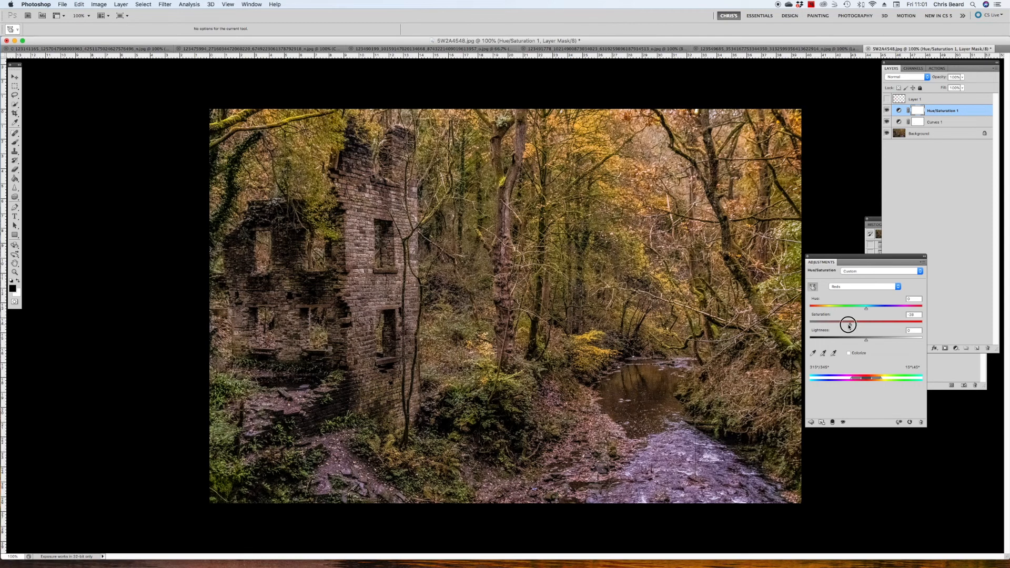
pyautogui.moveTo(851, 324); pyautogui.dragTo(847, 324)
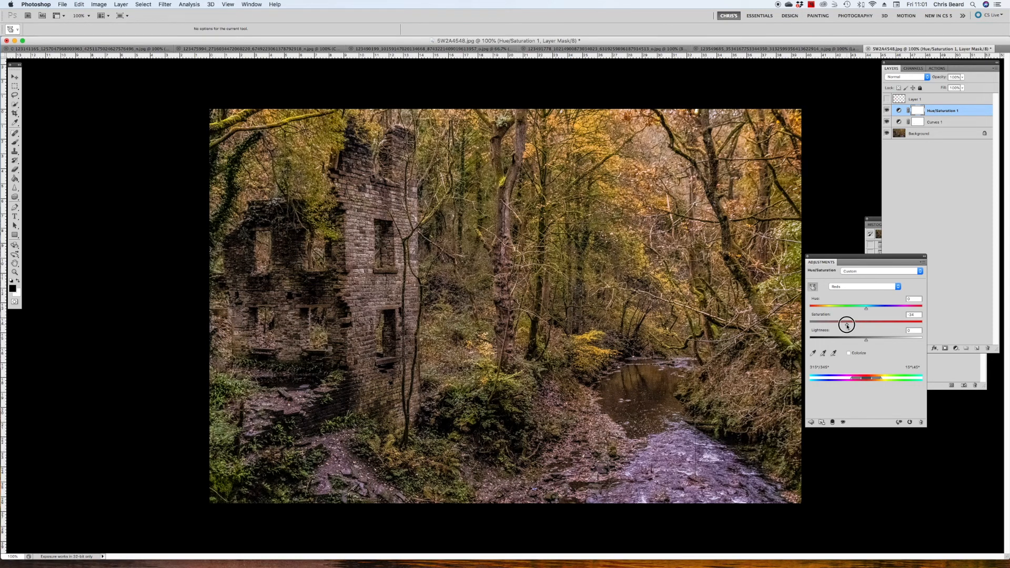
pyautogui.moveTo(847, 322); pyautogui.dragTo(844, 322)
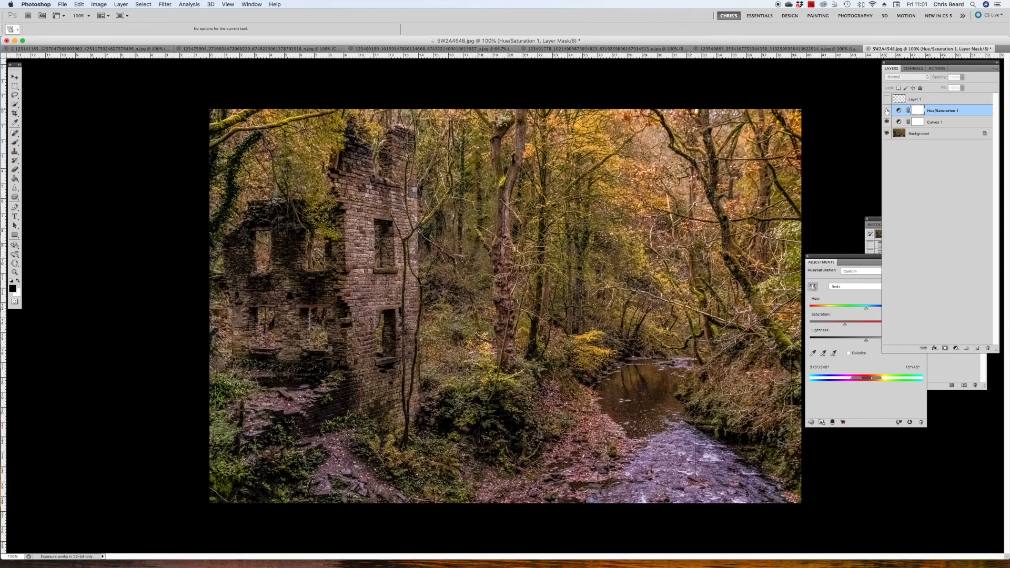
pyautogui.moveTo(887, 110)
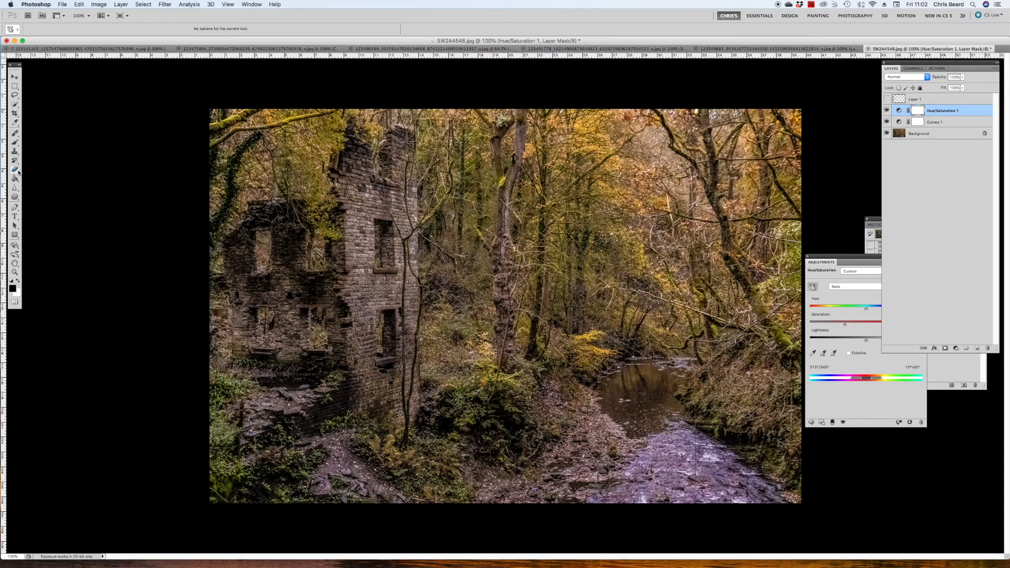
# - Invert the mask to black, then paint the red desaturation back over the ruined building's walls
pyautogui.click(14, 171)
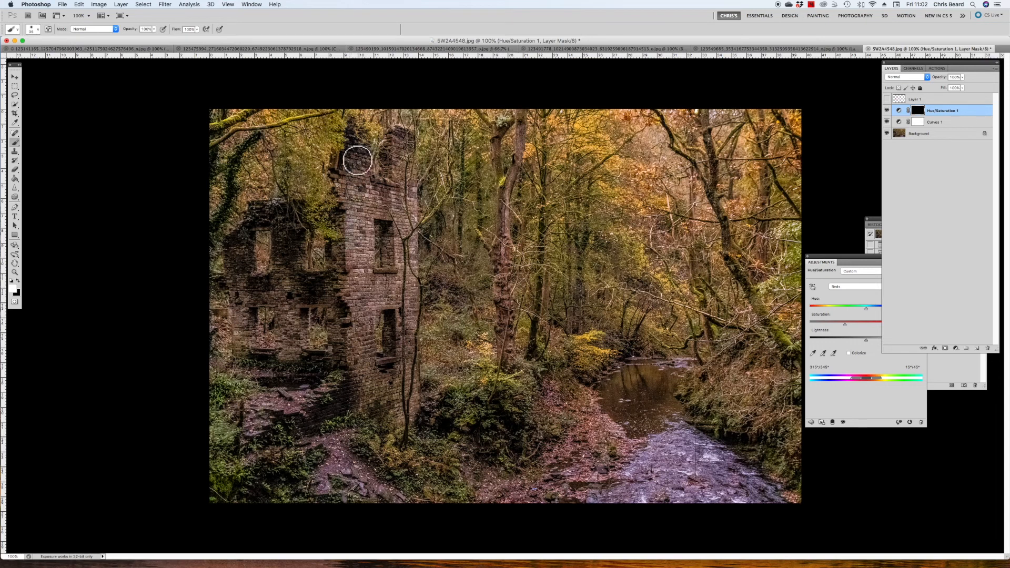
pyautogui.moveTo(357, 160); pyautogui.dragTo(407, 246)
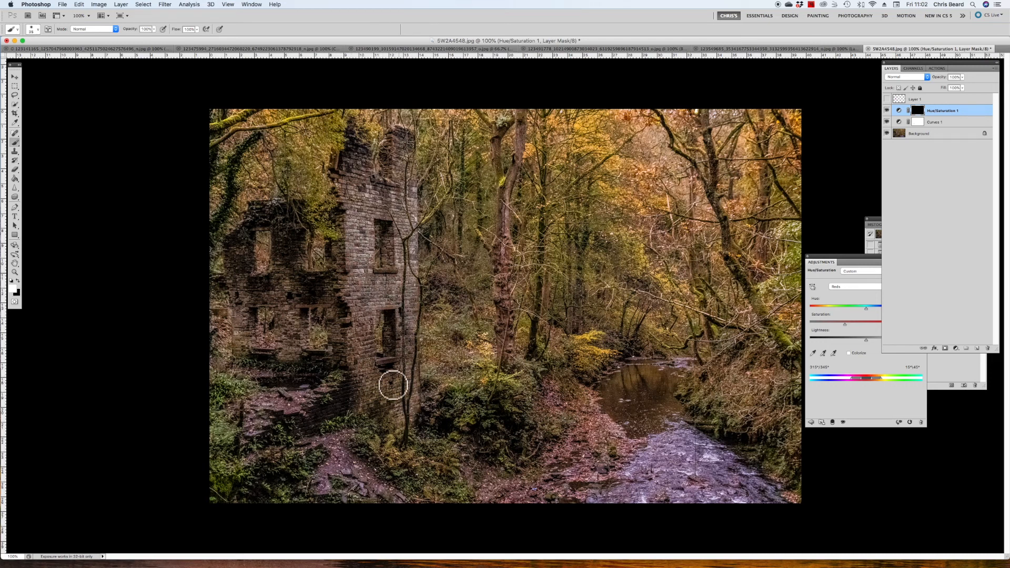
pyautogui.moveTo(389, 309)
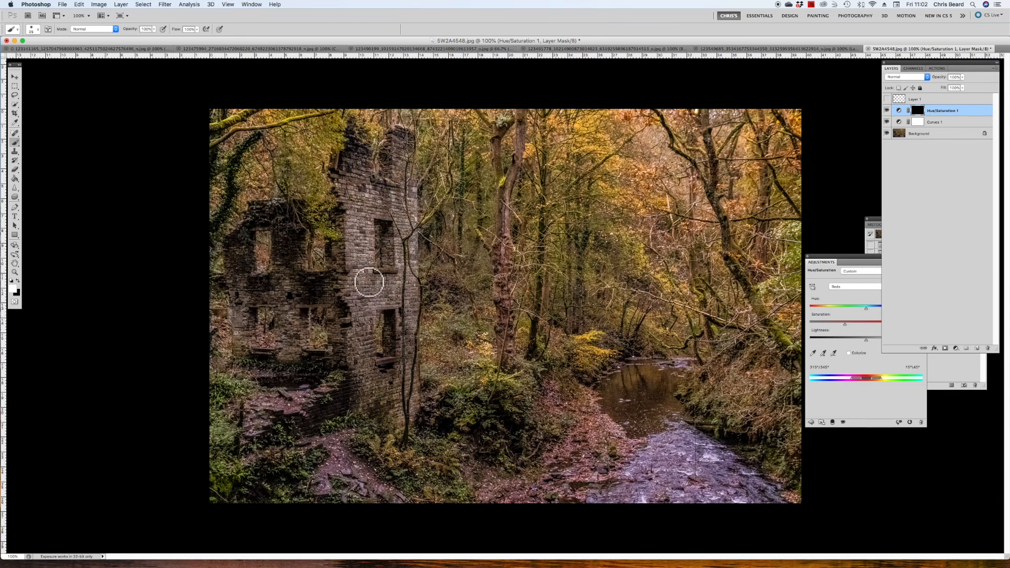
pyautogui.moveTo(370, 282); pyautogui.dragTo(385, 338)
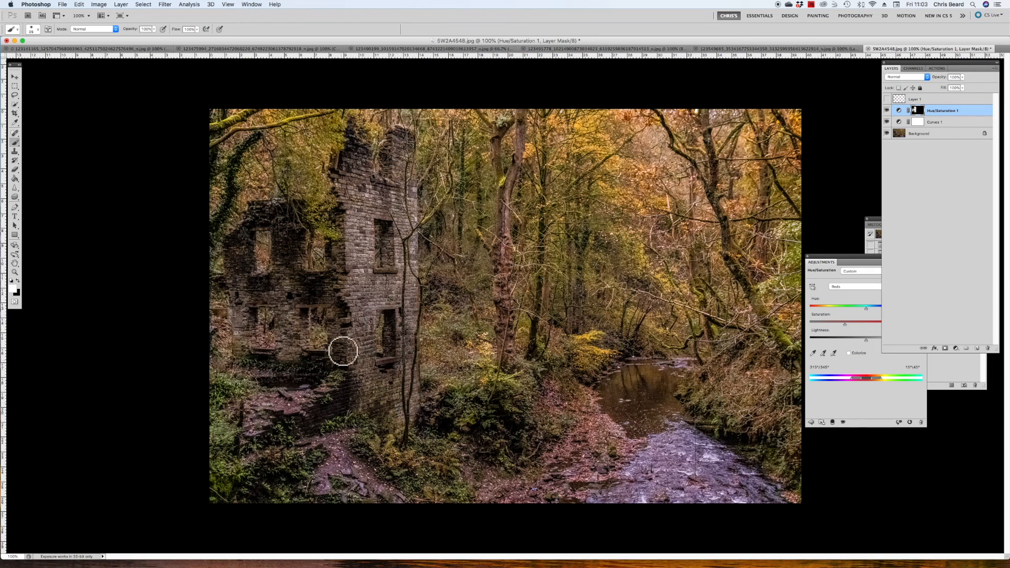
pyautogui.moveTo(343, 353); pyautogui.dragTo(294, 265)
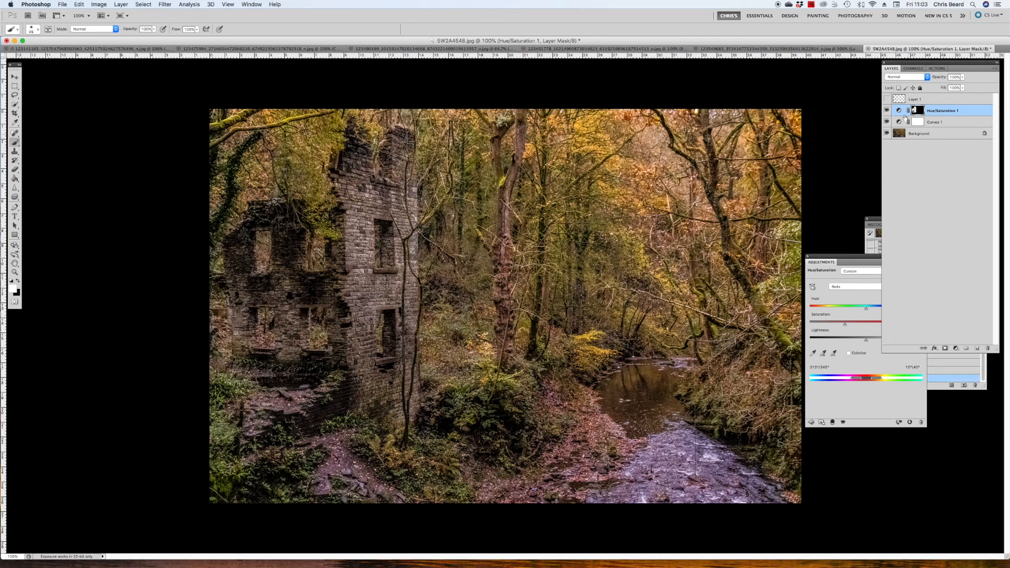
pyautogui.click(887, 111)
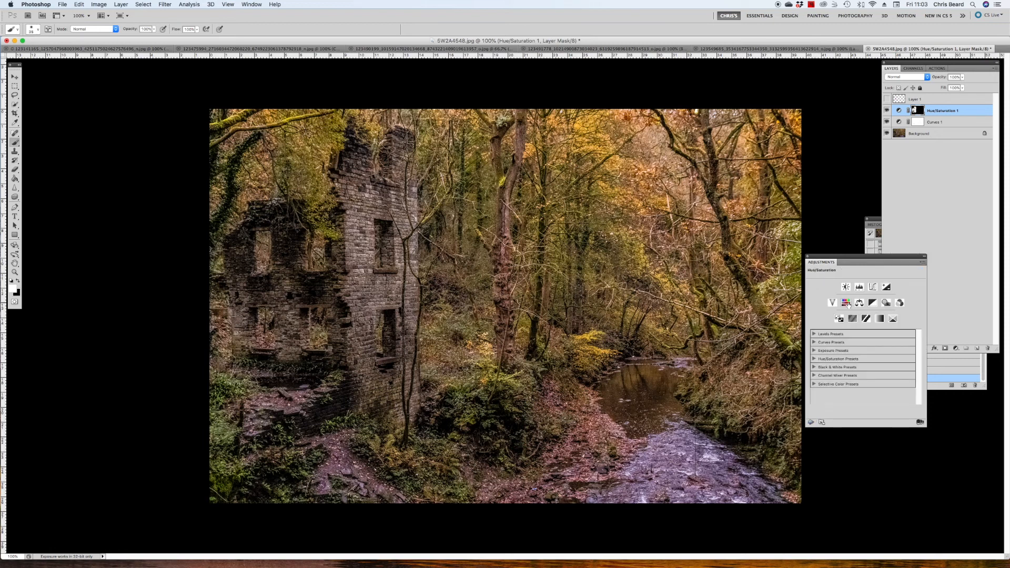
# - Add a second Hue/Saturation layer and raise the Yellows saturation
pyautogui.click(846, 303)
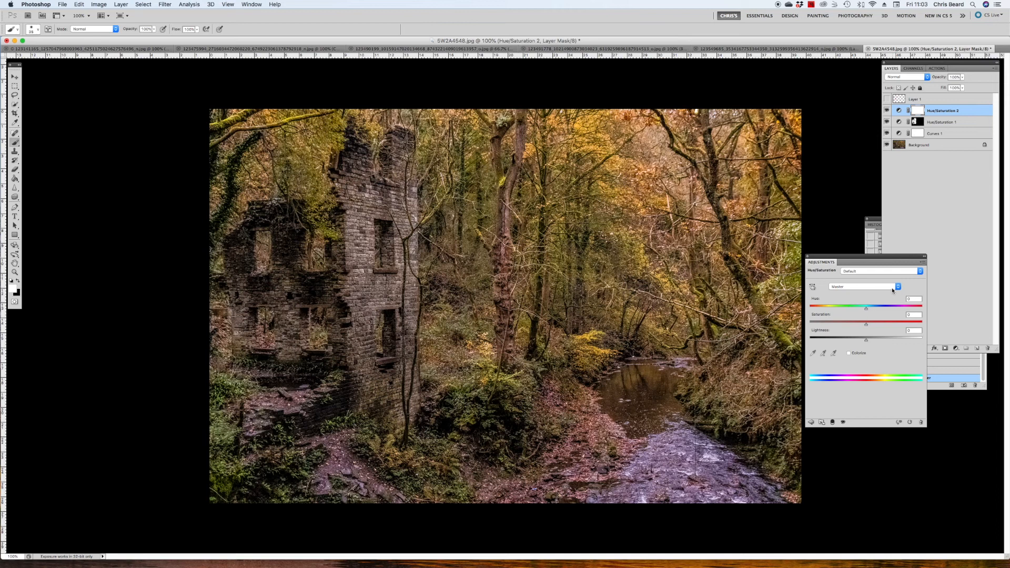
pyautogui.click(866, 286)
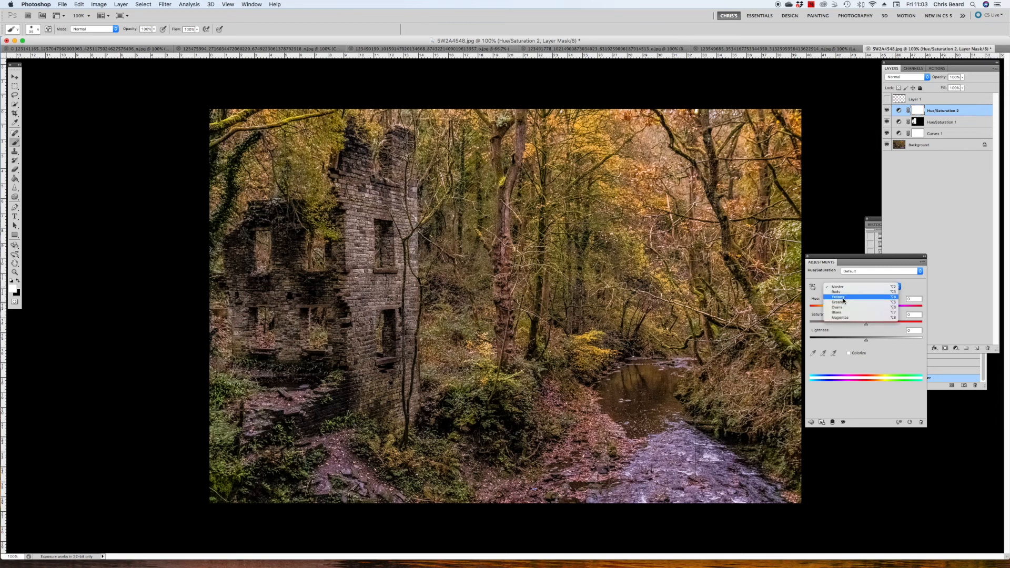
pyautogui.click(841, 297)
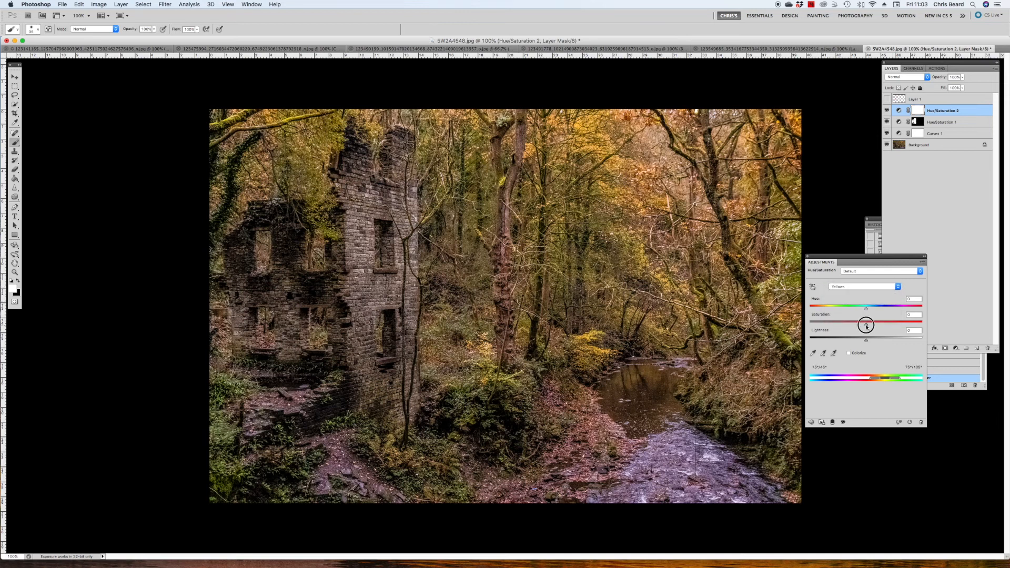
pyautogui.moveTo(866, 324); pyautogui.dragTo(871, 324)
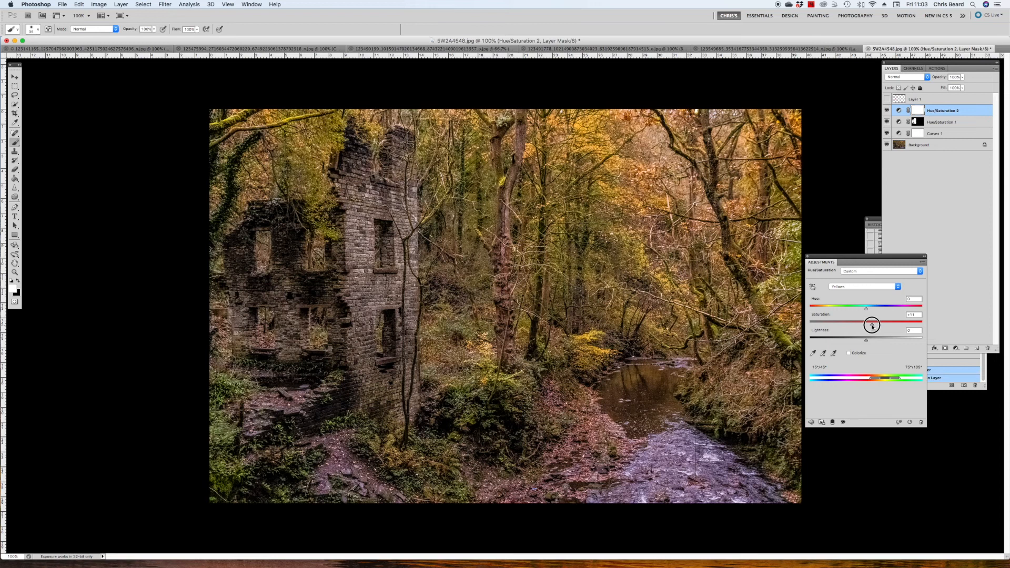
pyautogui.moveTo(871, 325); pyautogui.dragTo(874, 325)
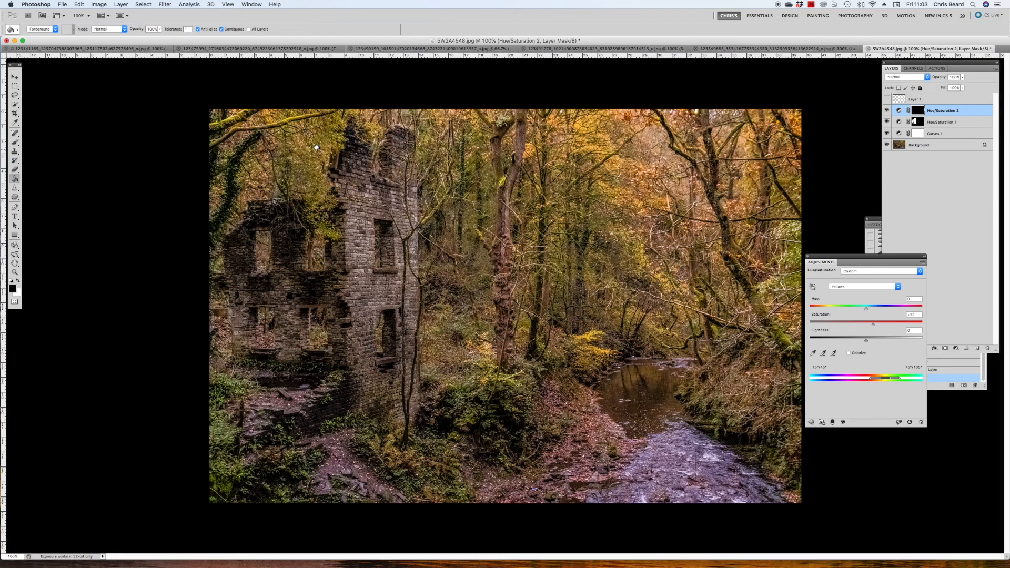
pyautogui.moveTo(83, 257)
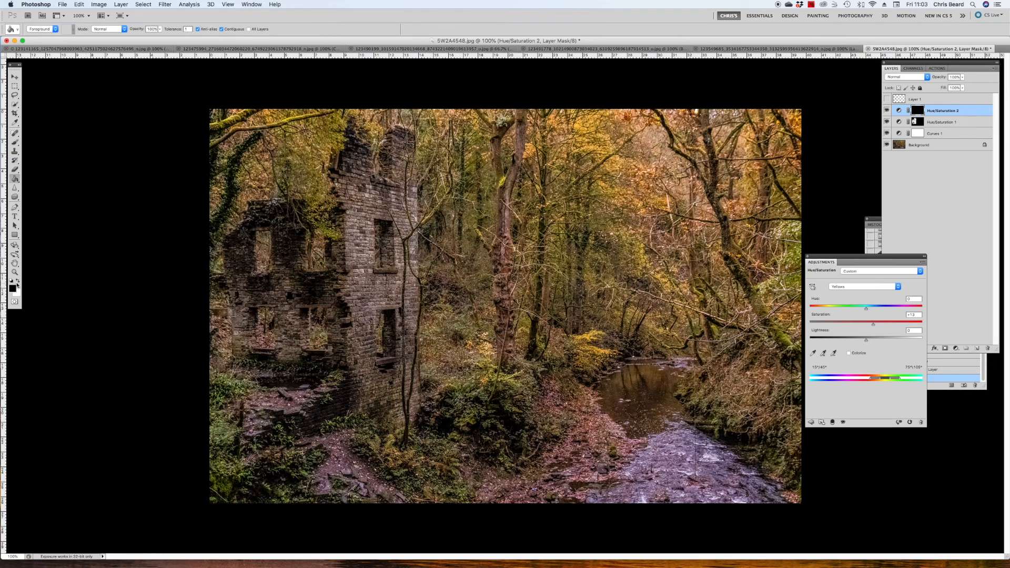
pyautogui.moveTo(16, 285)
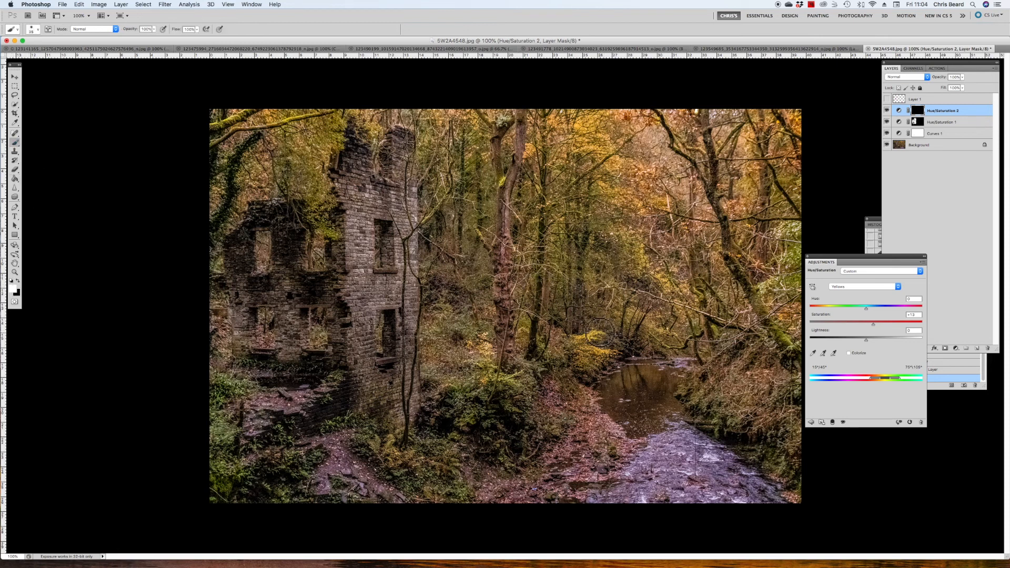
pyautogui.moveTo(592, 334)
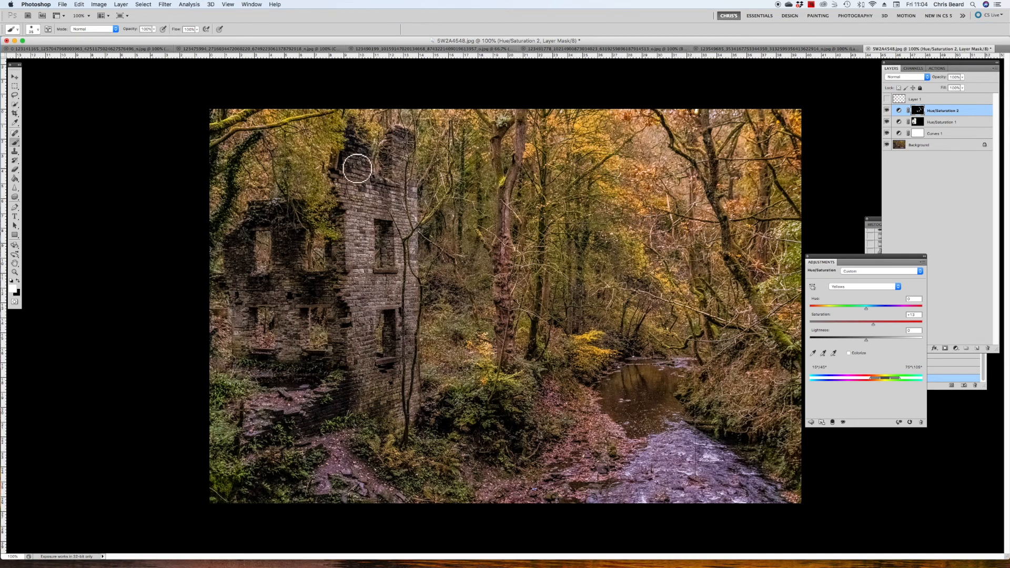
pyautogui.moveTo(451, 470)
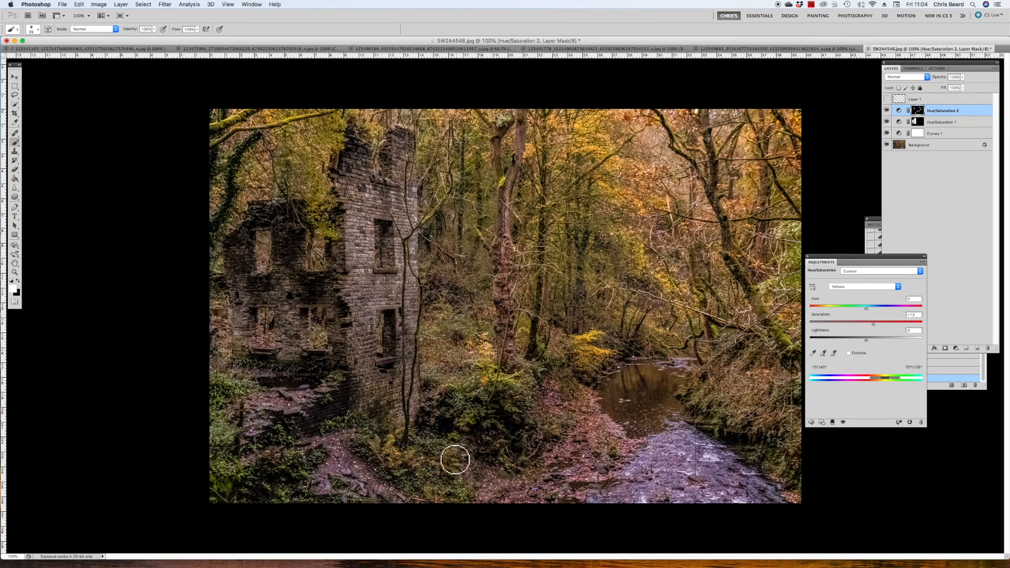
# - Paint the yellow boost back into the foreground foliage and the trees above the ruin
pyautogui.moveTo(456, 460); pyautogui.dragTo(515, 383)
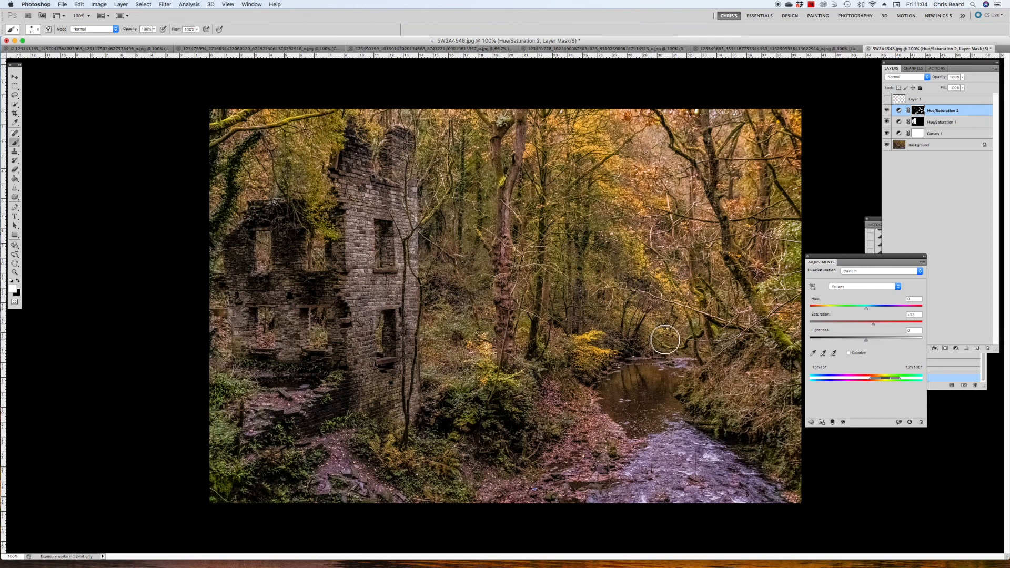
pyautogui.moveTo(491, 207)
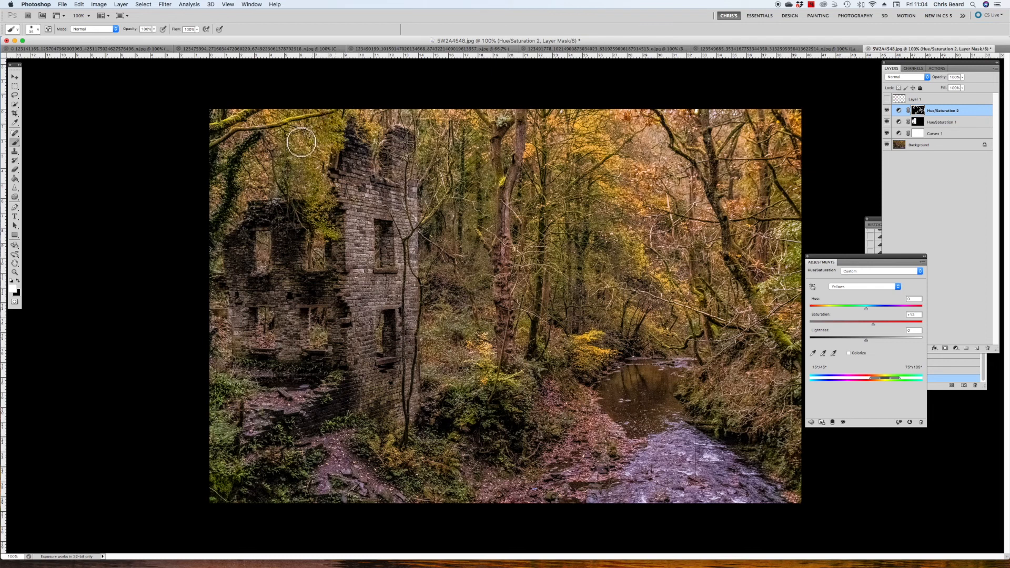
pyautogui.moveTo(300, 140); pyautogui.dragTo(308, 157)
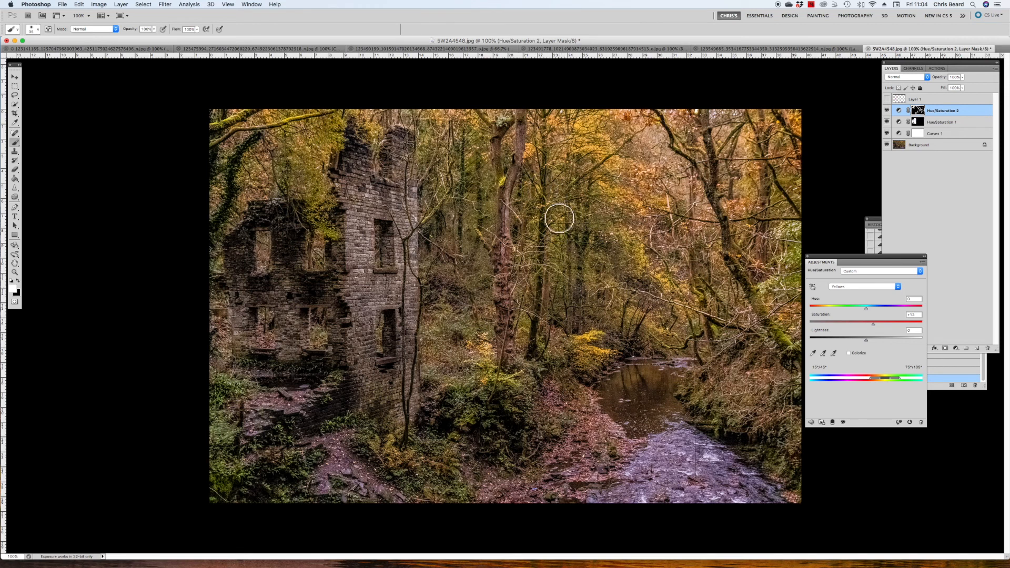
pyautogui.moveTo(501, 307)
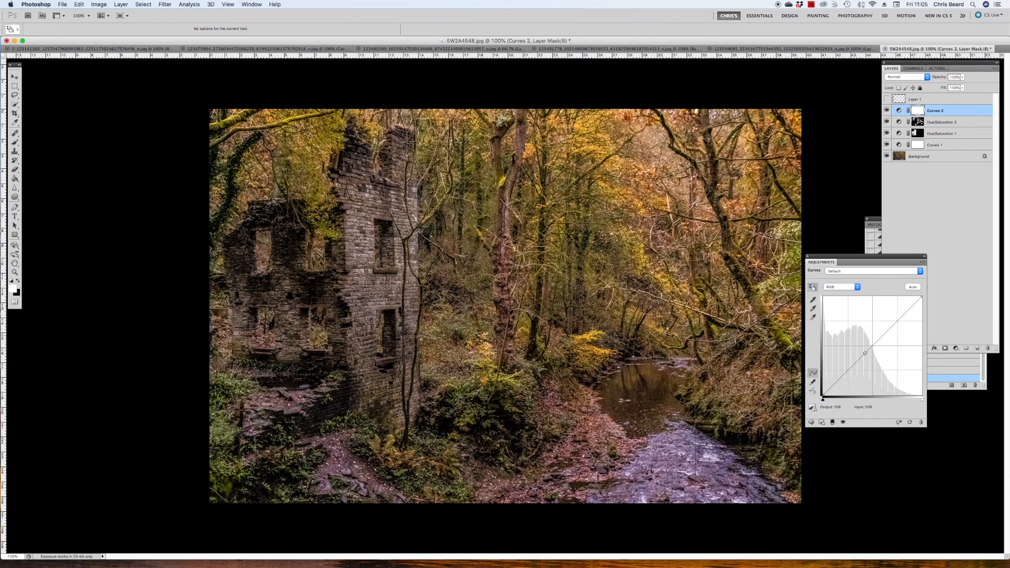
# - Lift and reshape the RGB curve on the new Curves layer to brighten the midtones
pyautogui.moveTo(867, 355); pyautogui.dragTo(859, 355)
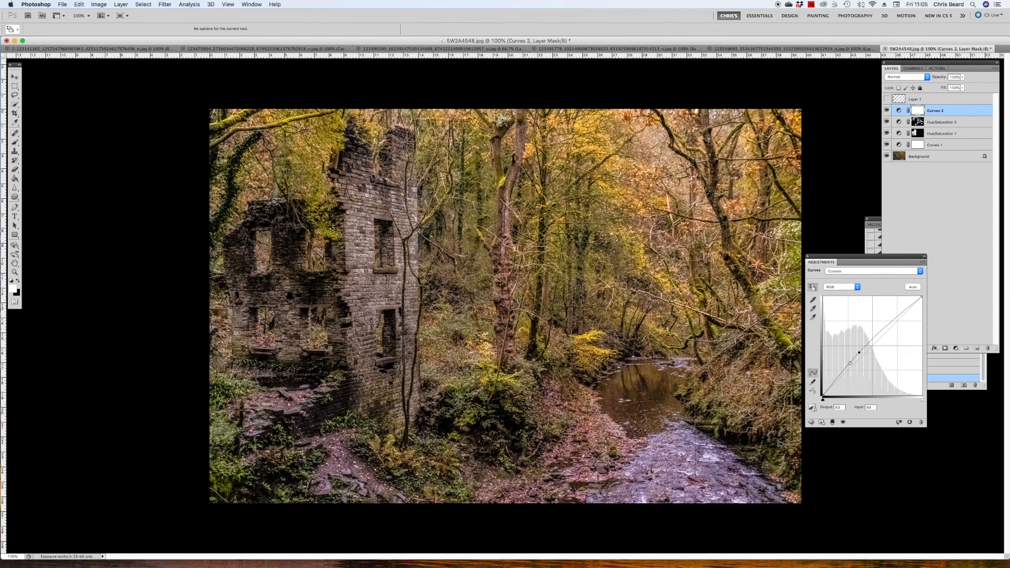
pyautogui.moveTo(859, 353); pyautogui.dragTo(858, 353)
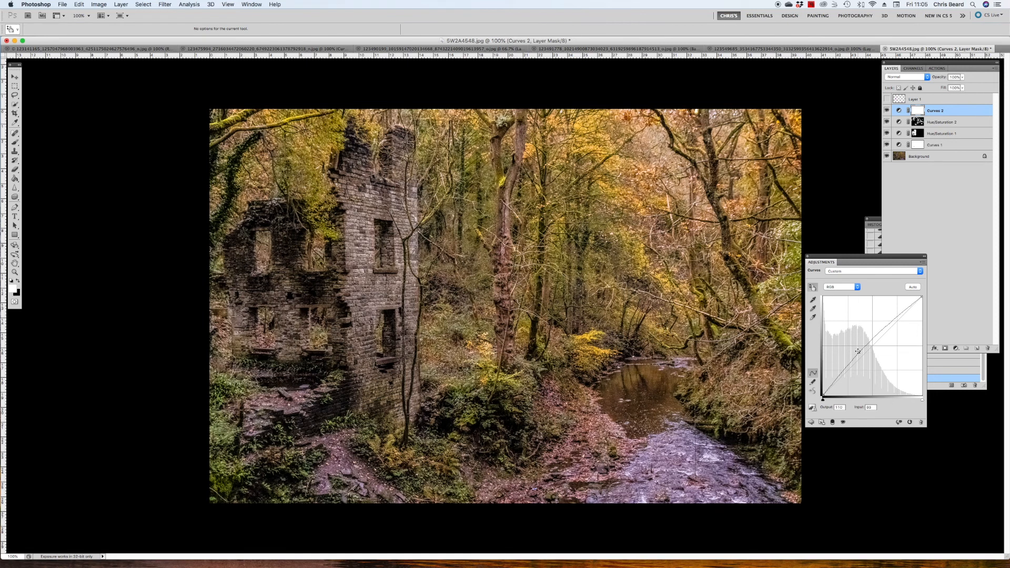
pyautogui.moveTo(858, 352); pyautogui.dragTo(858, 348)
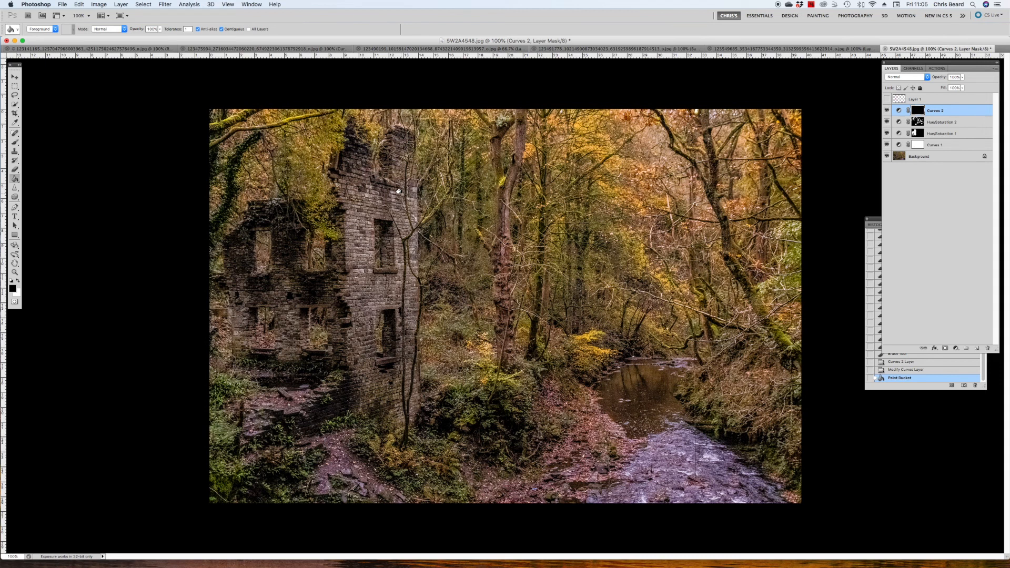
pyautogui.moveTo(174, 315)
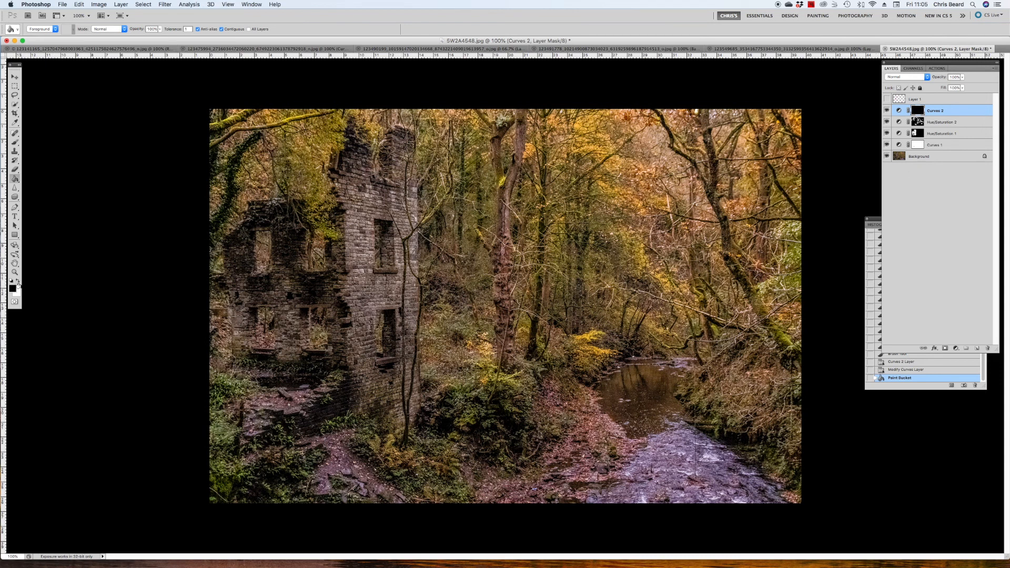
pyautogui.moveTo(132, 169)
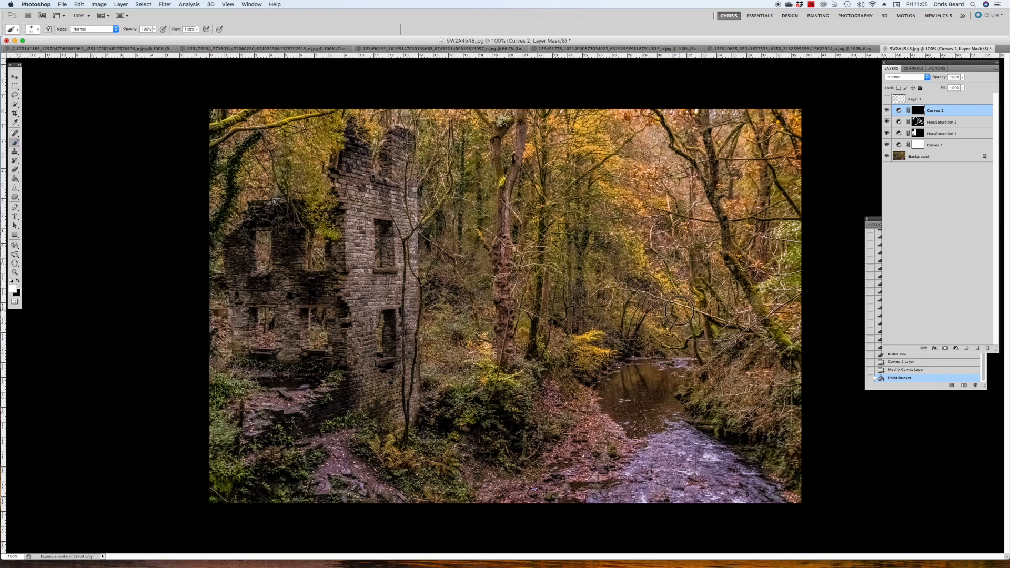
pyautogui.moveTo(676, 316)
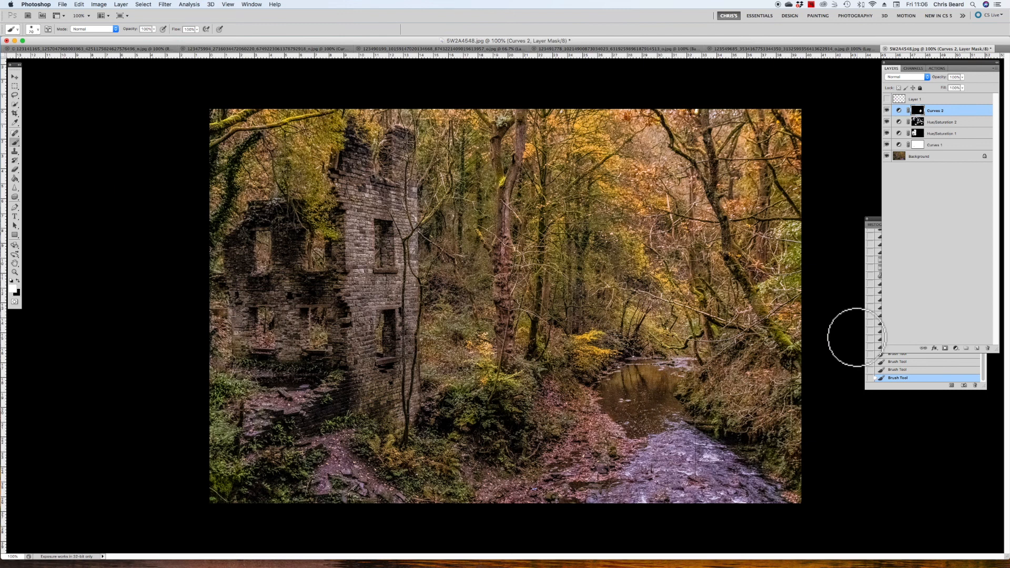
pyautogui.moveTo(725, 351)
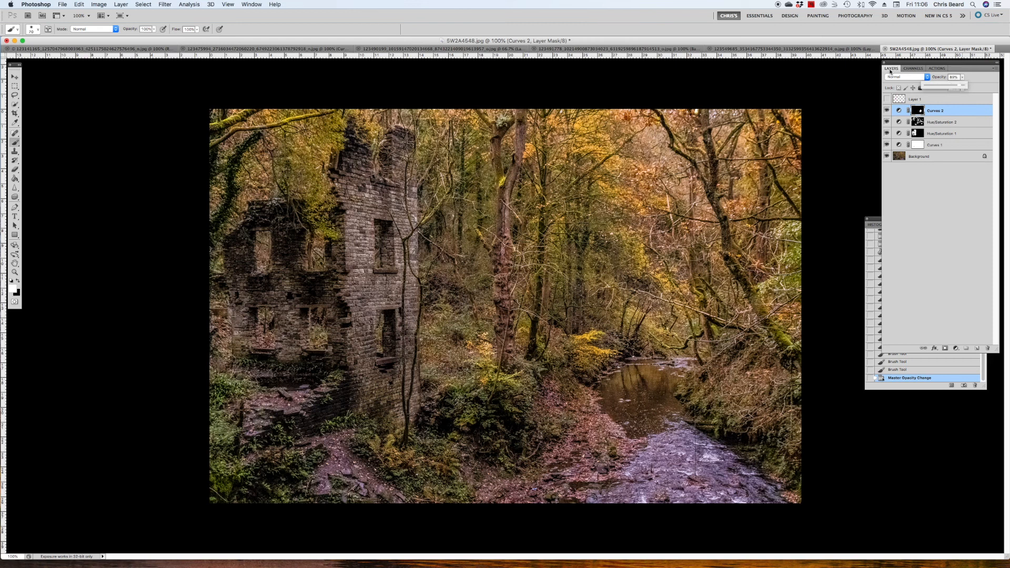
pyautogui.moveTo(905, 322)
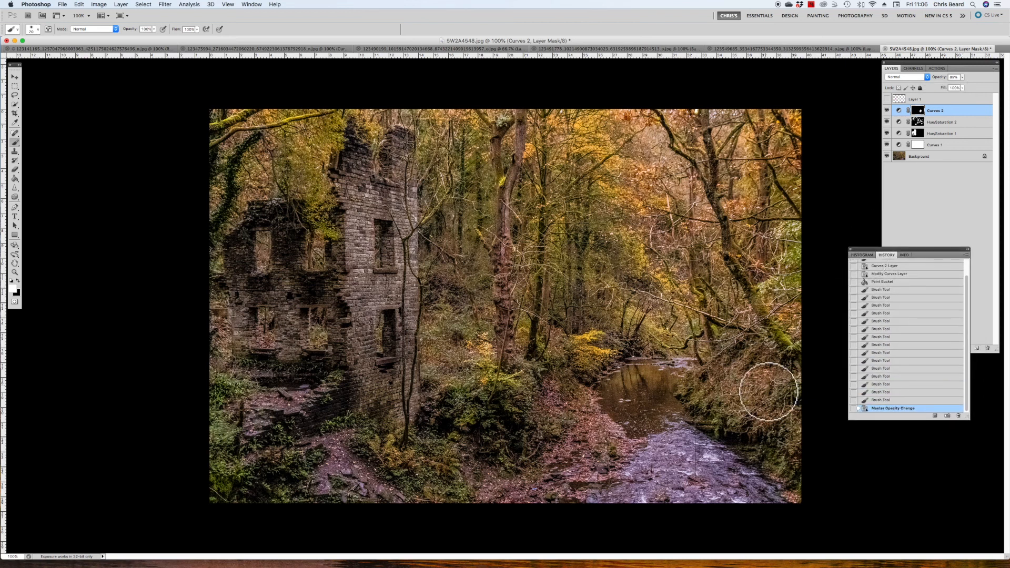
pyautogui.moveTo(556, 422)
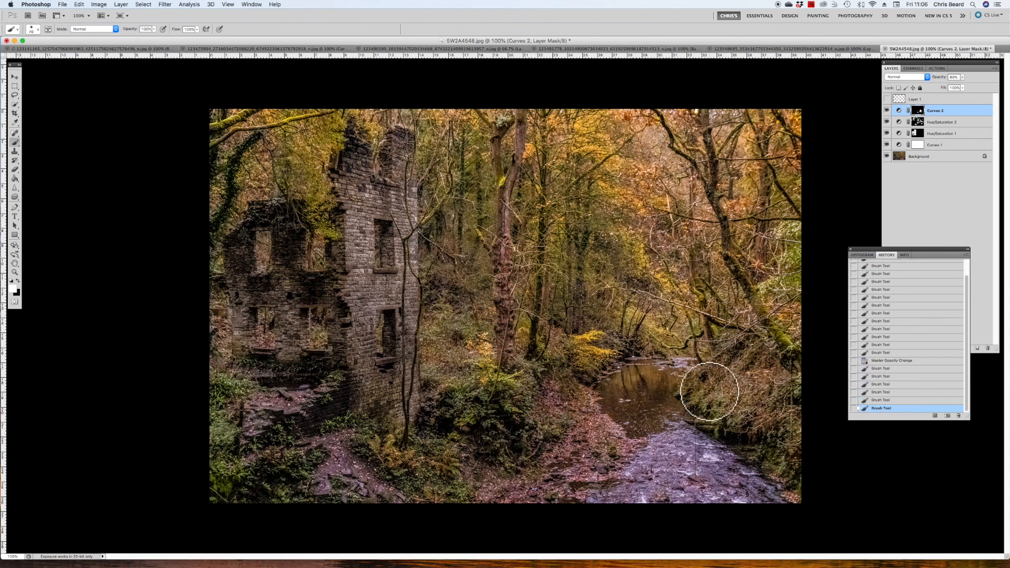
pyautogui.moveTo(582, 237)
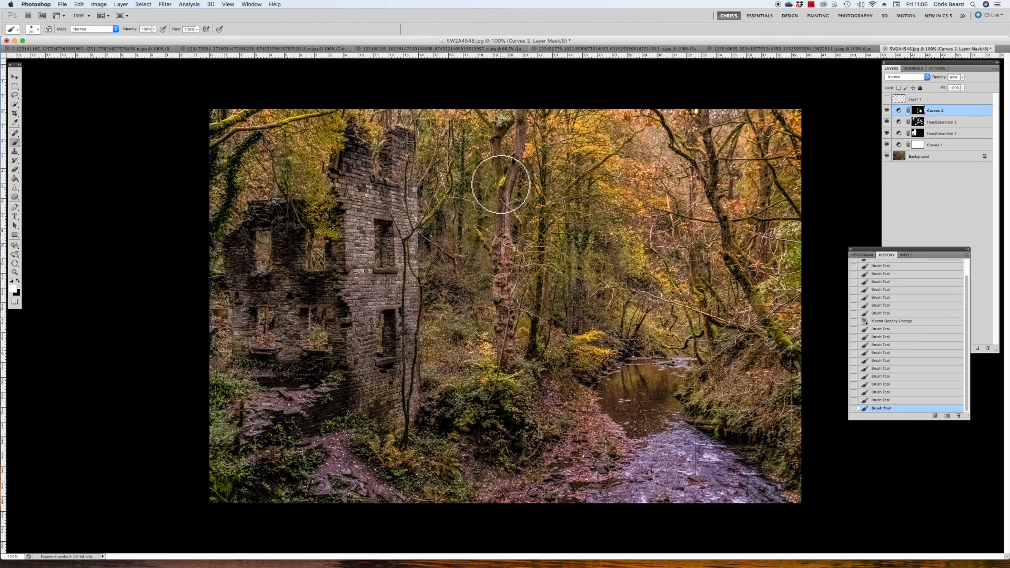
# - Brush the brightening onto the central tree trunks near the stream
pyautogui.moveTo(498, 188); pyautogui.dragTo(478, 360)
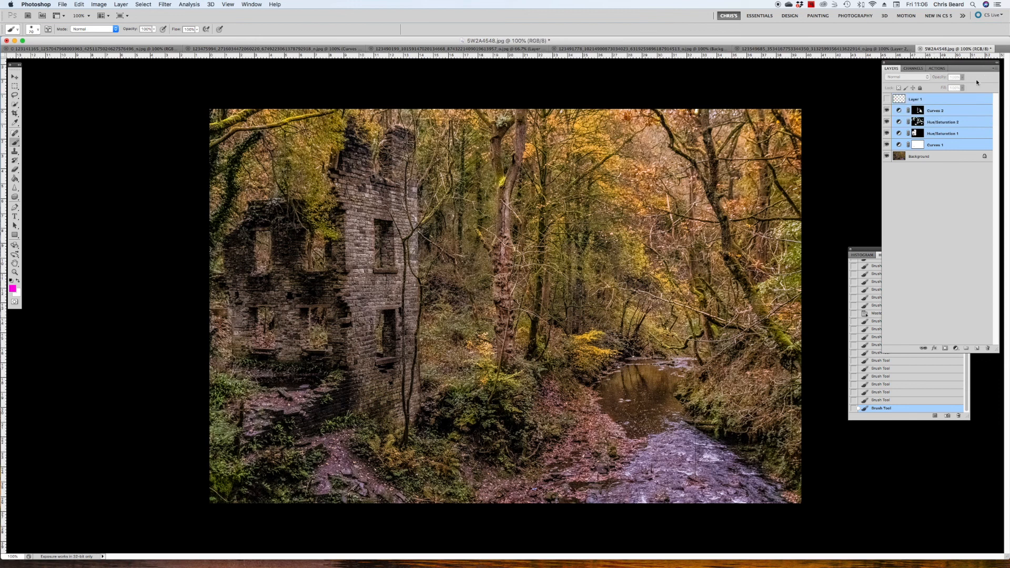
# - Create Group 1 from the selected adjustment layers via New Group from Layers
pyautogui.click(995, 71)
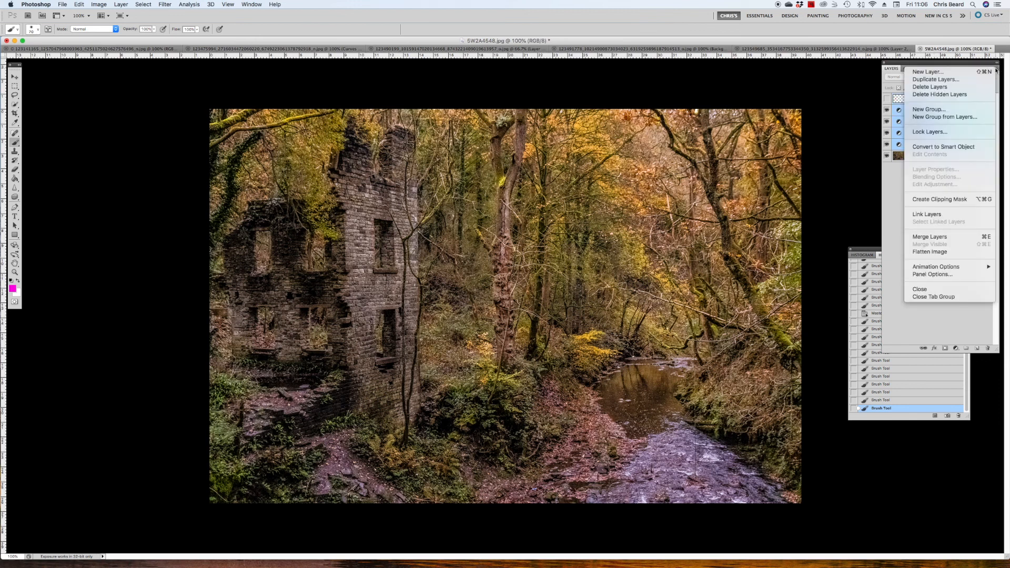
pyautogui.click(945, 117)
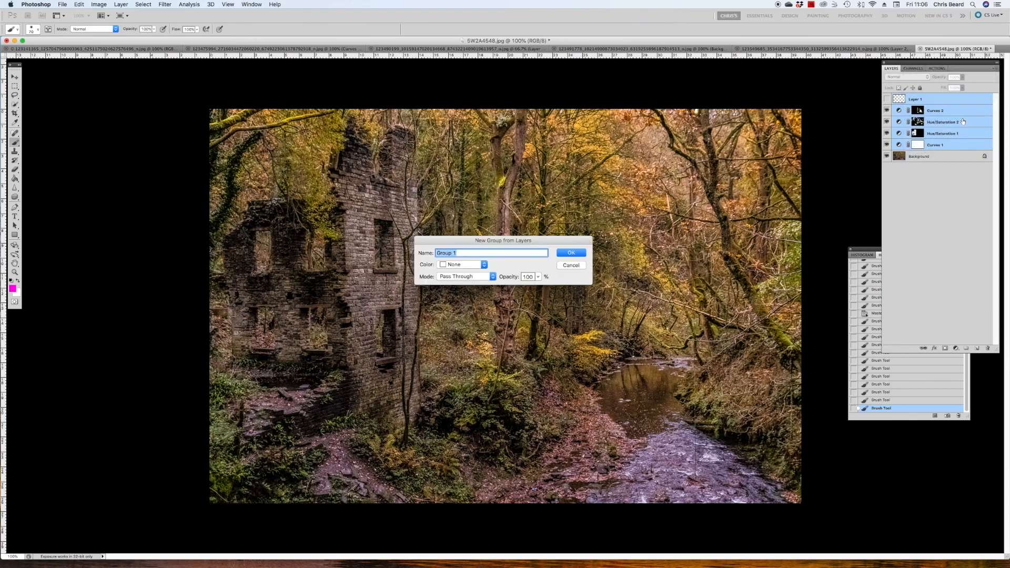
pyautogui.click(570, 251)
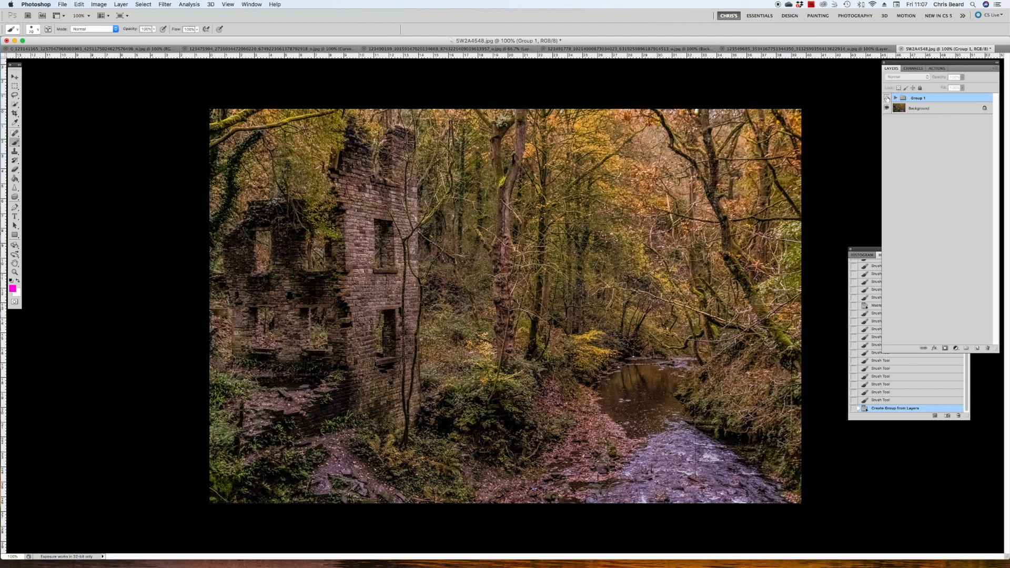
pyautogui.moveTo(887, 98)
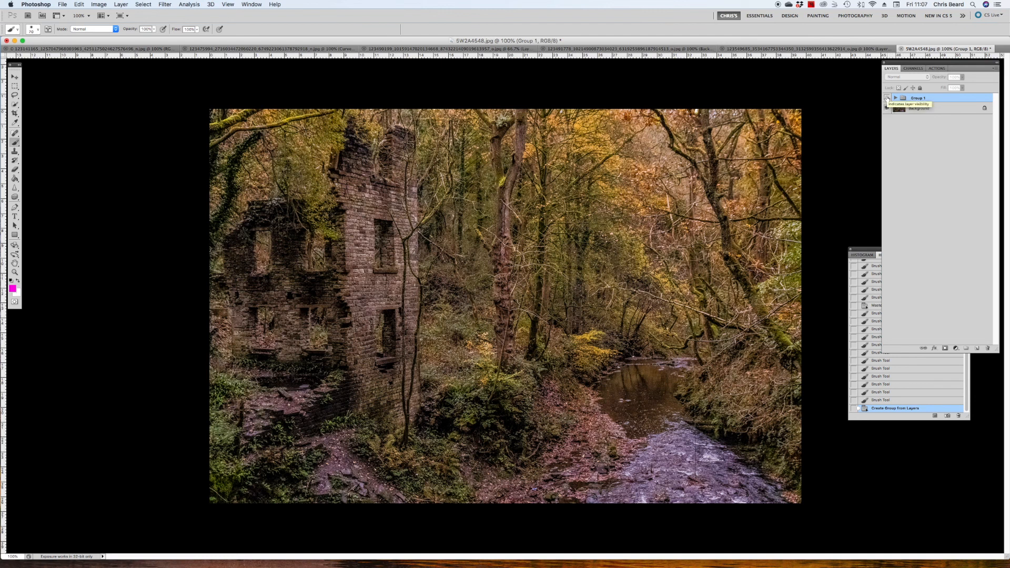
pyautogui.click(889, 98)
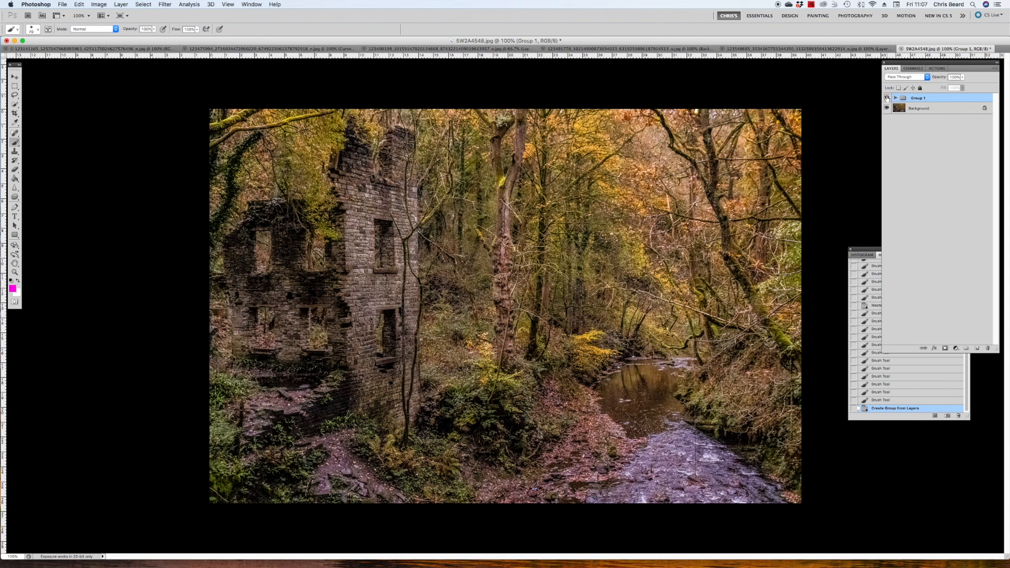
pyautogui.moveTo(898, 107)
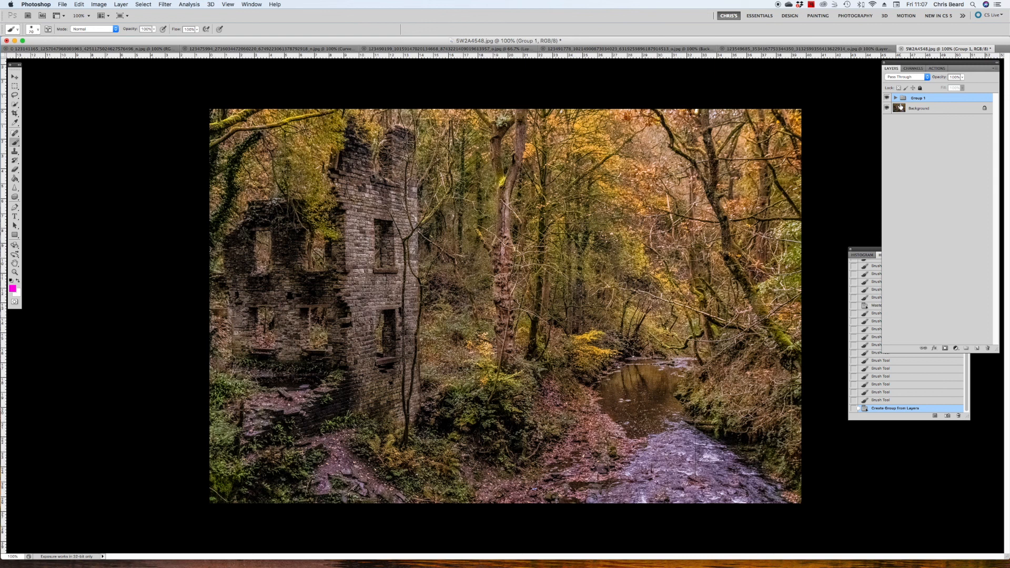
pyautogui.moveTo(366, 169)
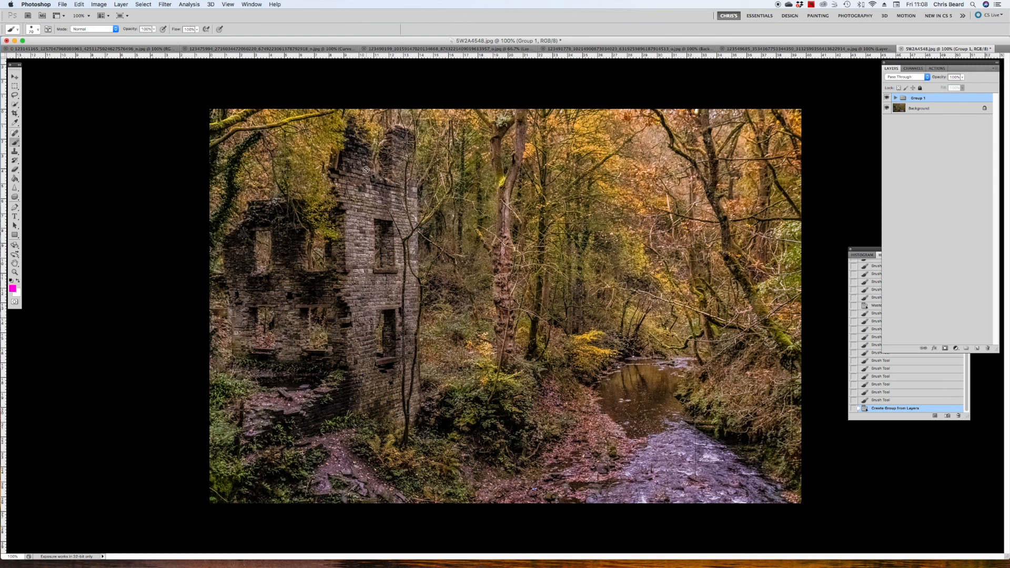